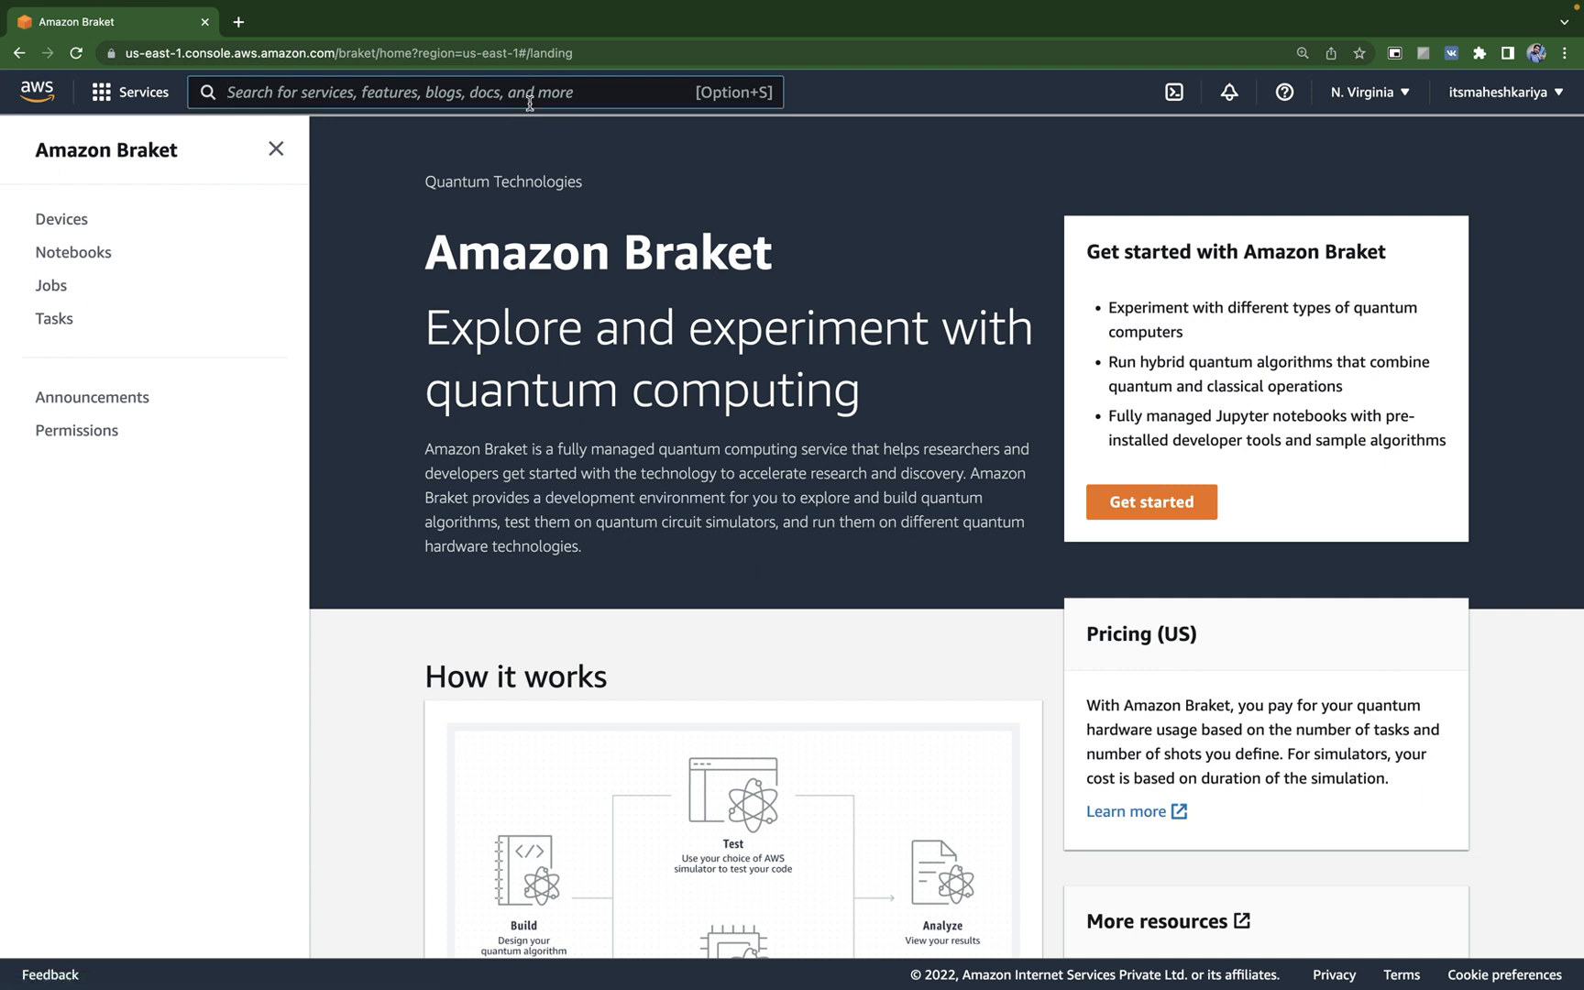
Step: Search the AWS console for 'amazon braket' to reach the Amazon Braket page
text(amazon bra)
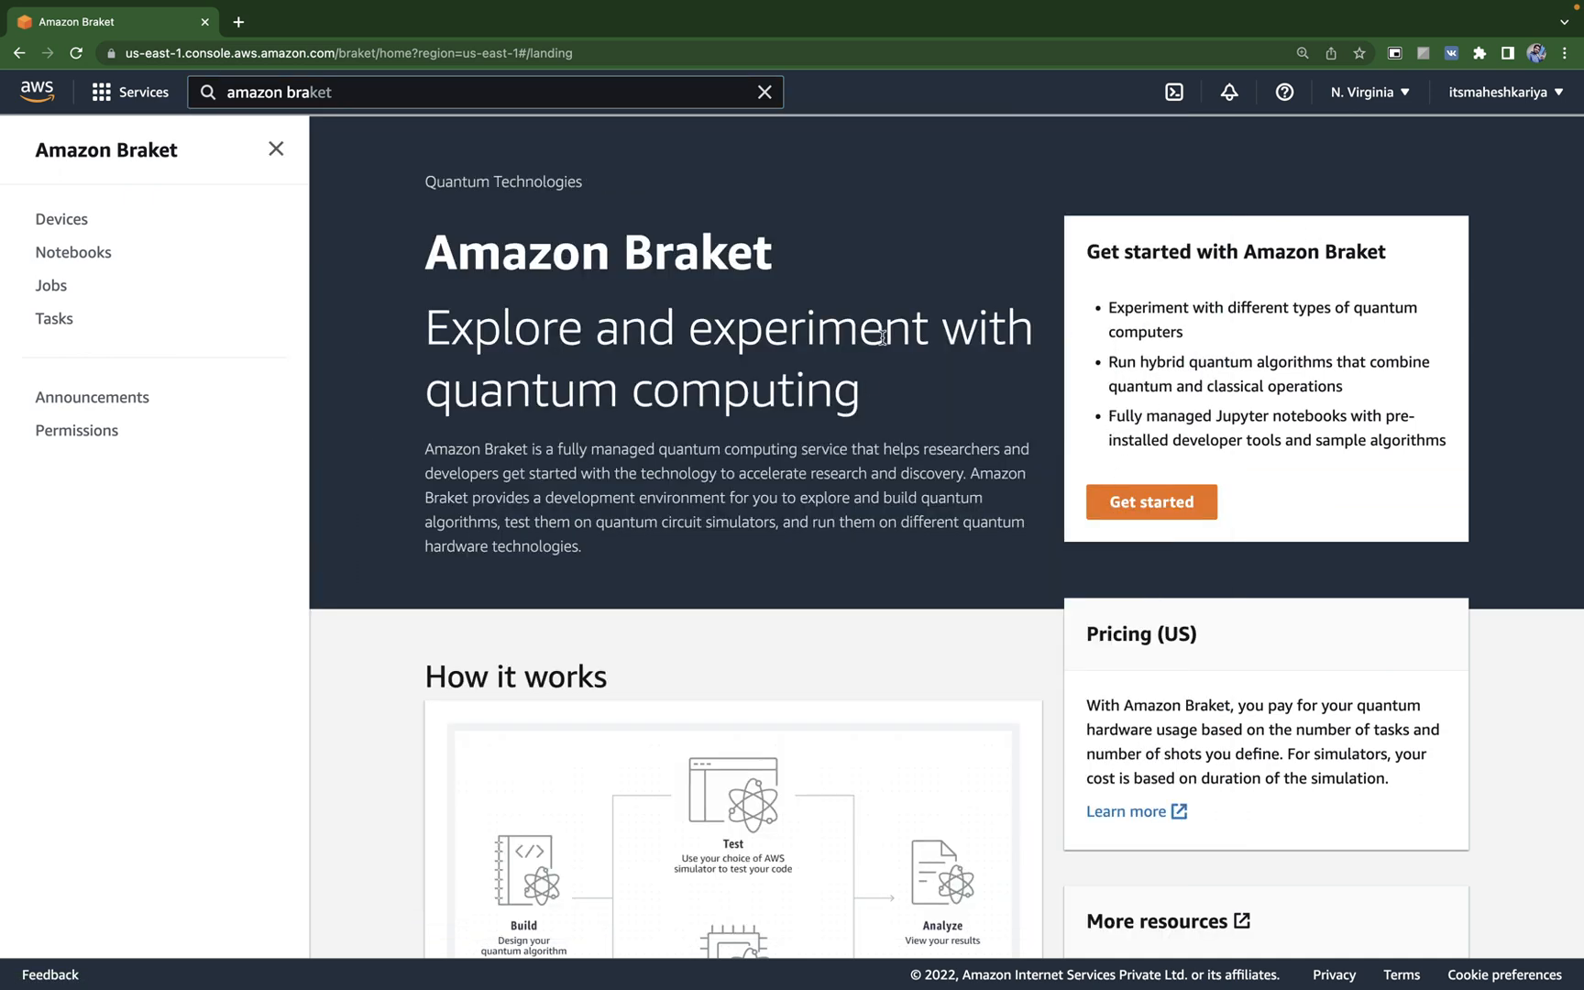
mouse_move(1172, 518)
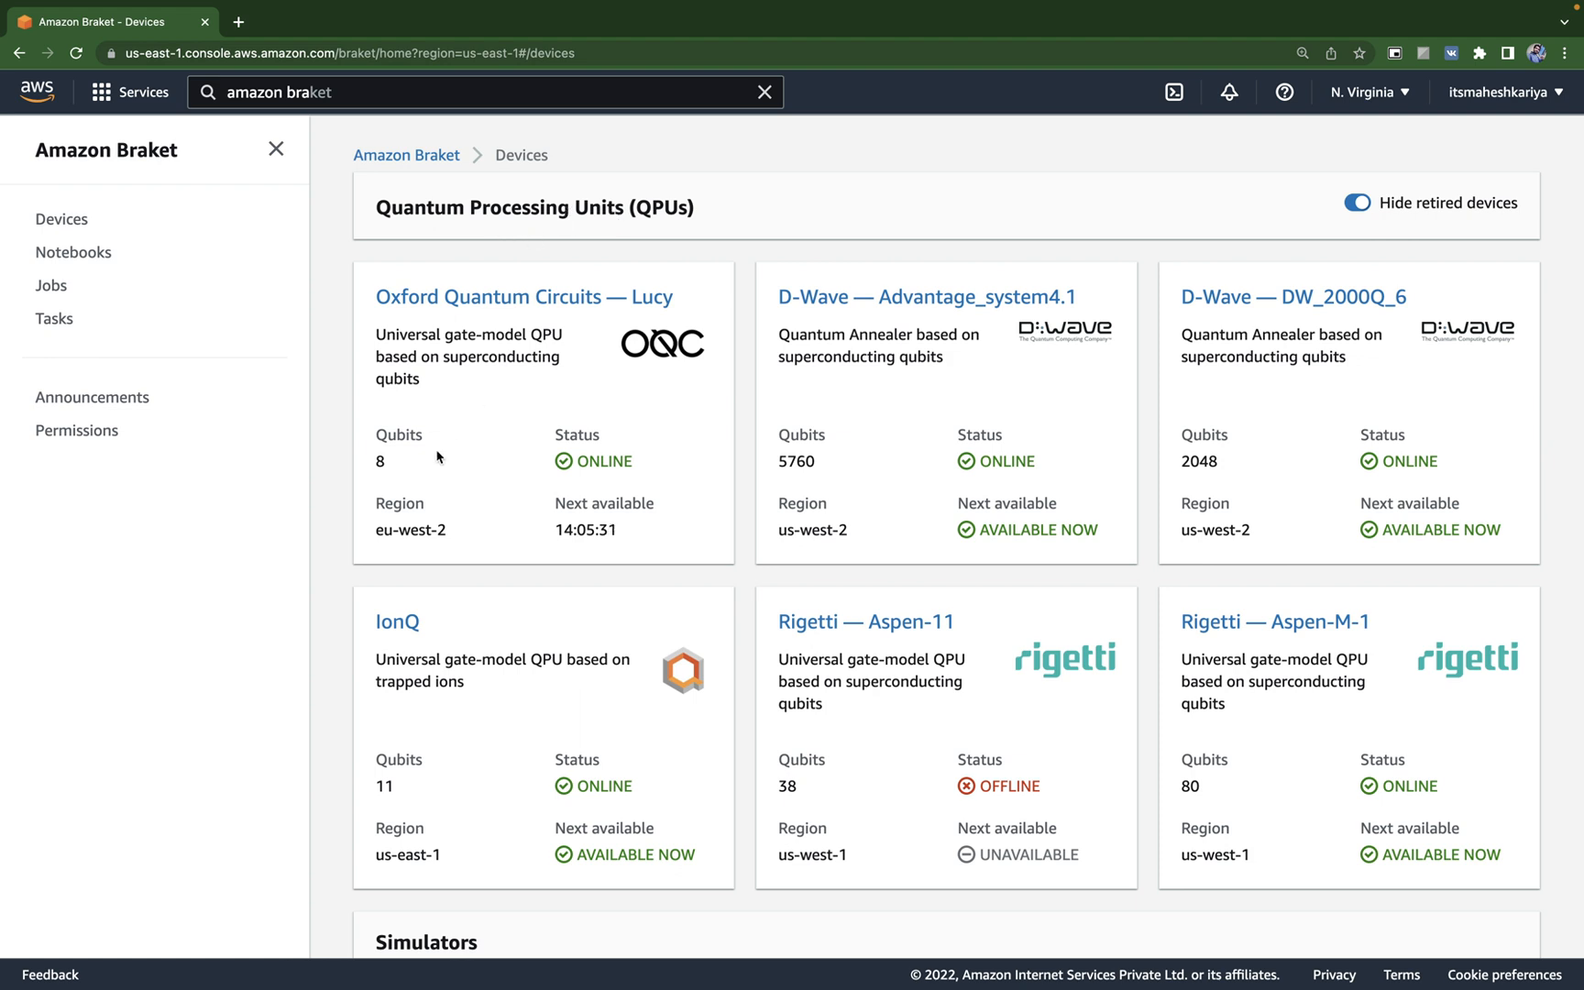
mouse_move(667, 411)
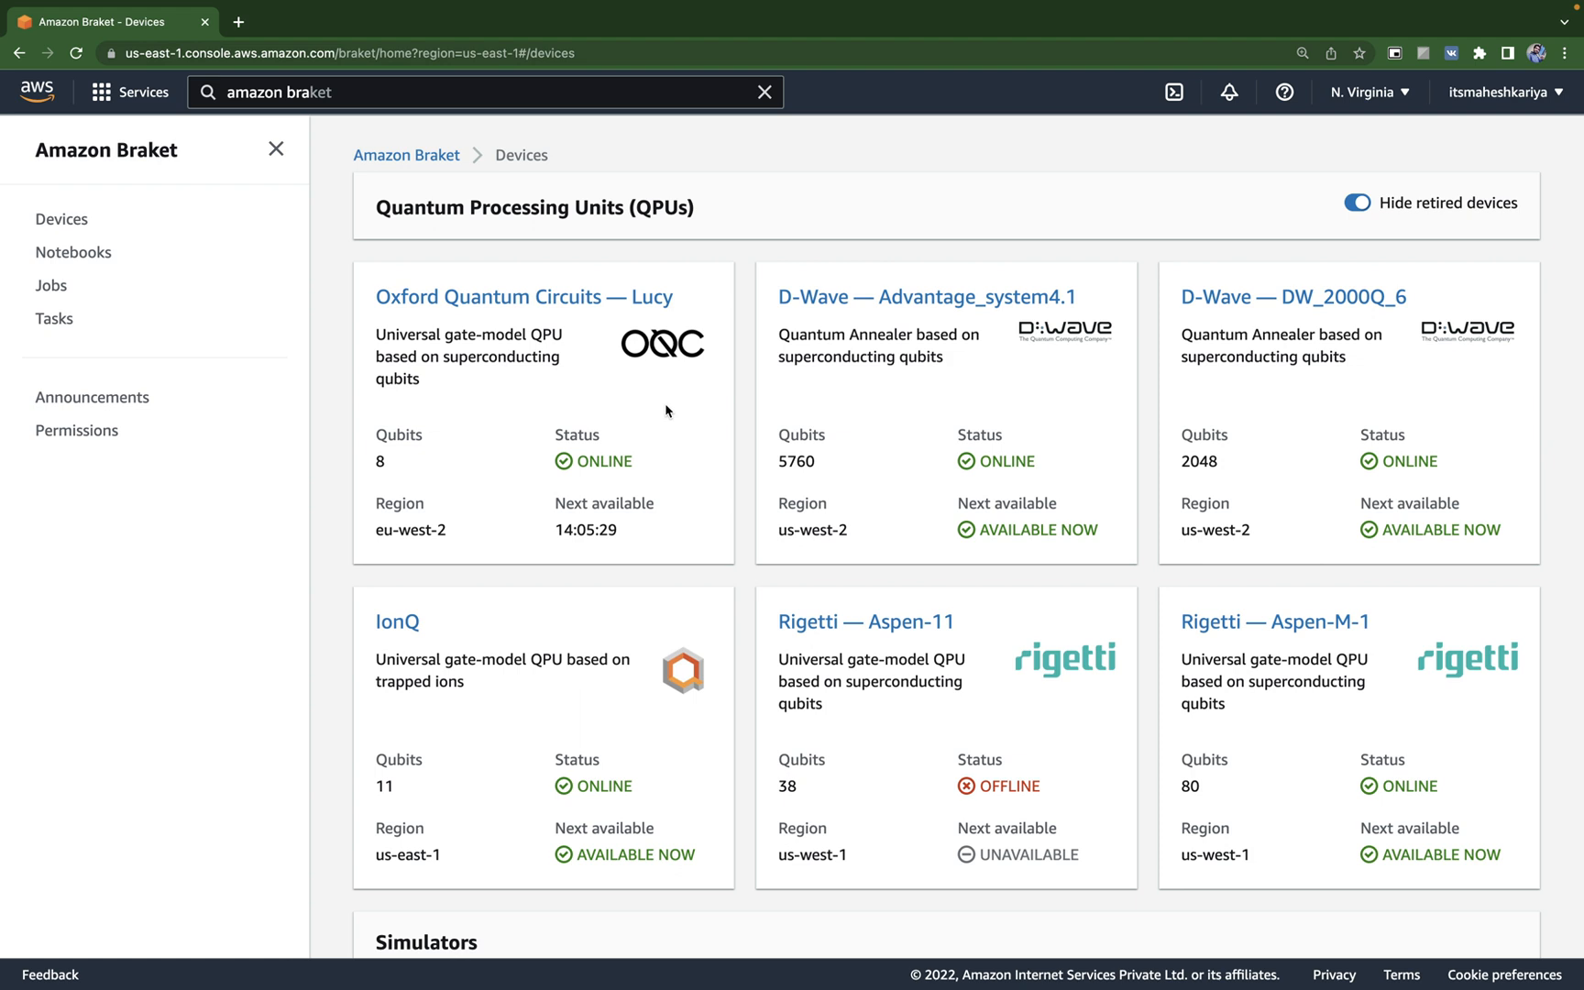
mouse_move(827, 582)
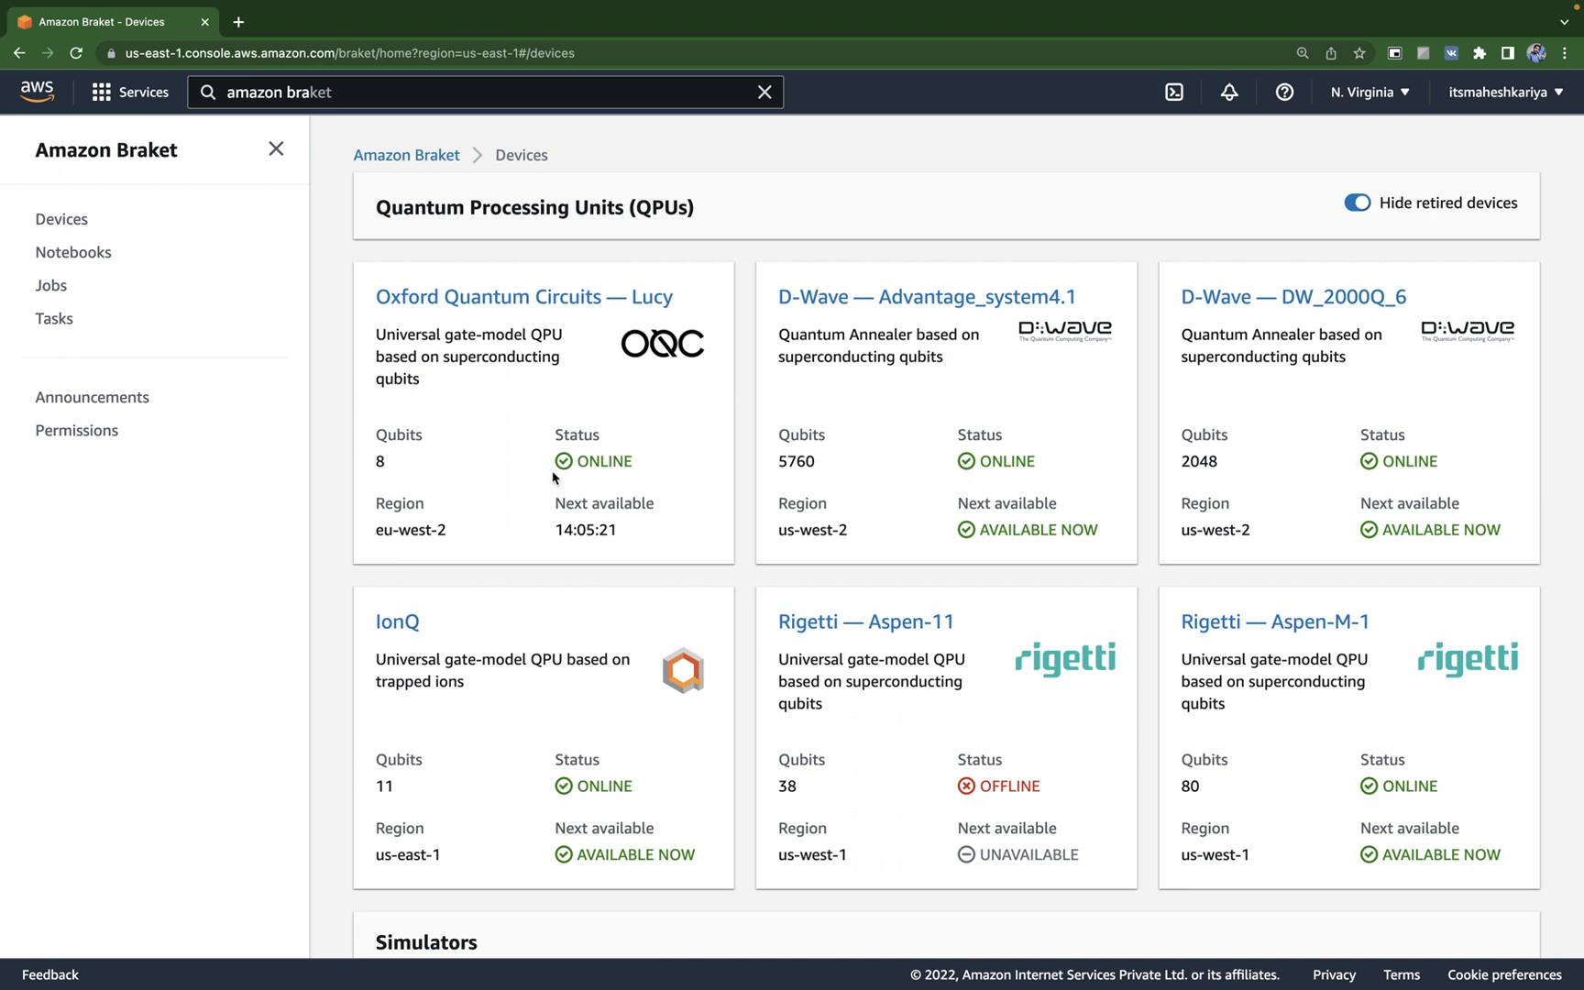
mouse_move(472, 309)
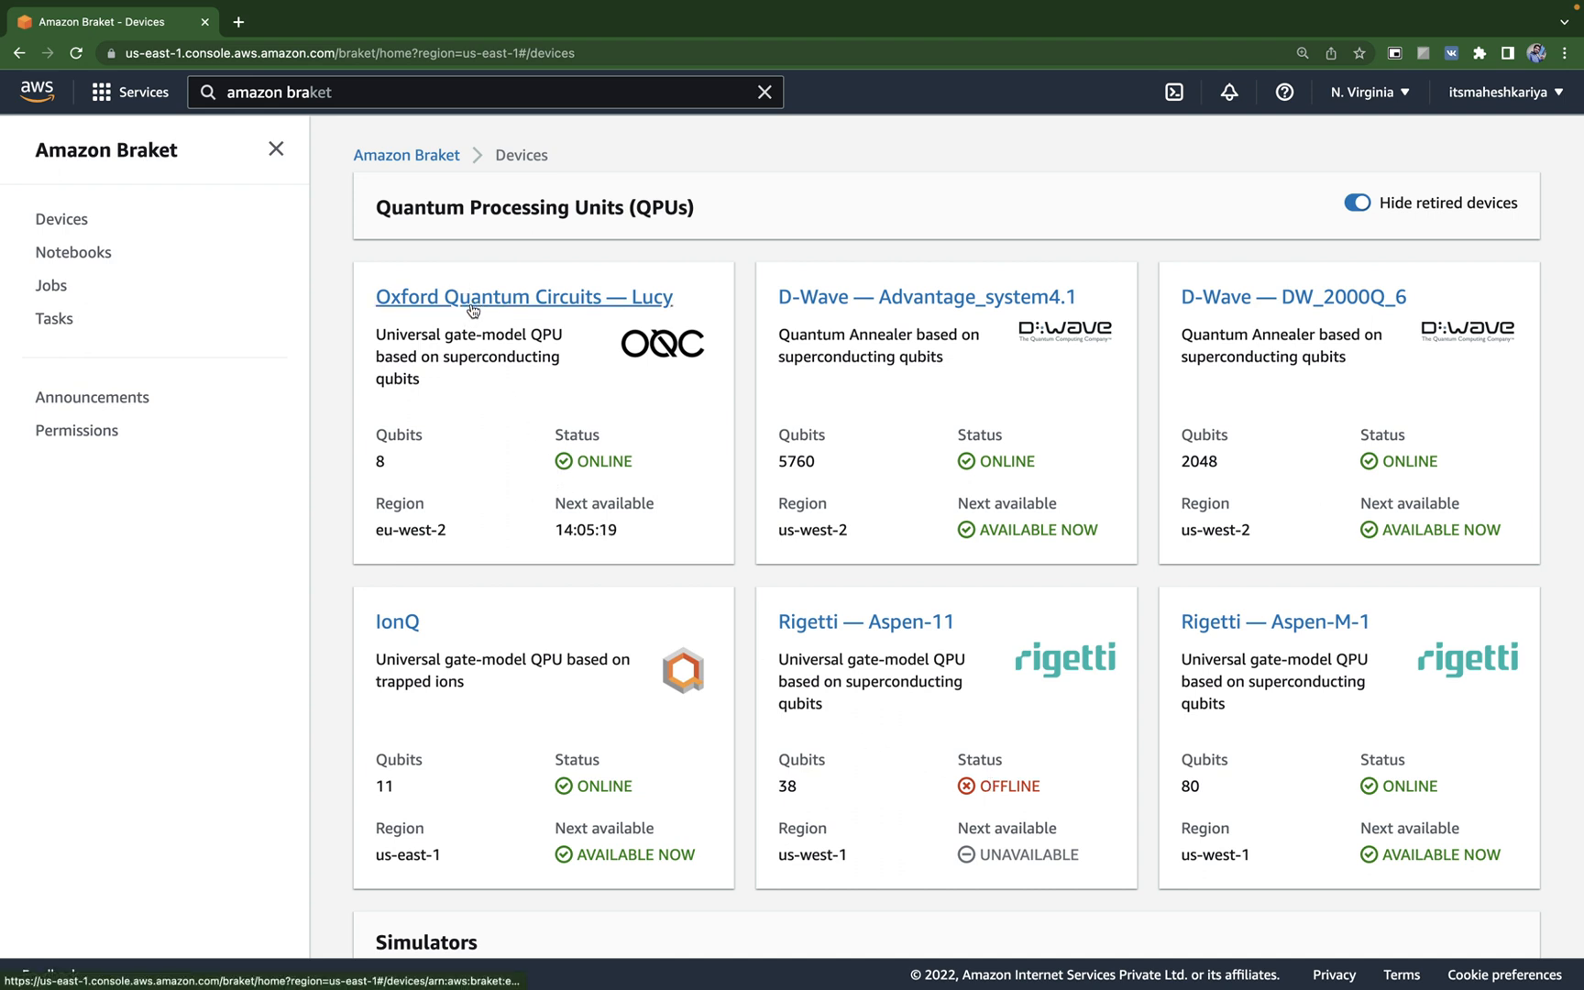
mouse_move(596, 309)
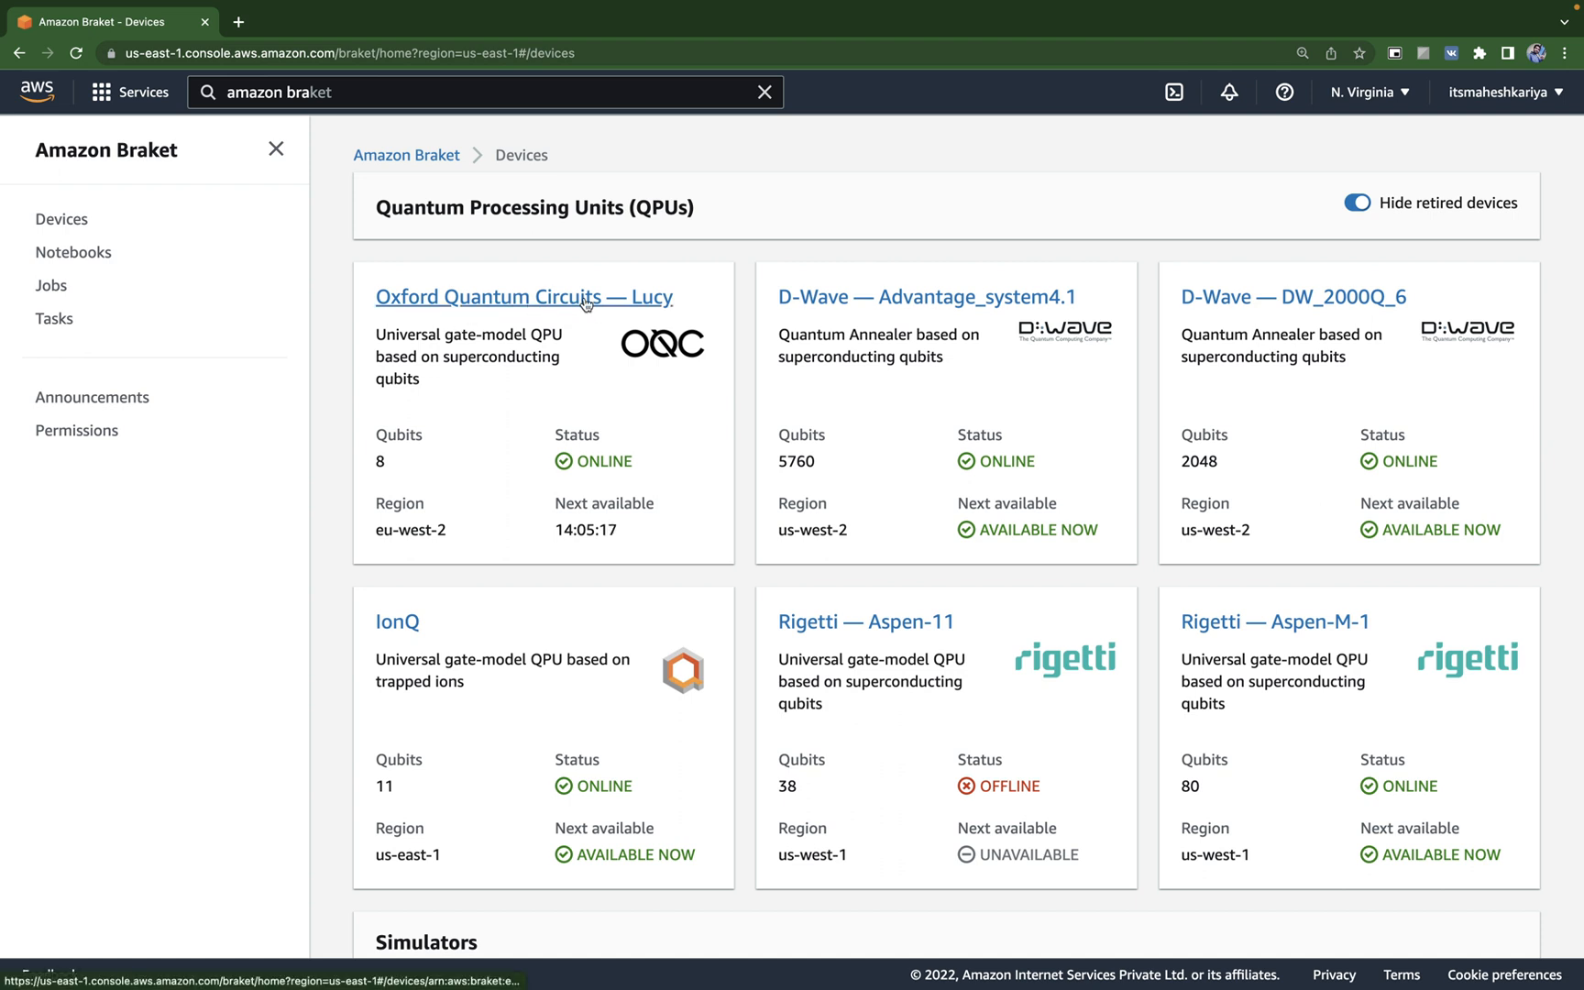
mouse_move(802, 469)
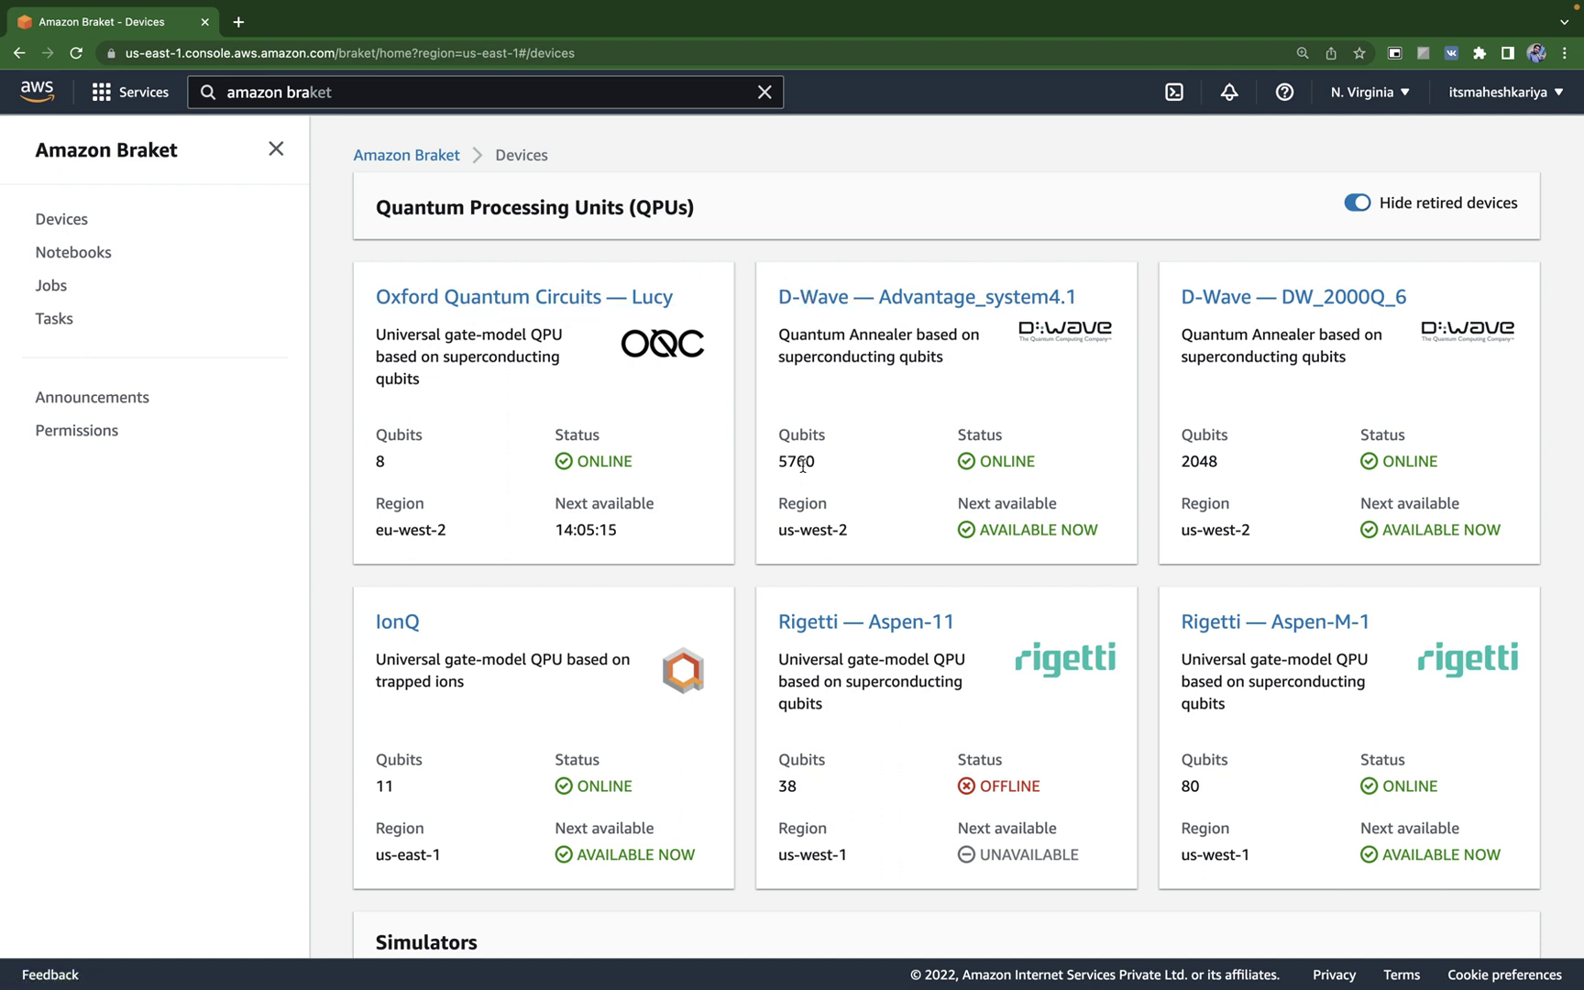
mouse_move(840, 466)
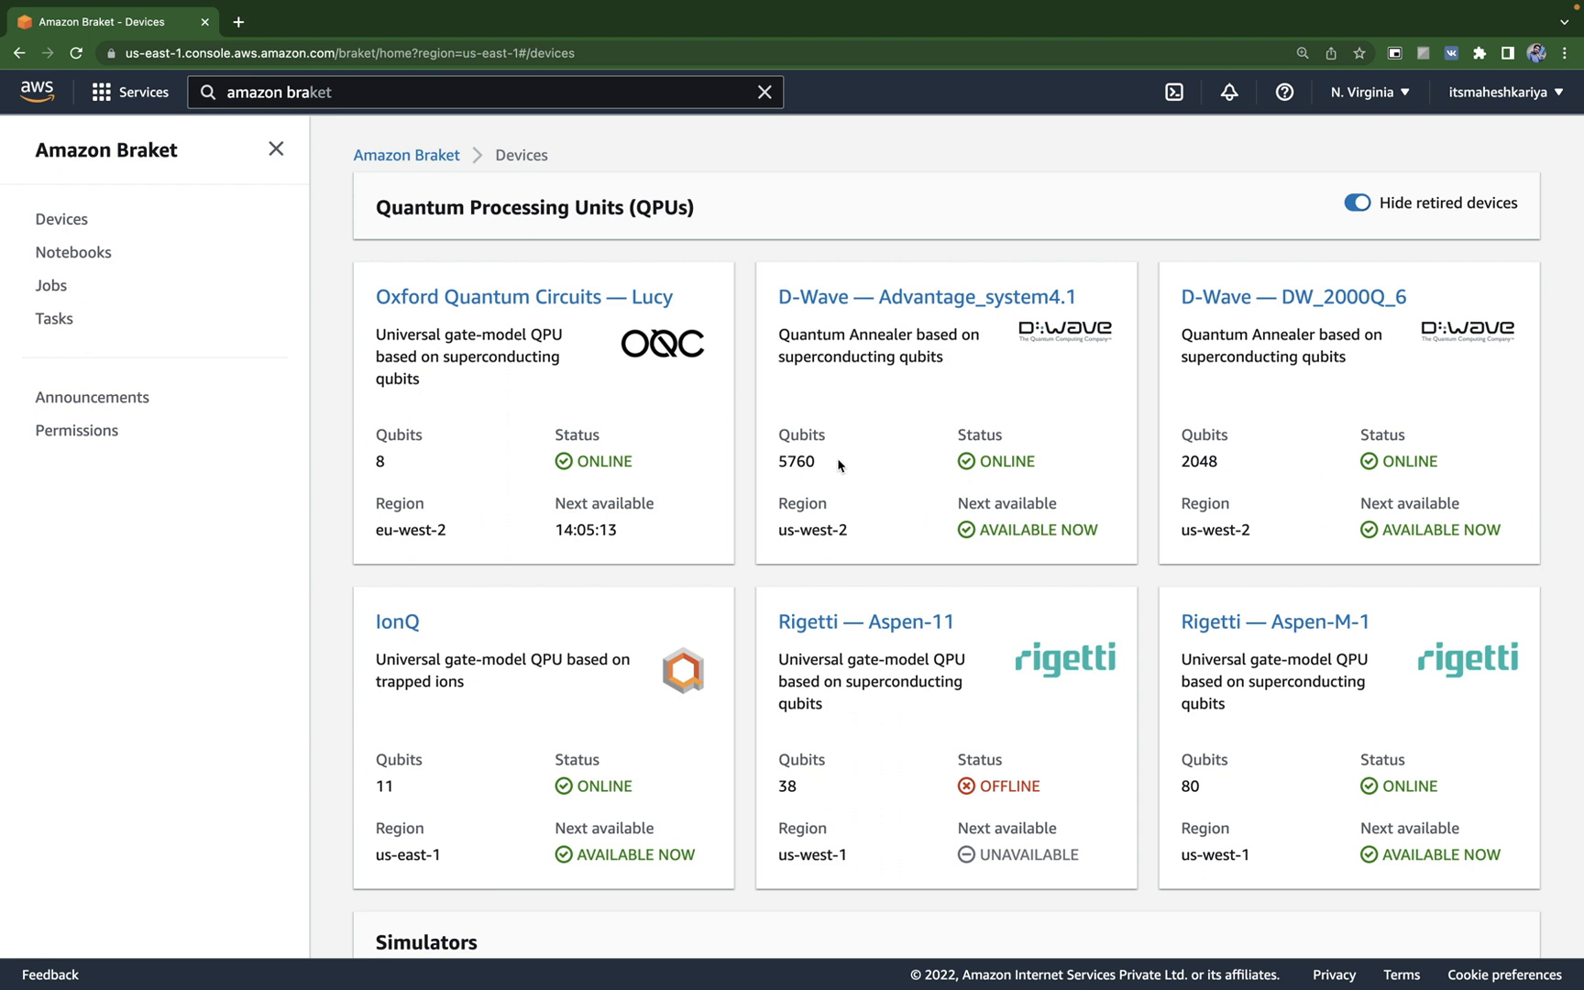
mouse_move(1206, 495)
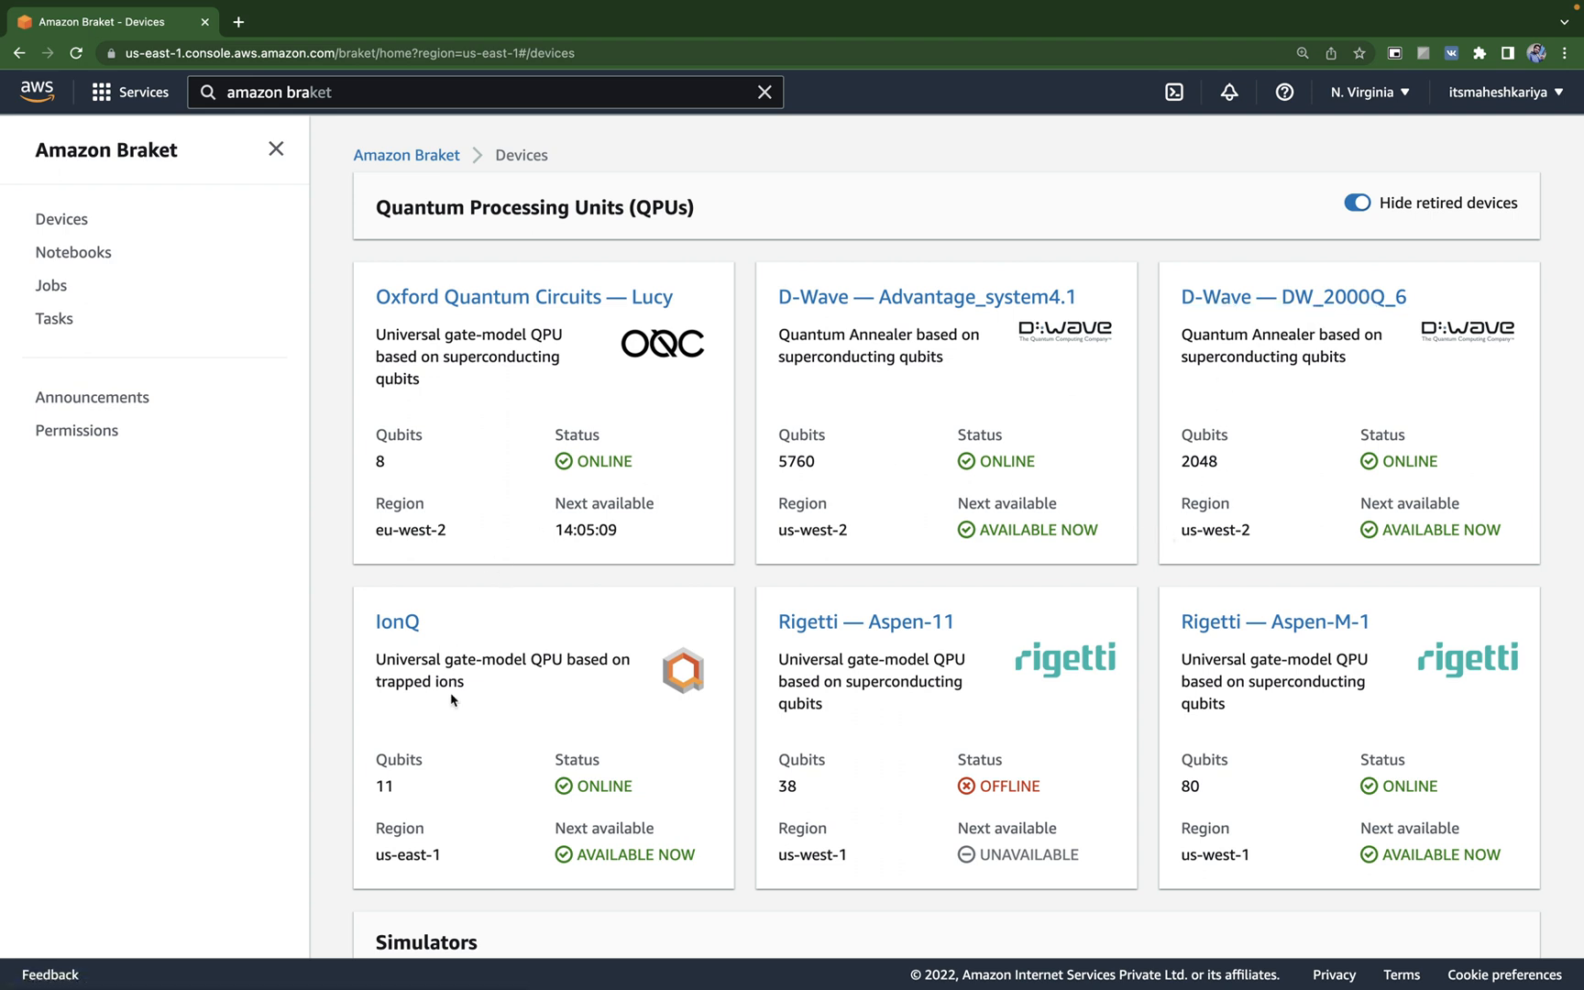
scroll(down, 3)
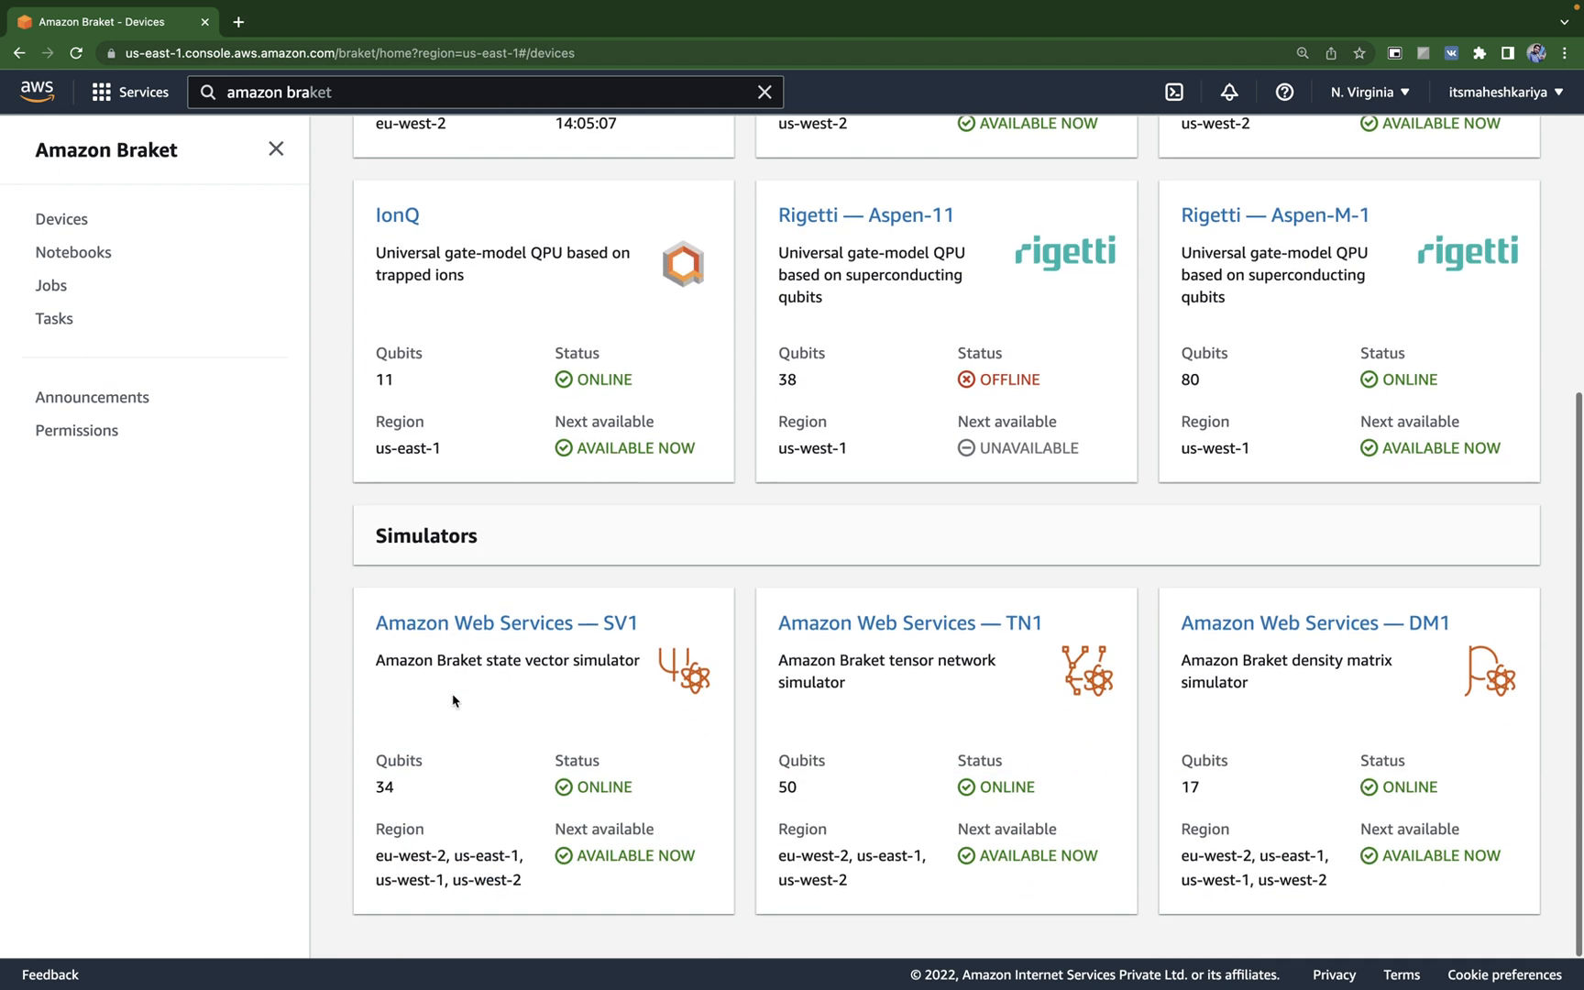
mouse_move(227, 302)
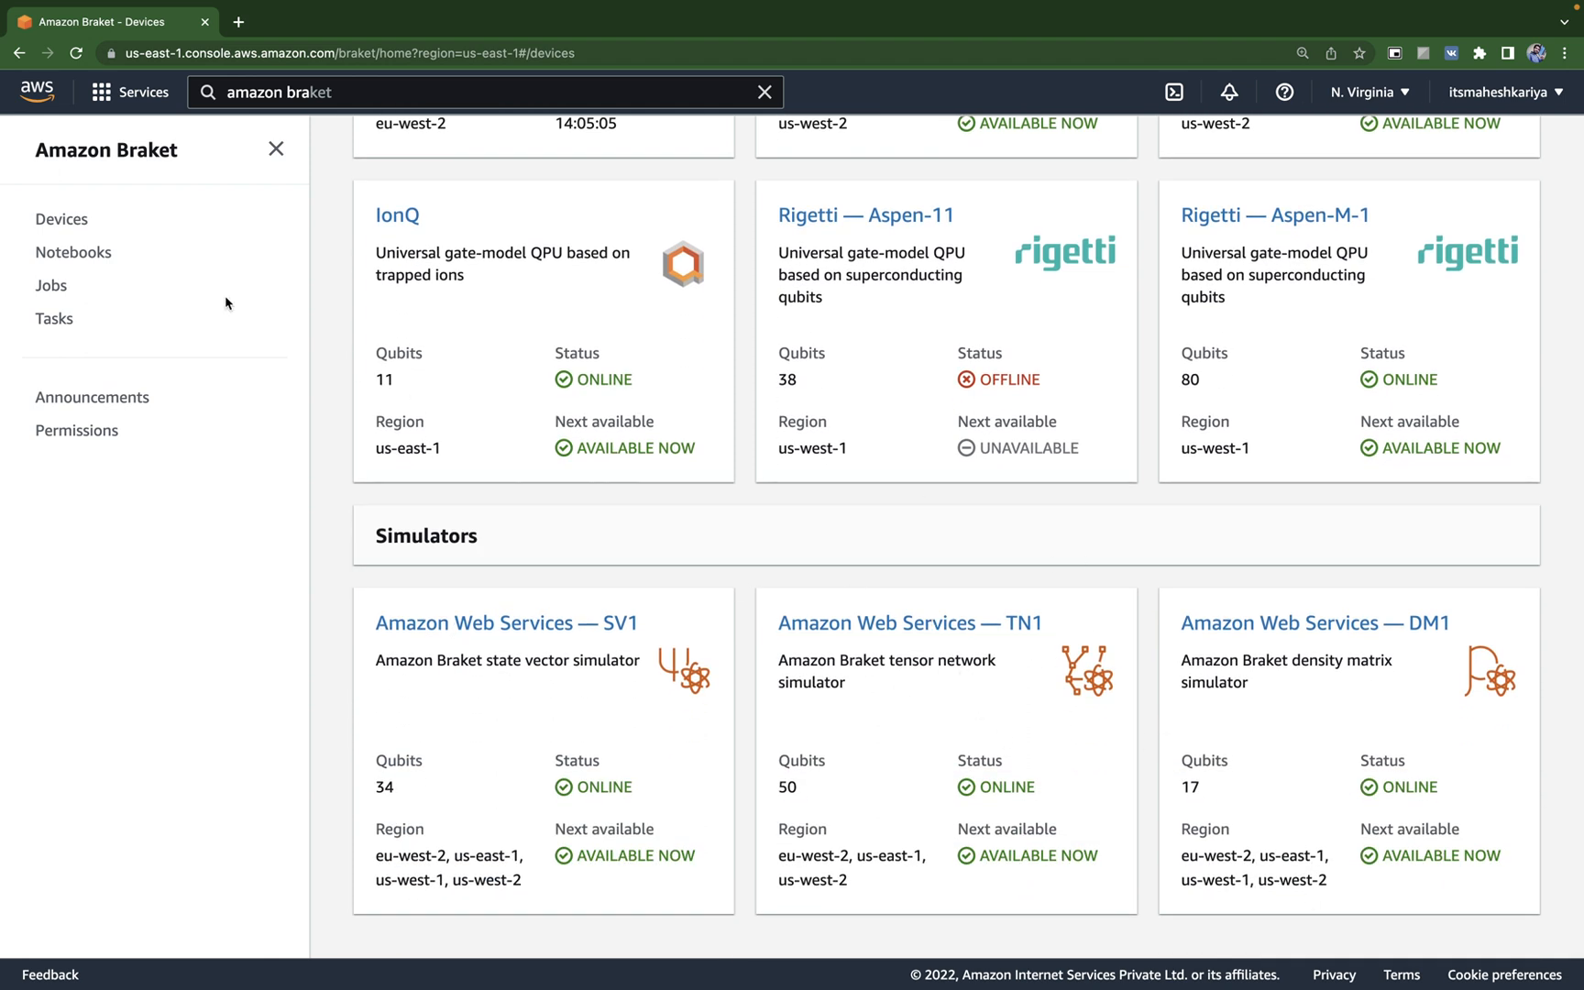
mouse_move(57, 225)
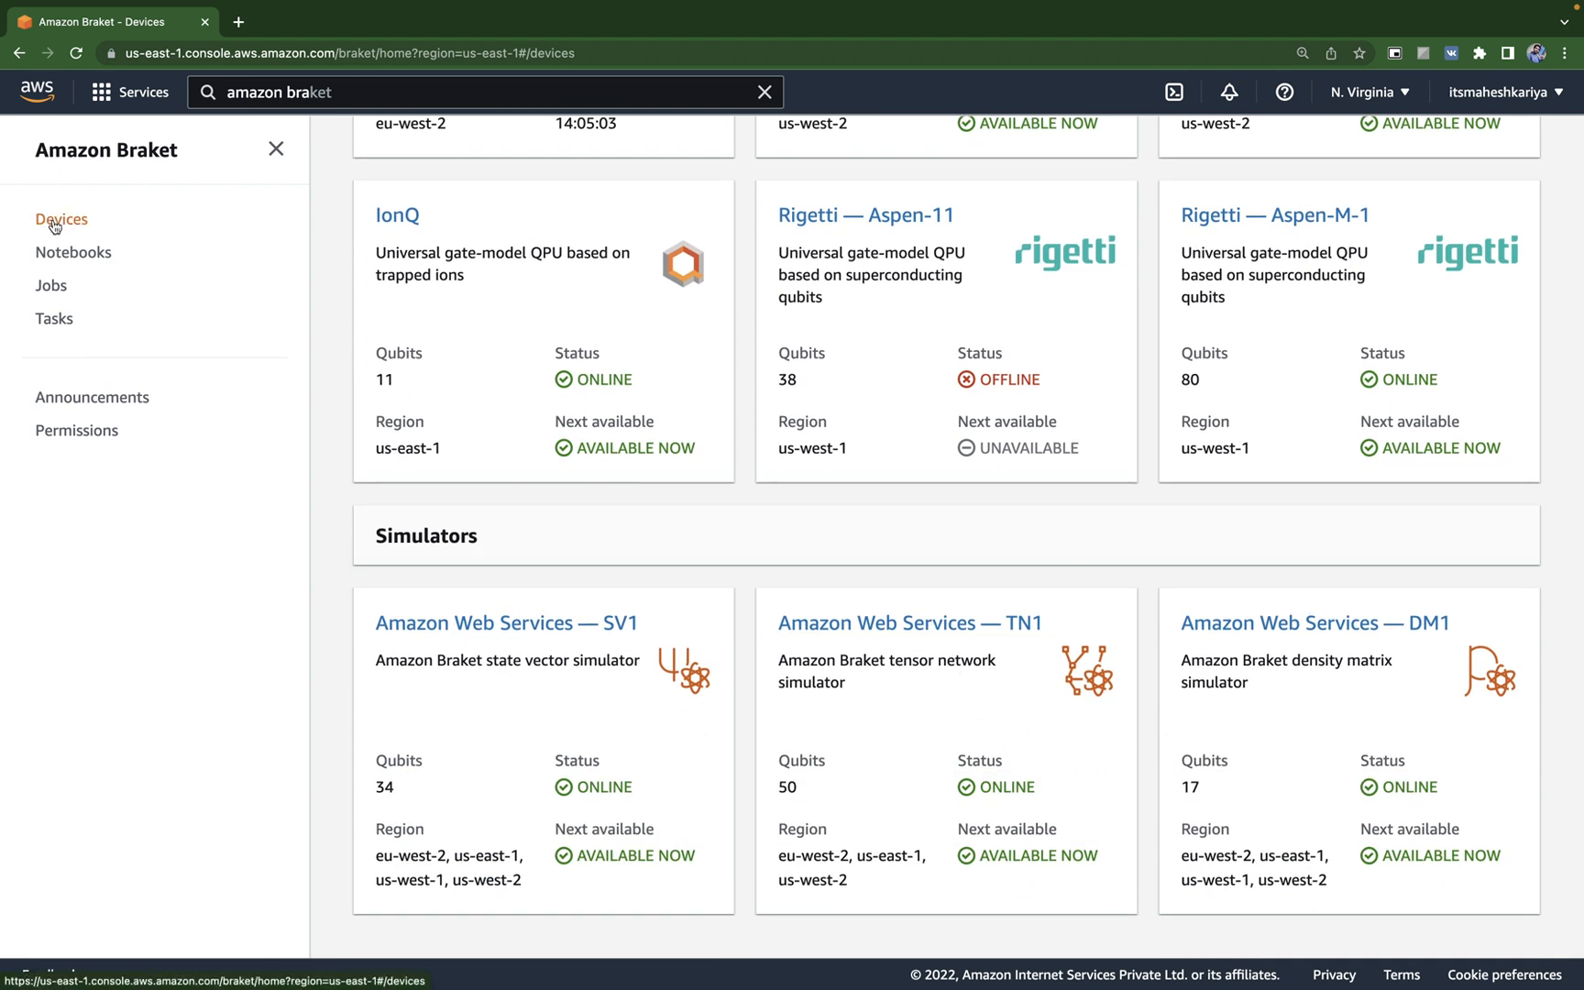
Step: Open the Notebooks page listing the in-service ml.t3.medium notebook instance
click(73, 252)
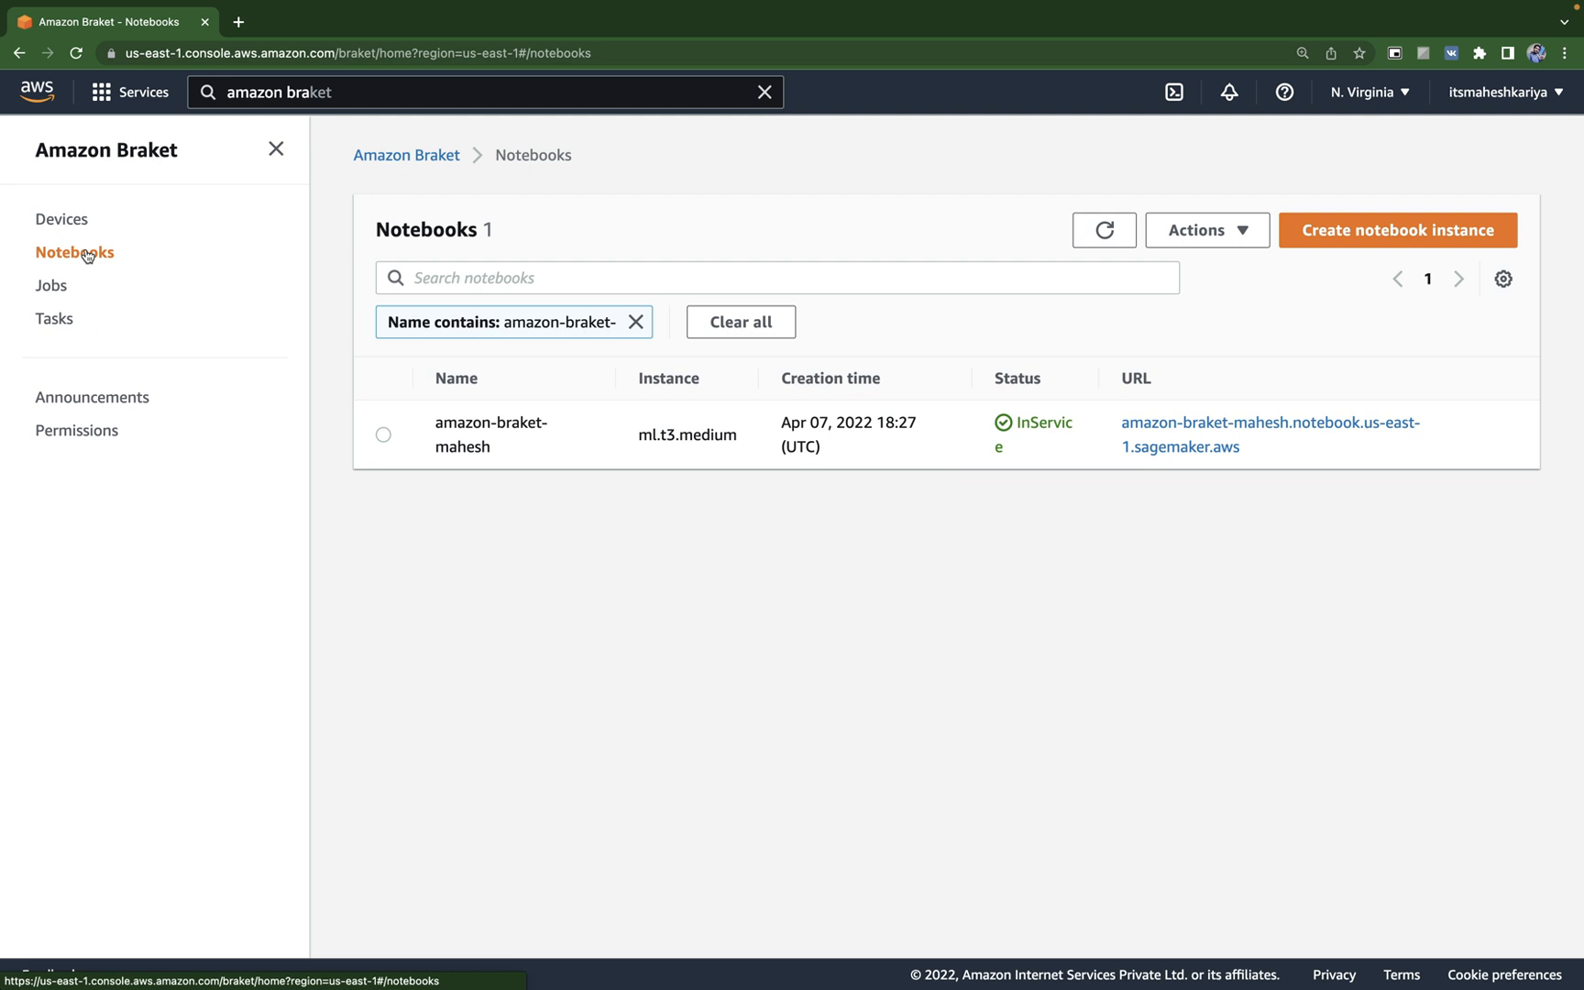
mouse_move(530, 583)
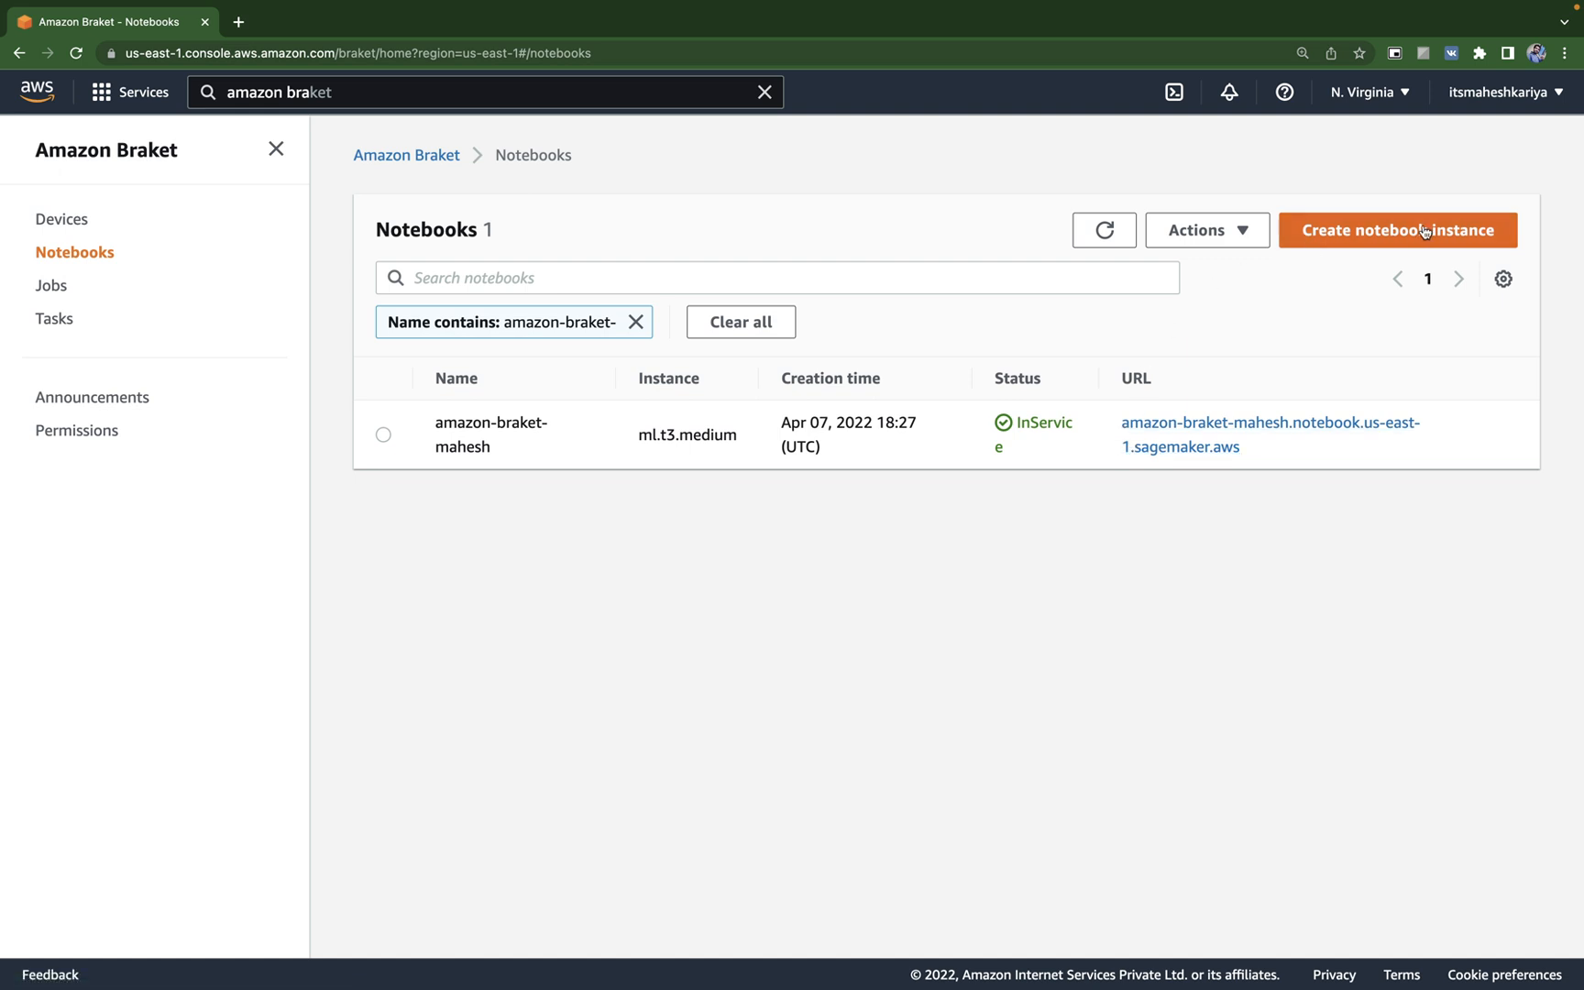
Step: Fill a new notebook instance form: name 'nbmnbmnb', ml.t3.medium type, existing IAM role
click(1411, 230)
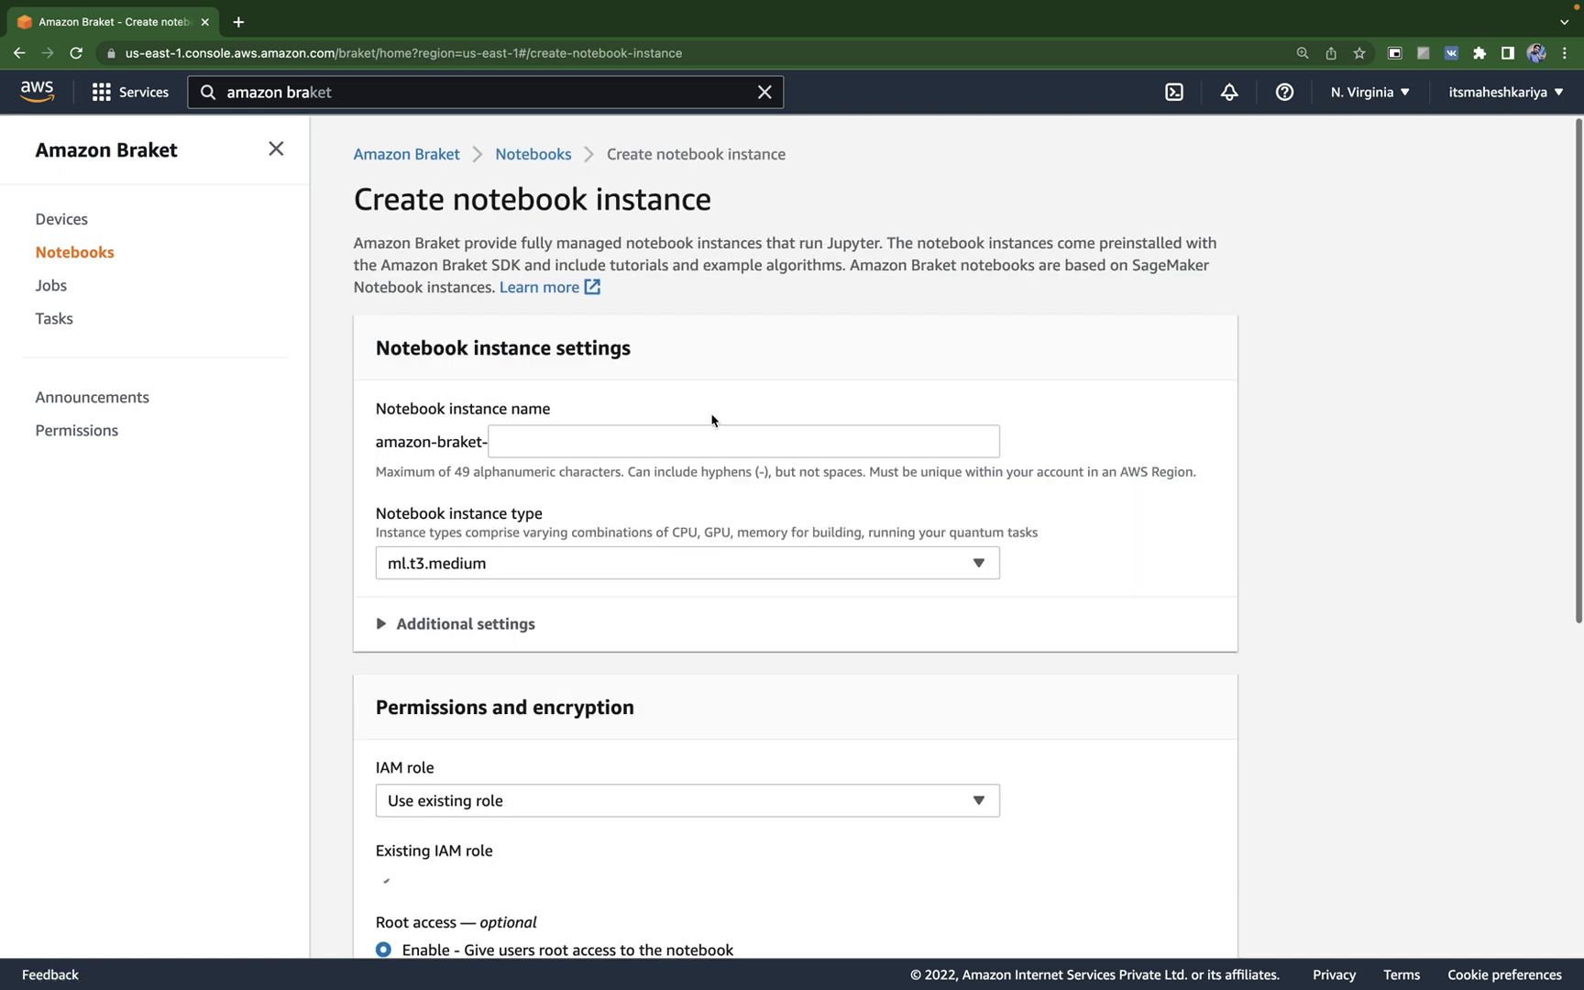
click(743, 441)
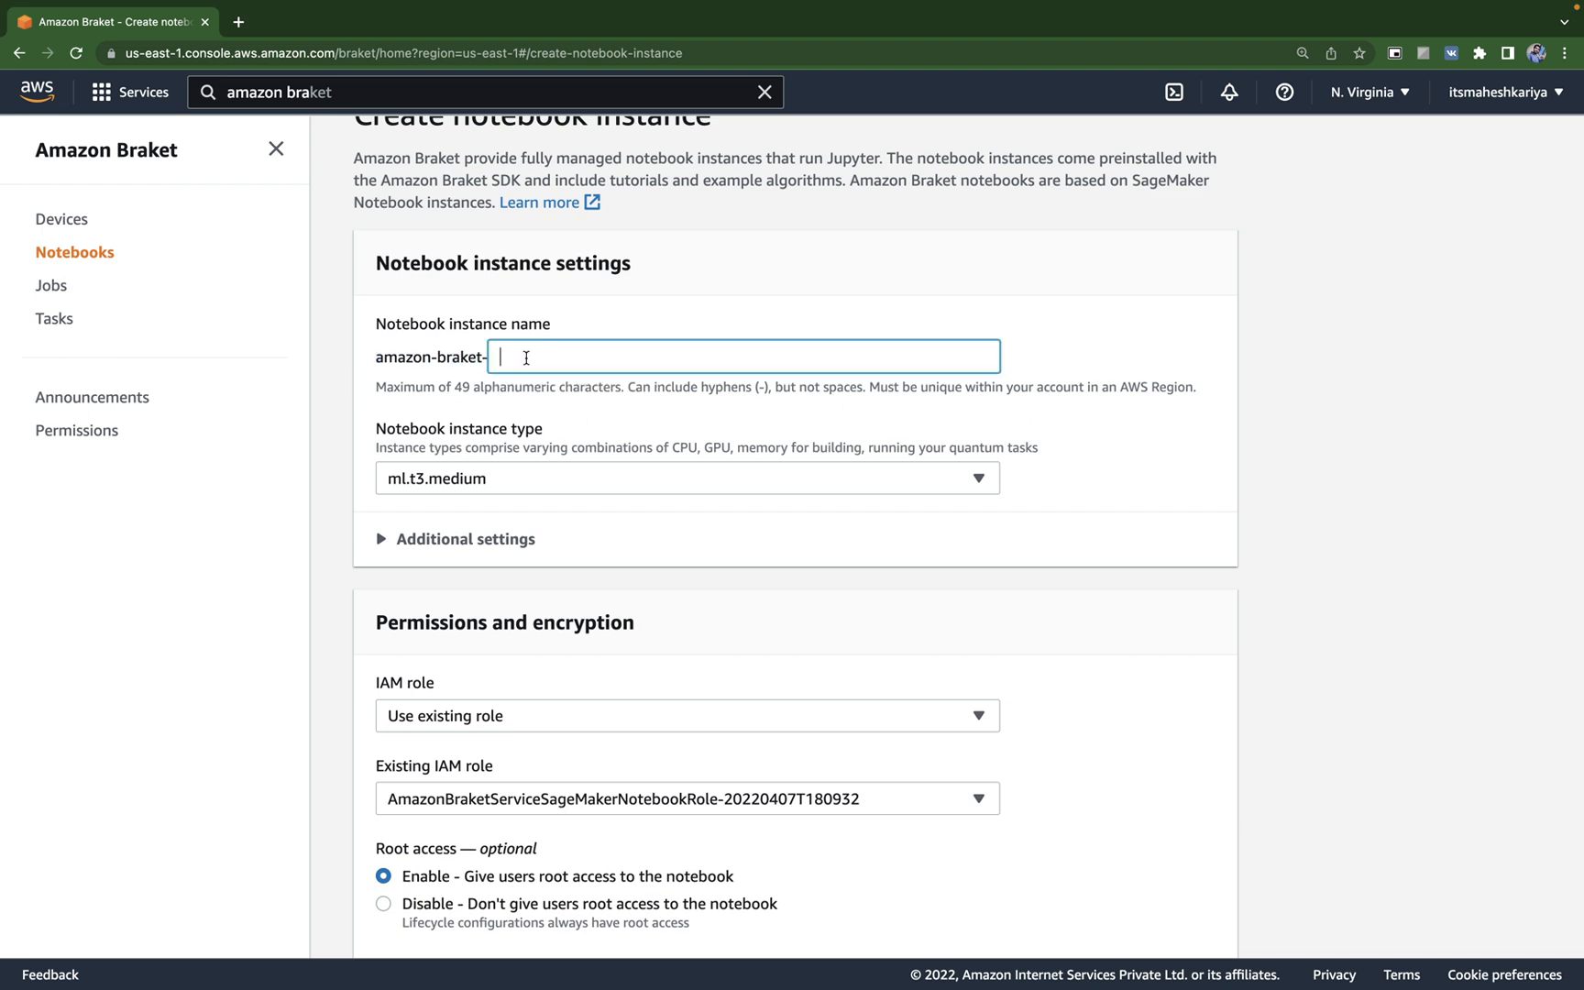
text(sdfd)
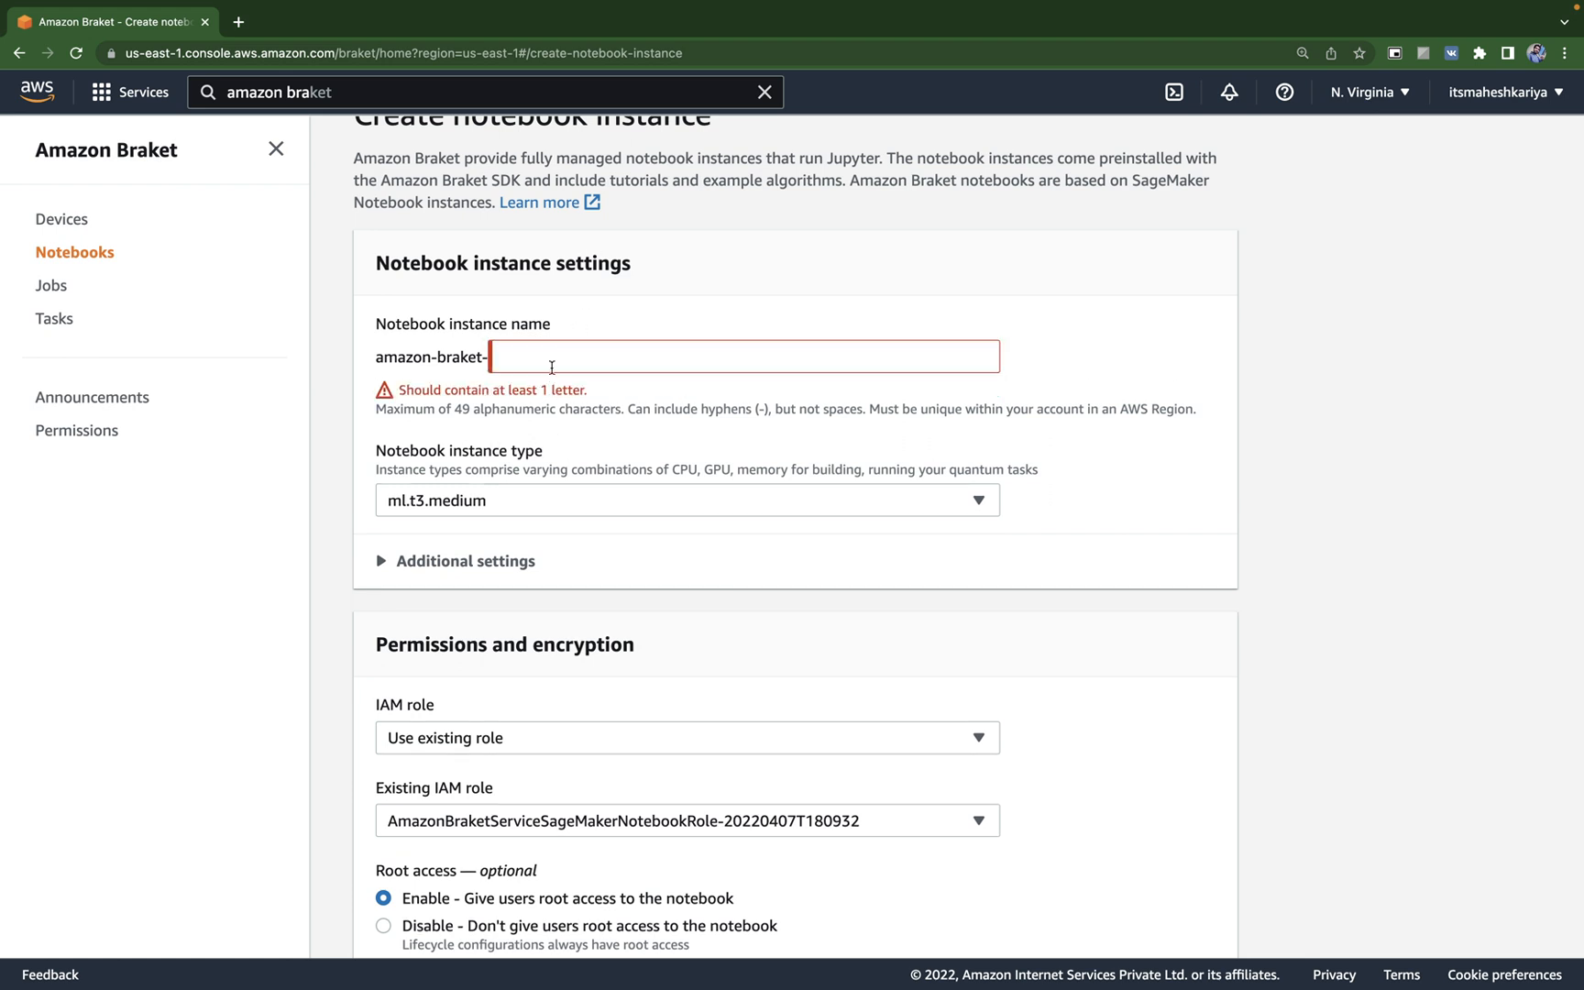
text(nbmnbmnb)
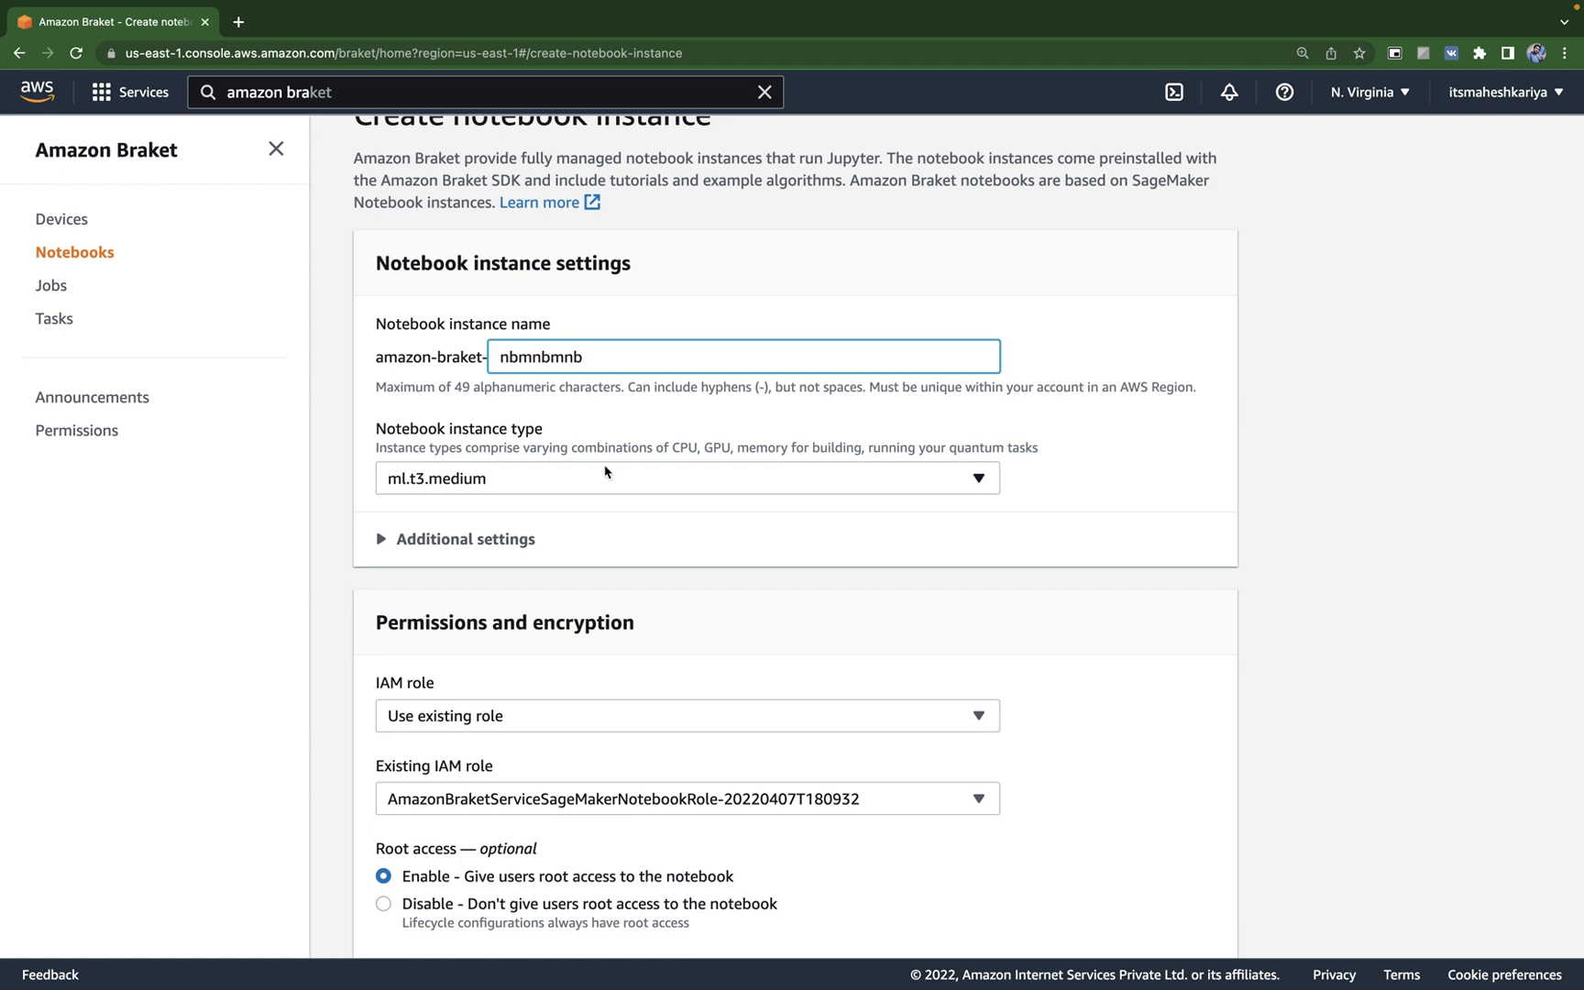
click(686, 478)
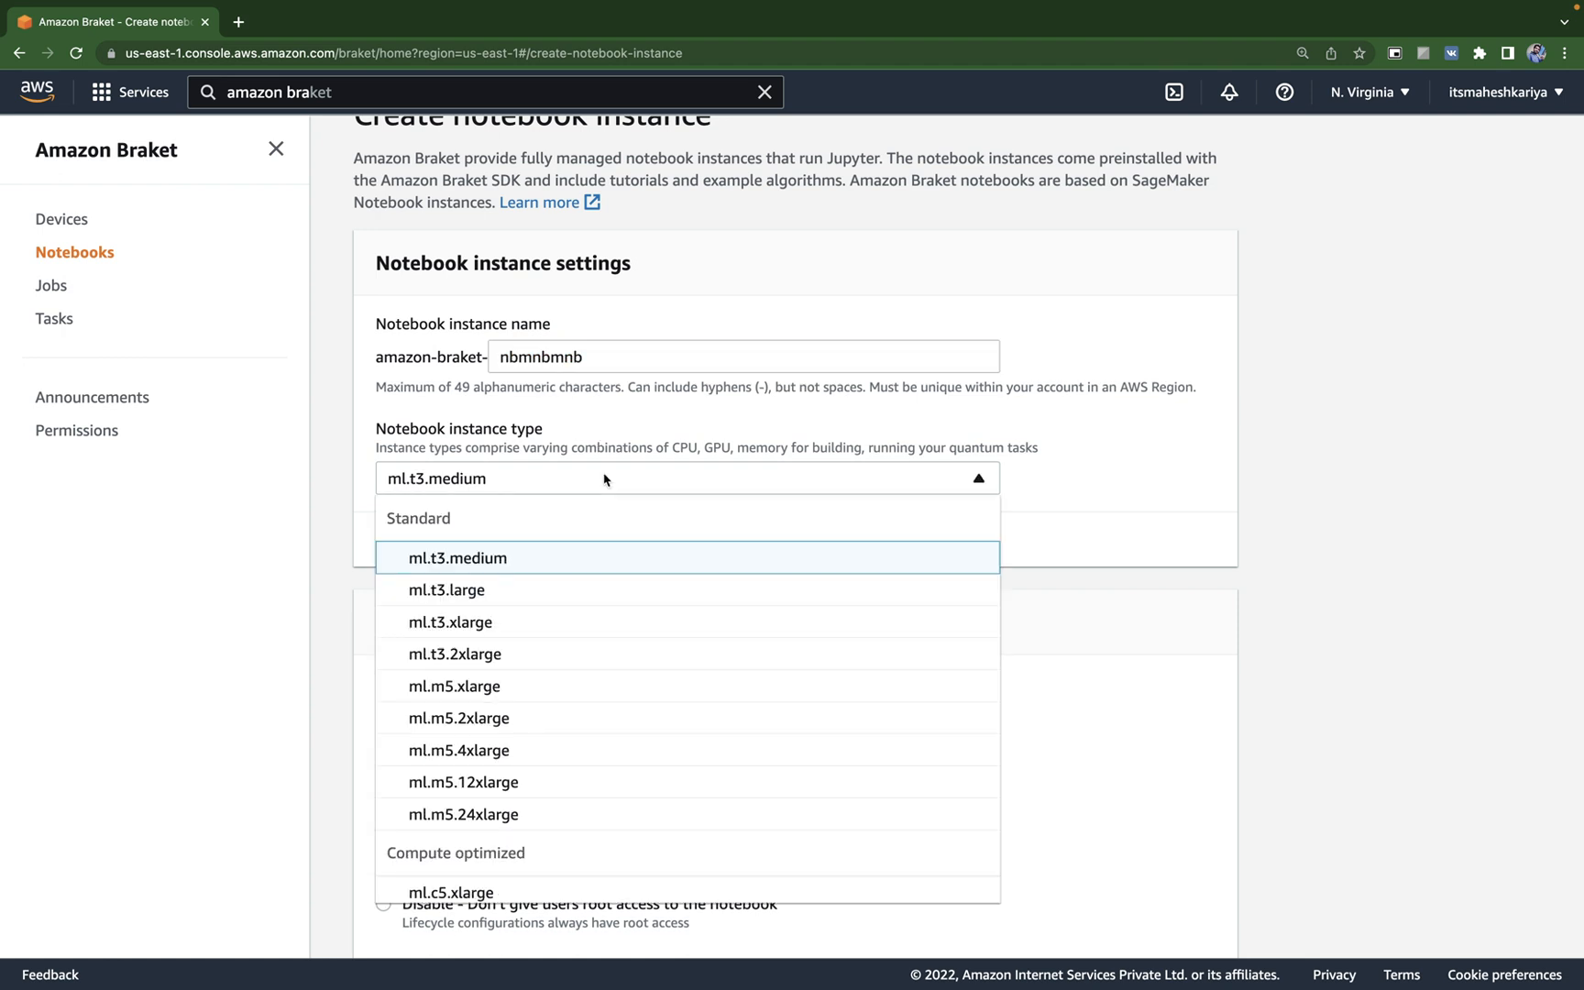
mouse_move(521, 562)
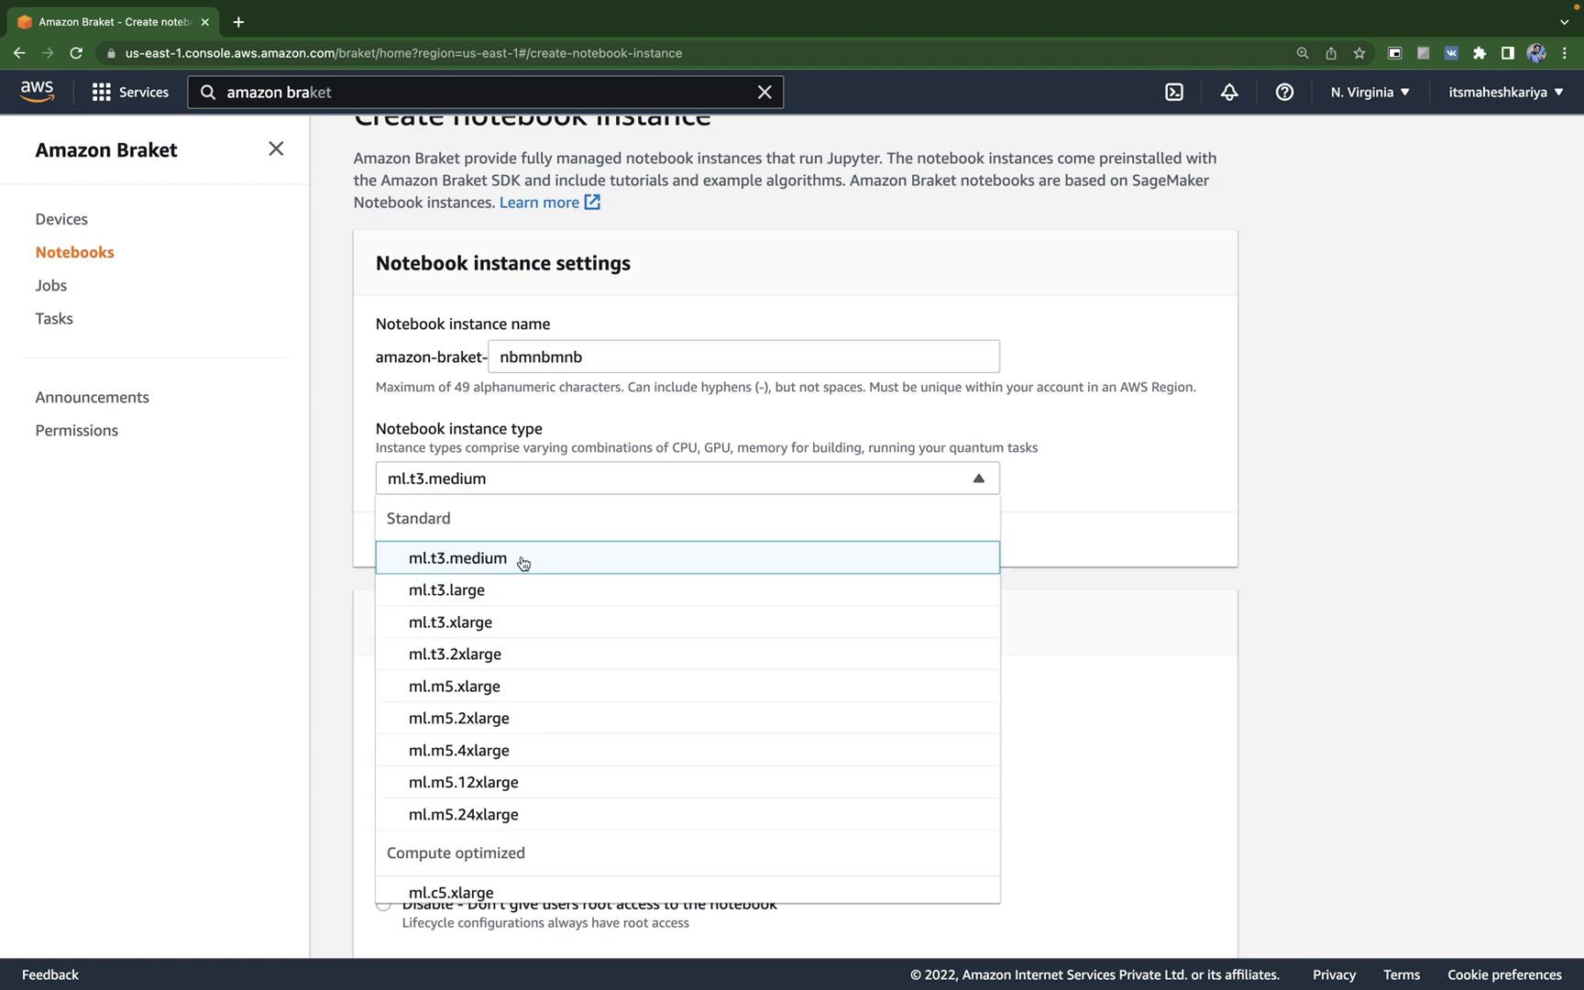
mouse_move(519, 559)
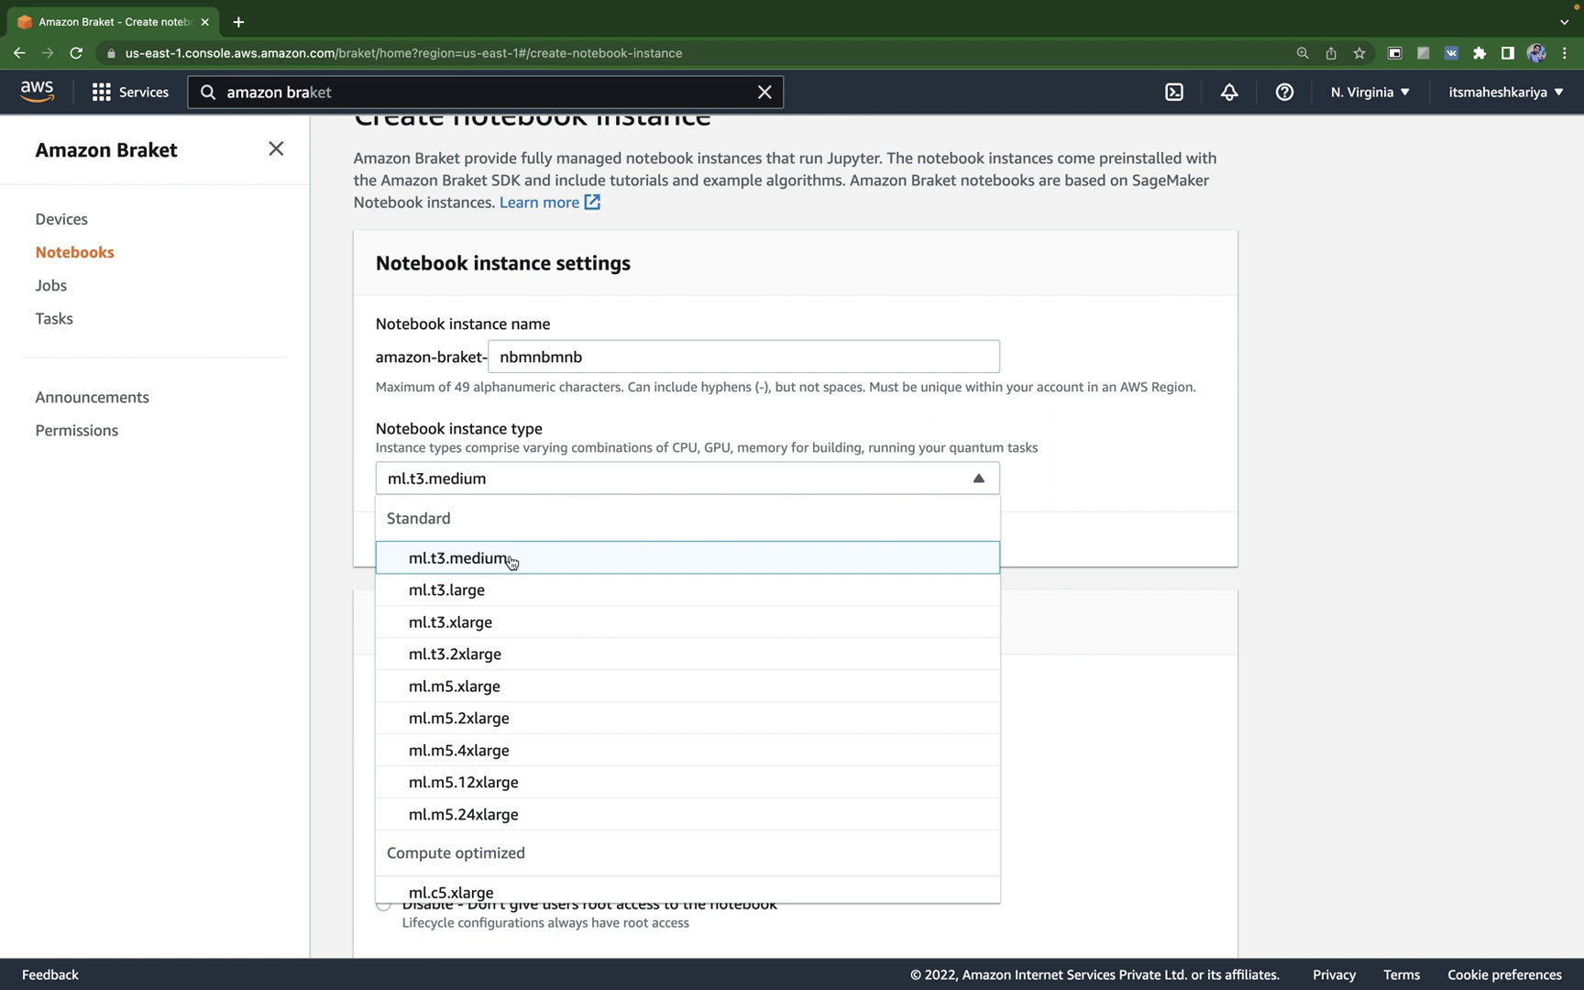
click(474, 558)
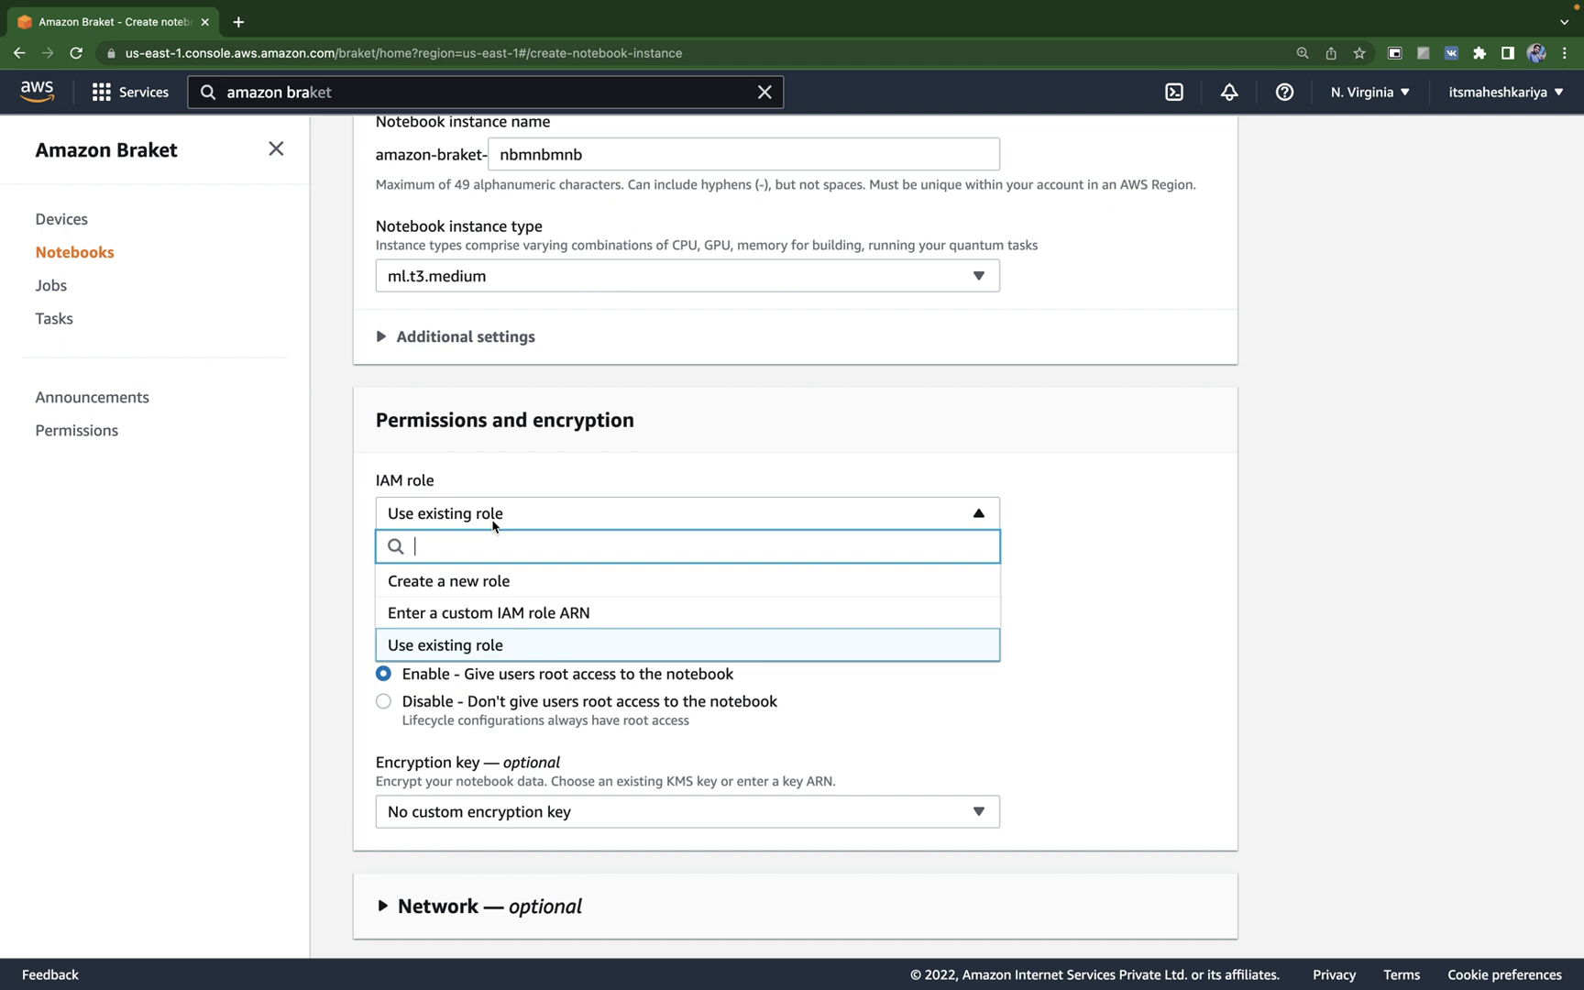
mouse_move(489, 521)
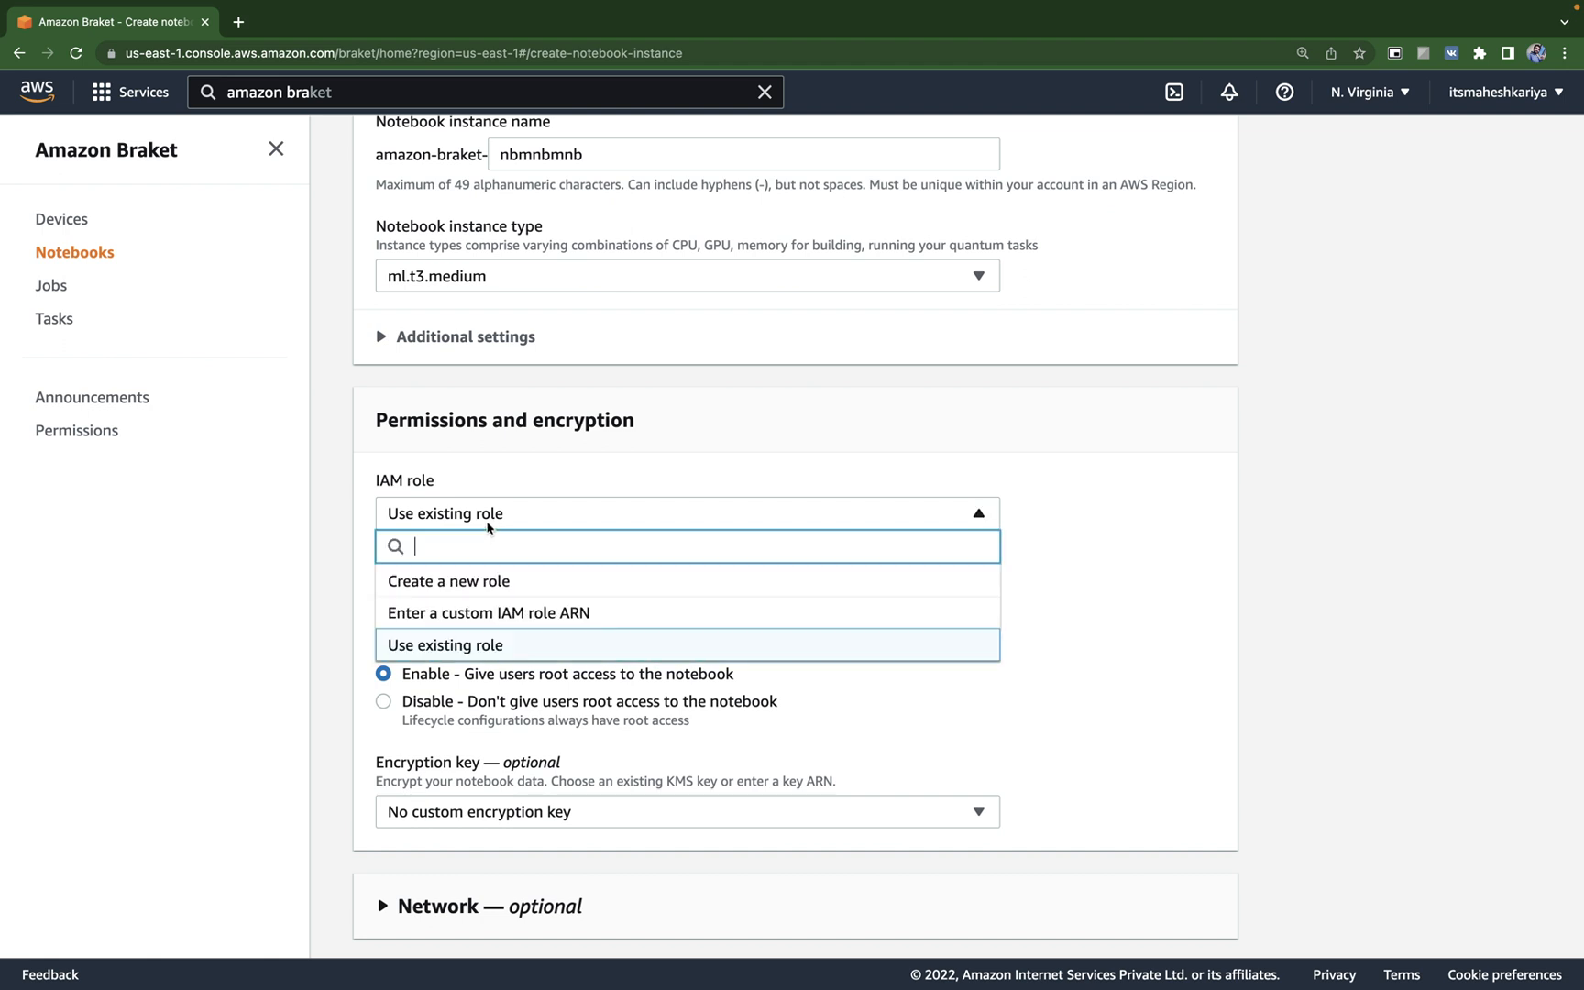
click(446, 645)
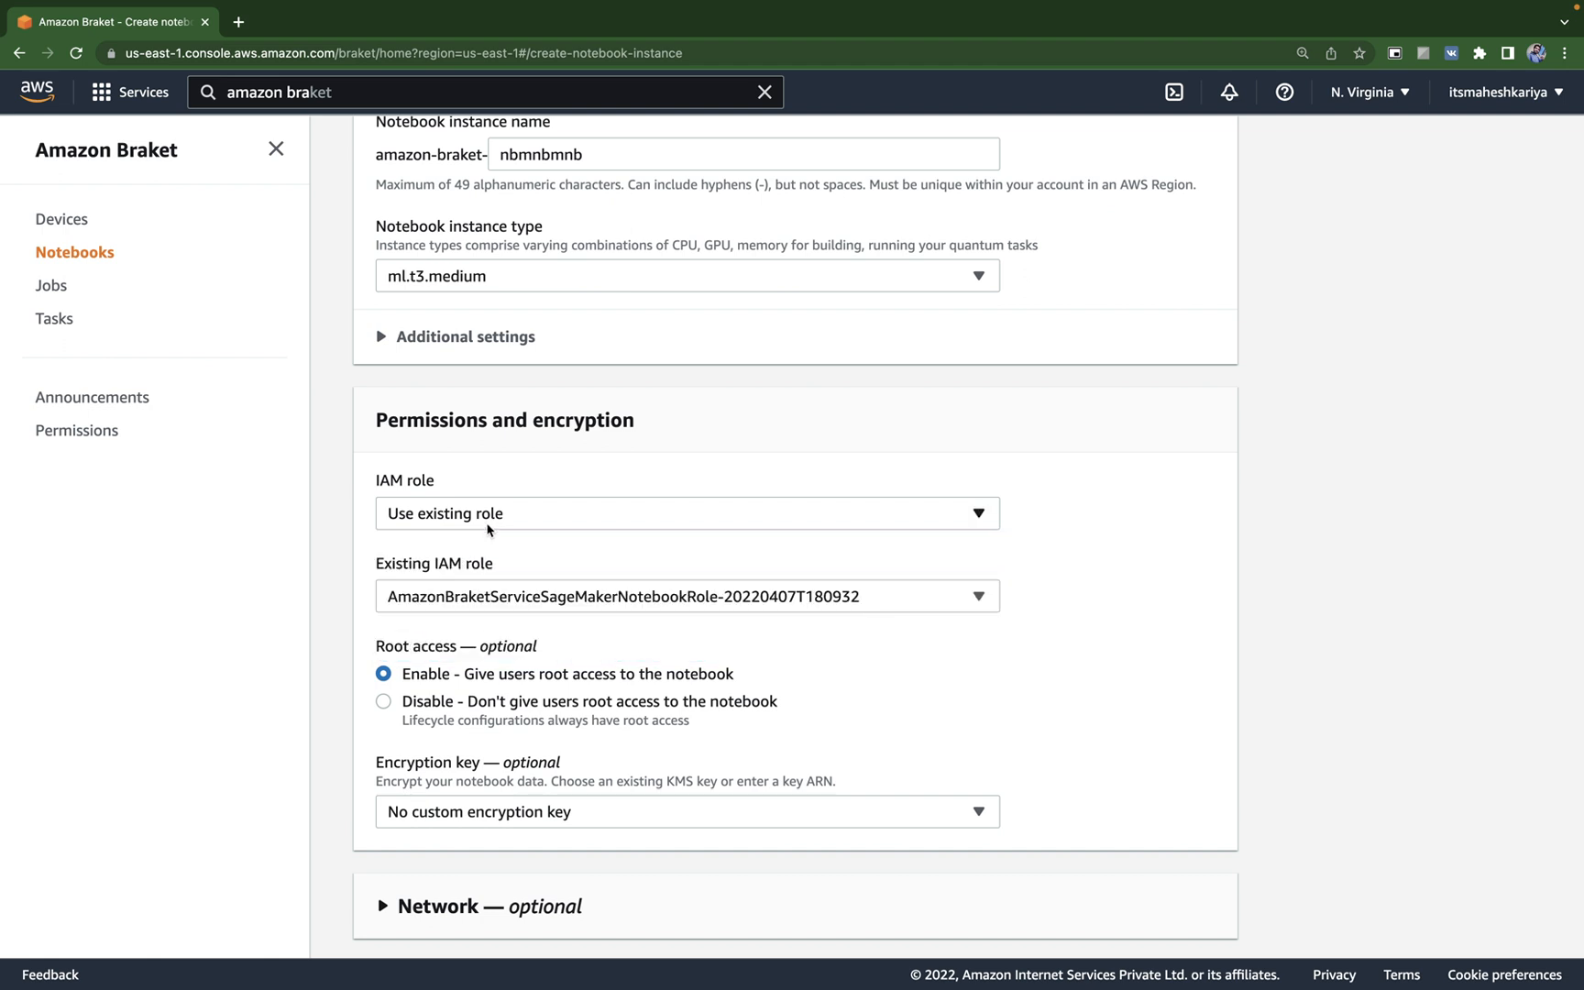
mouse_move(511, 601)
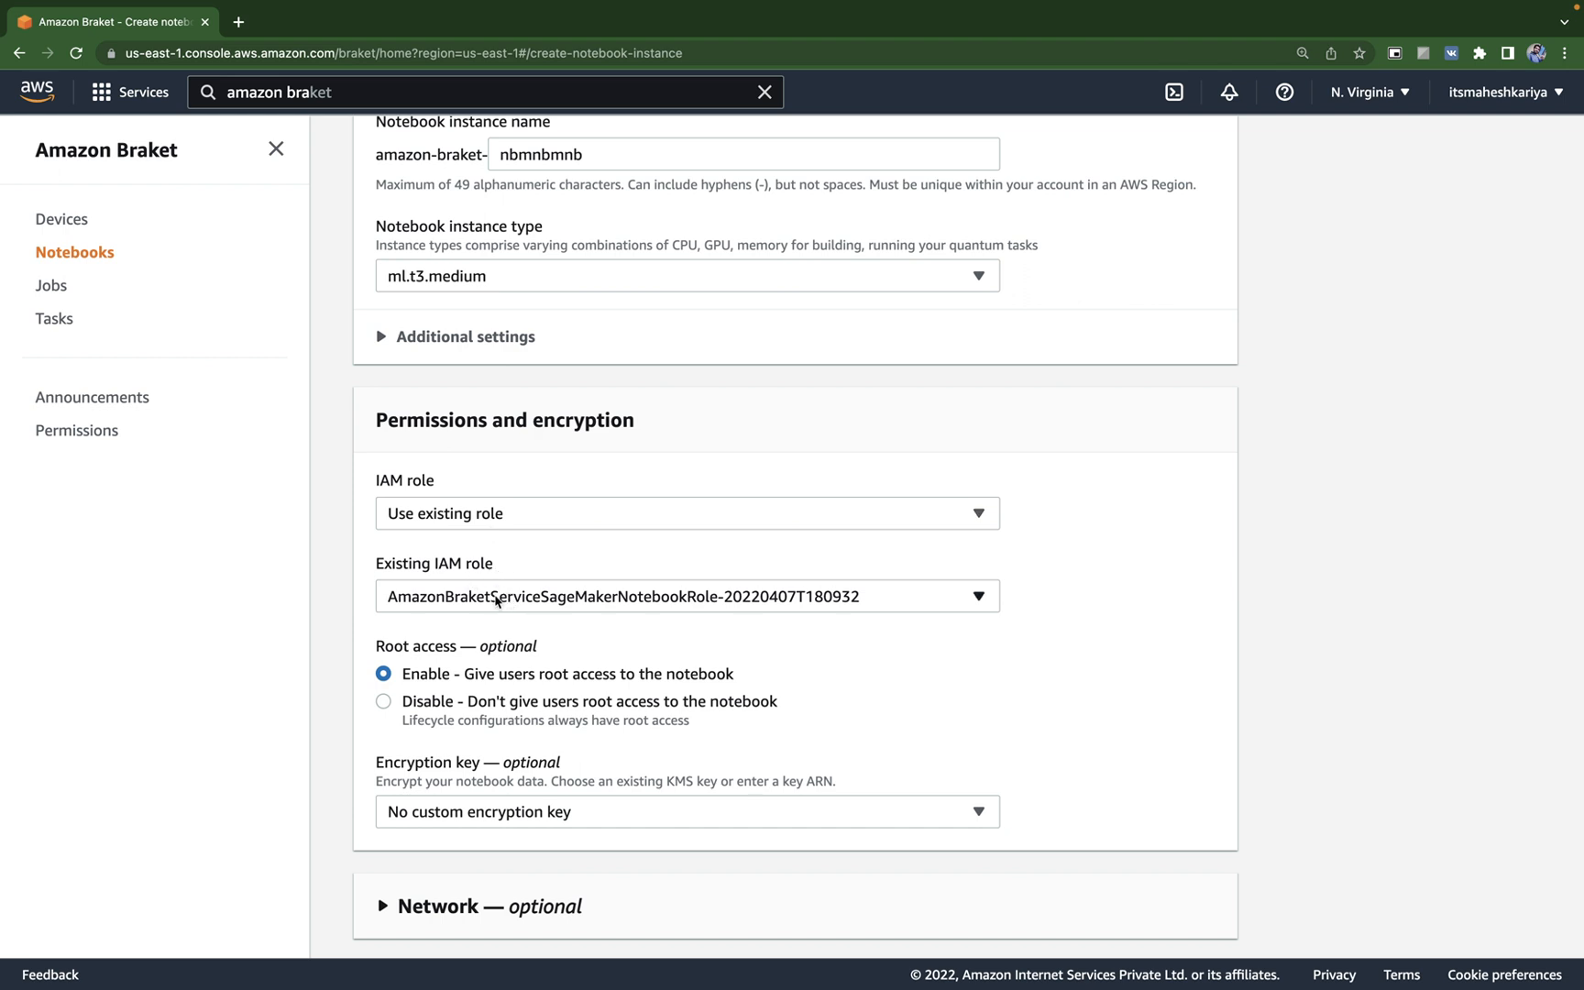
scroll(down, 3)
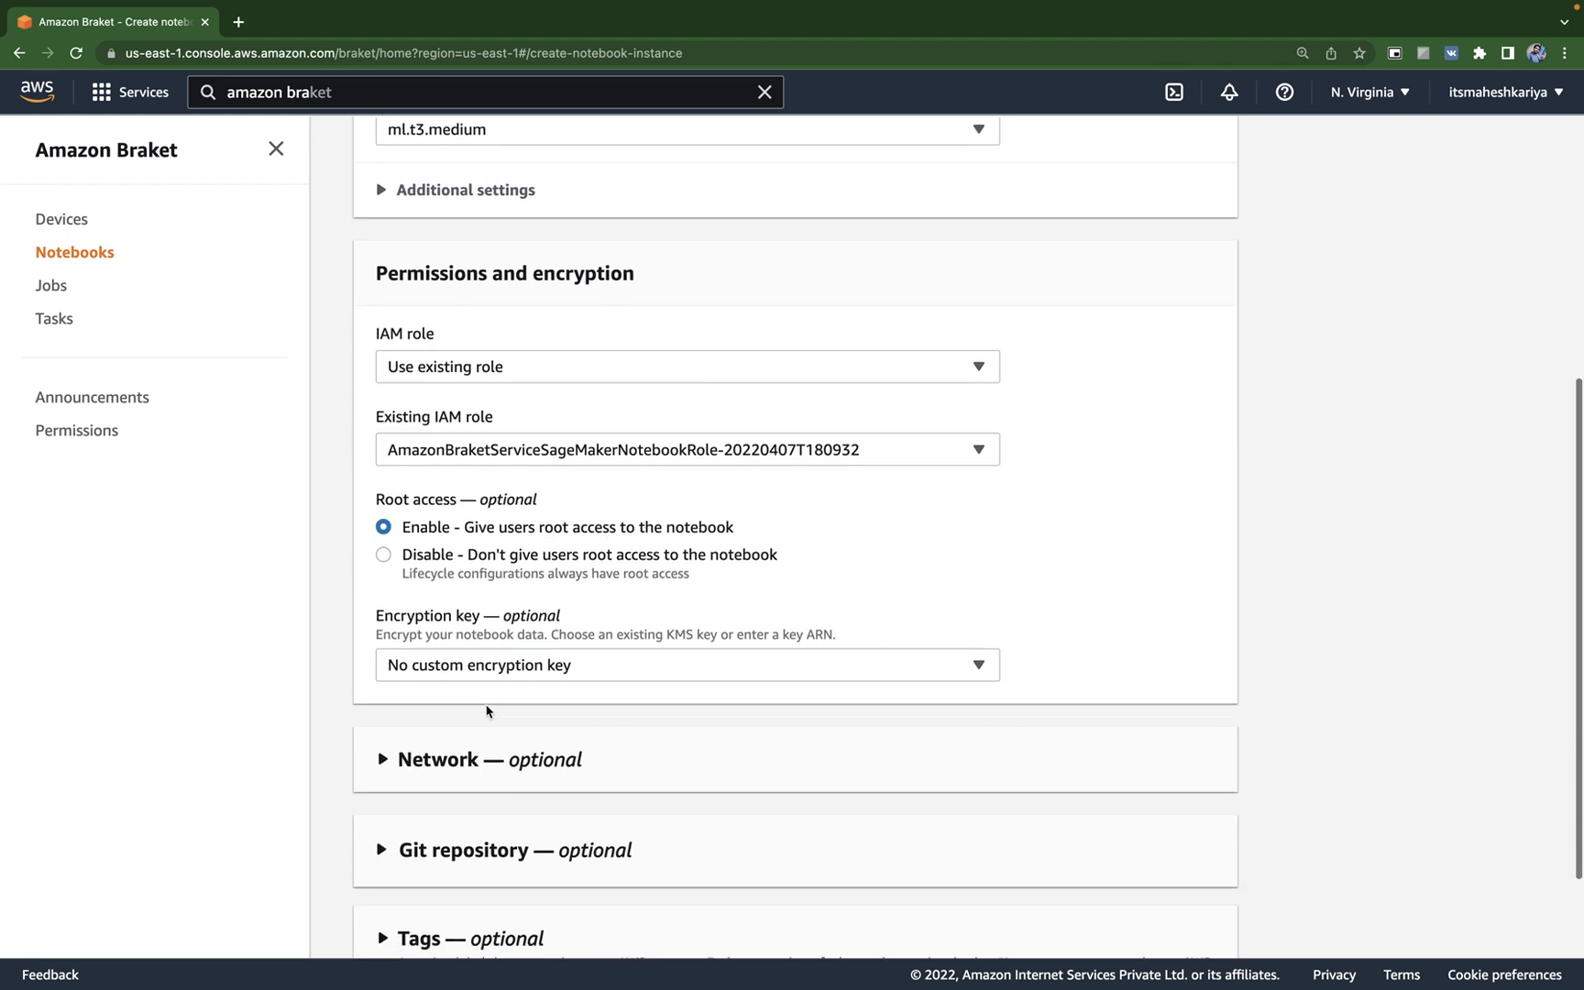
scroll(down, 3)
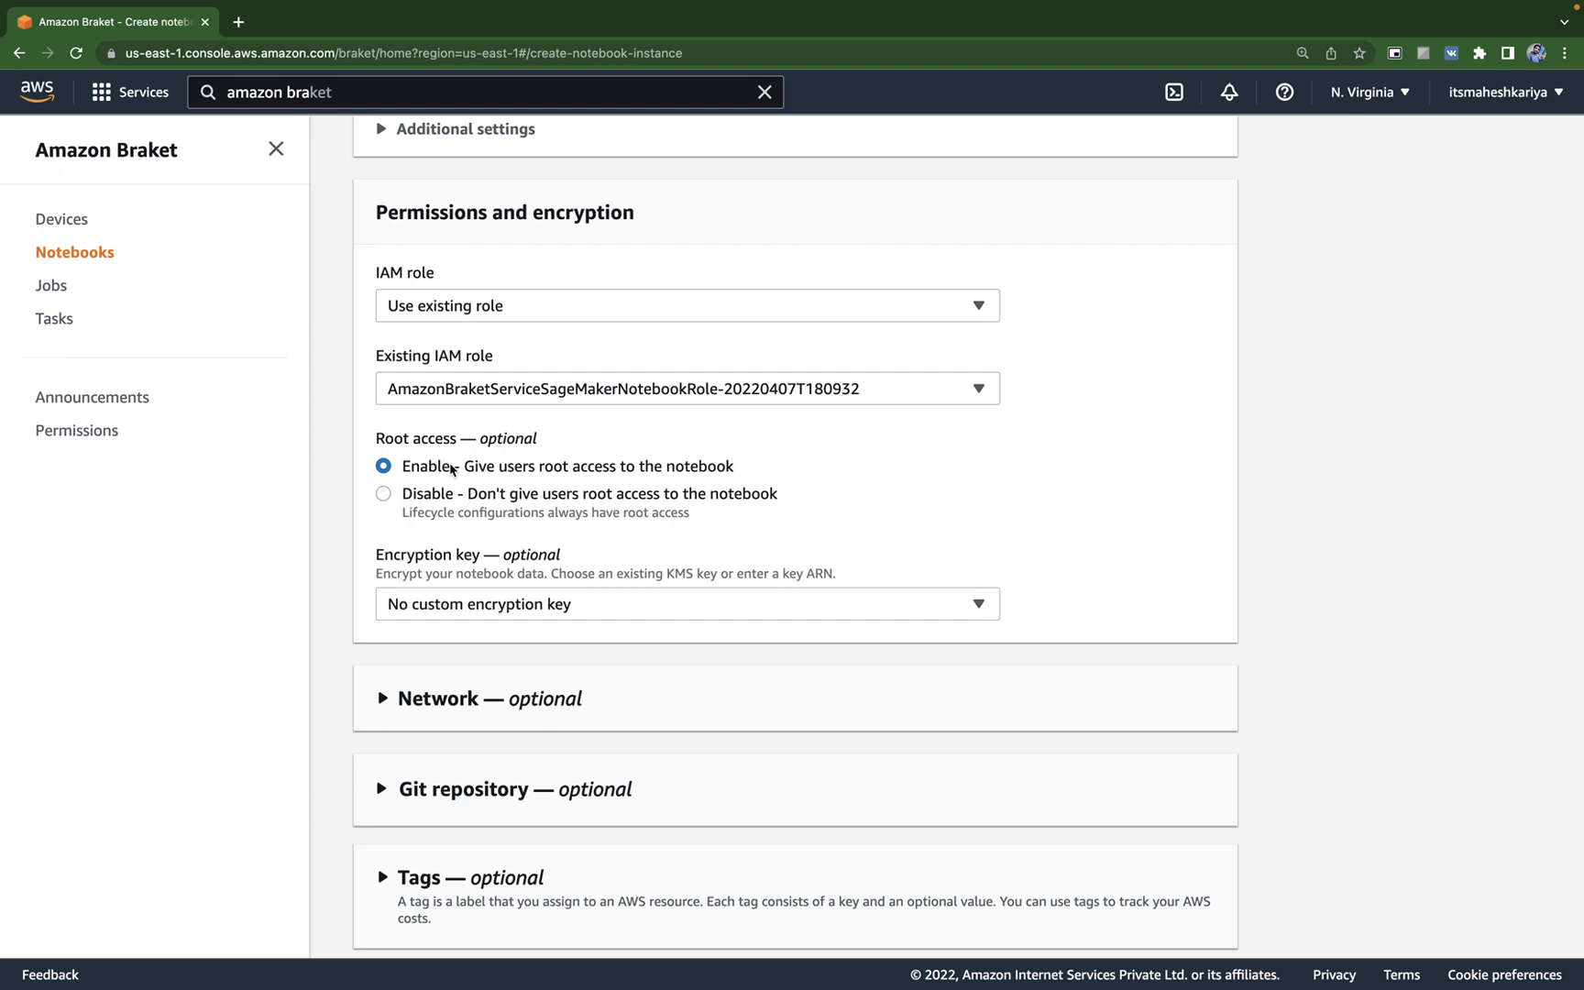
mouse_move(538, 475)
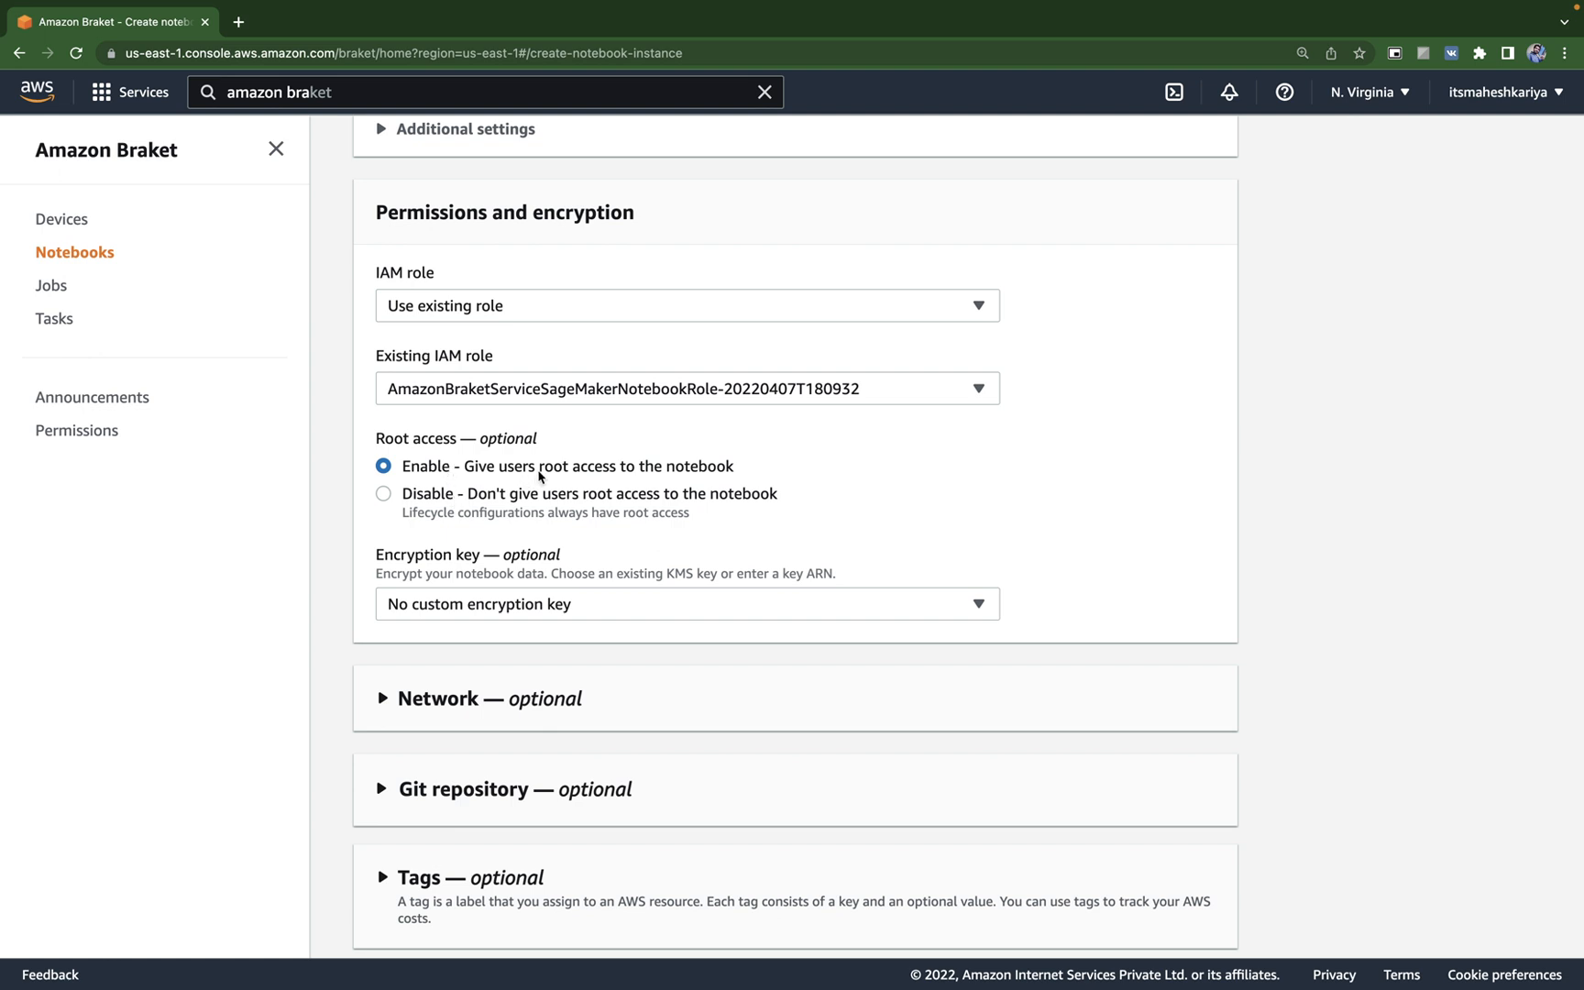
mouse_move(560, 496)
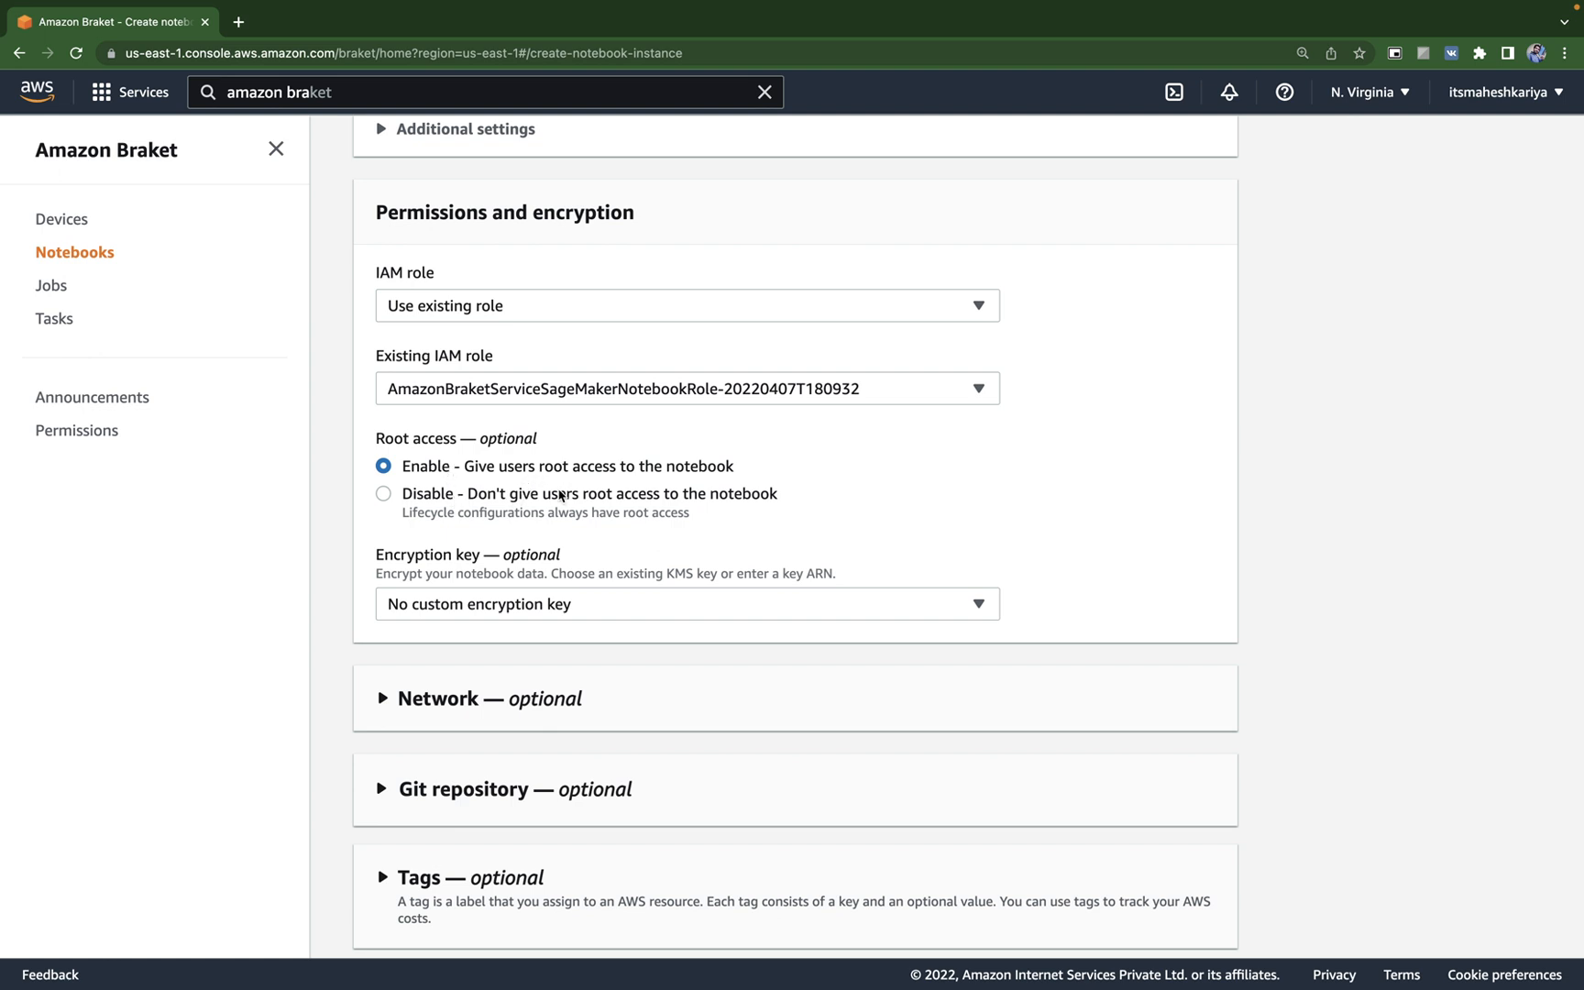
click(686, 604)
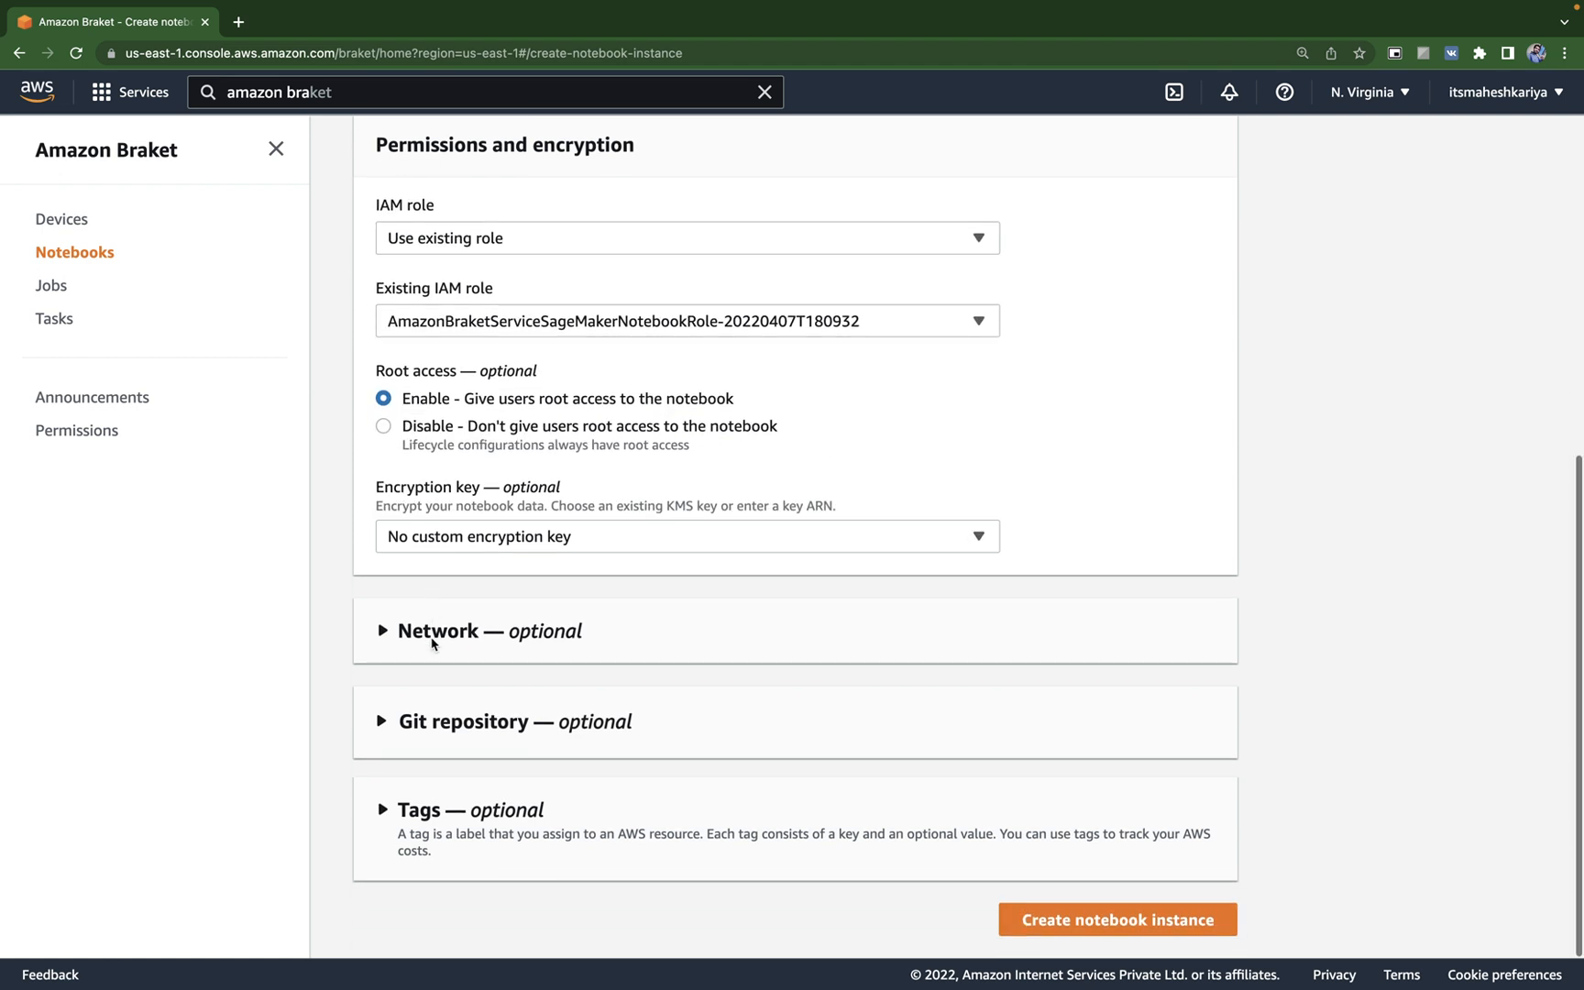
mouse_move(709, 516)
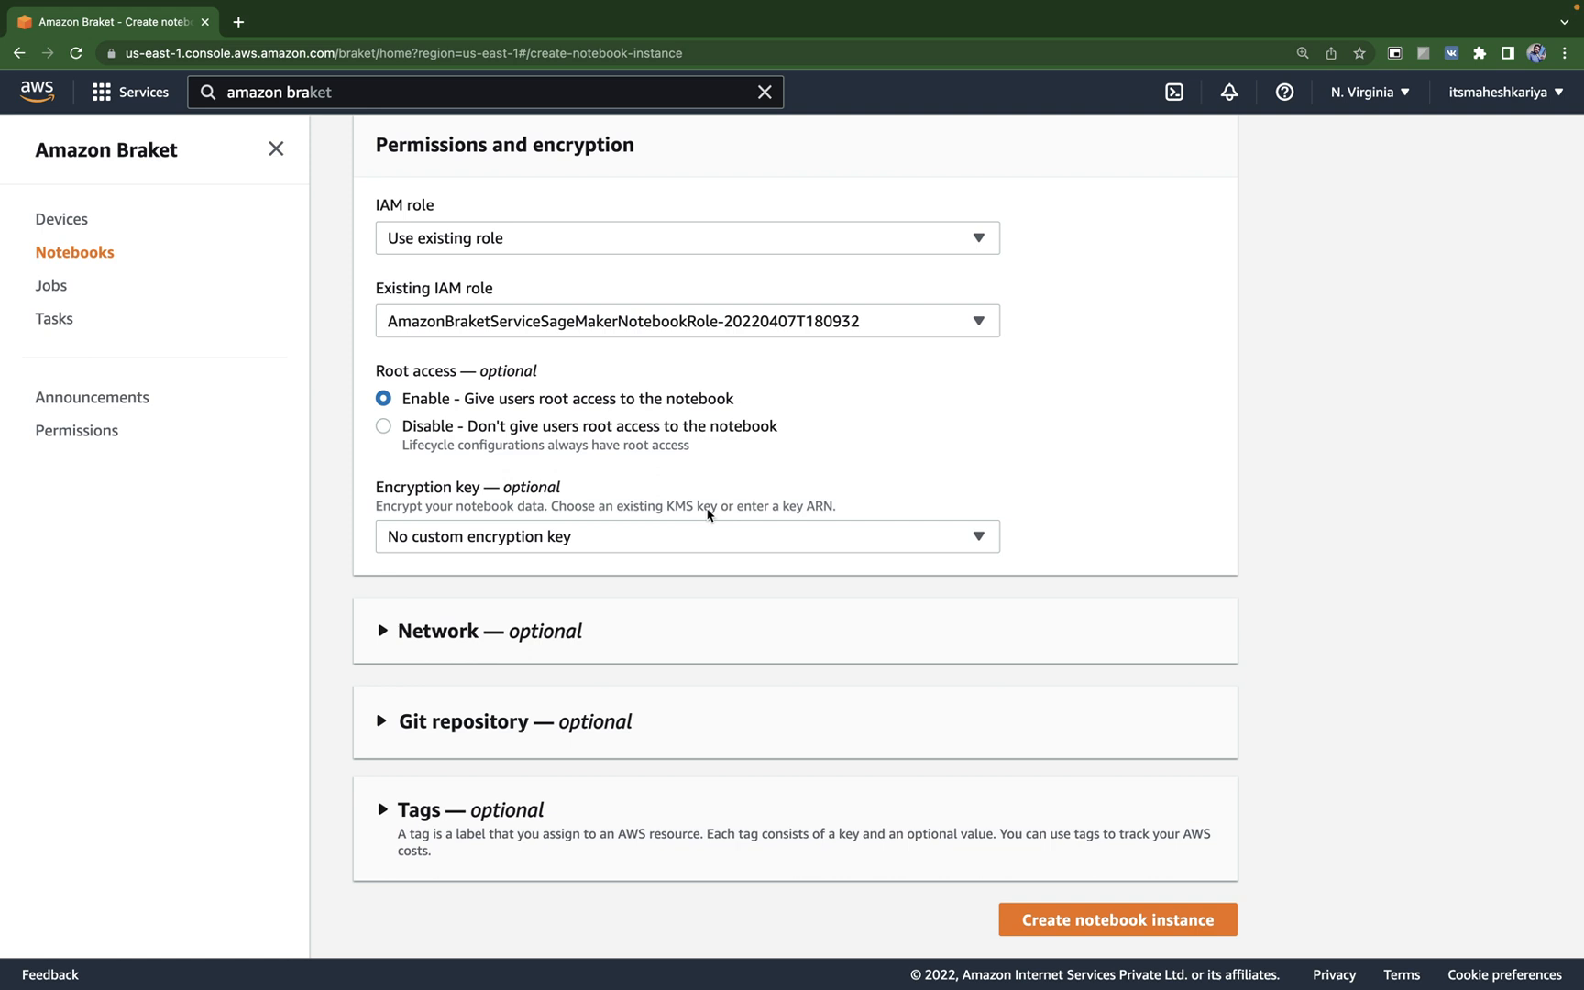
mouse_move(704, 507)
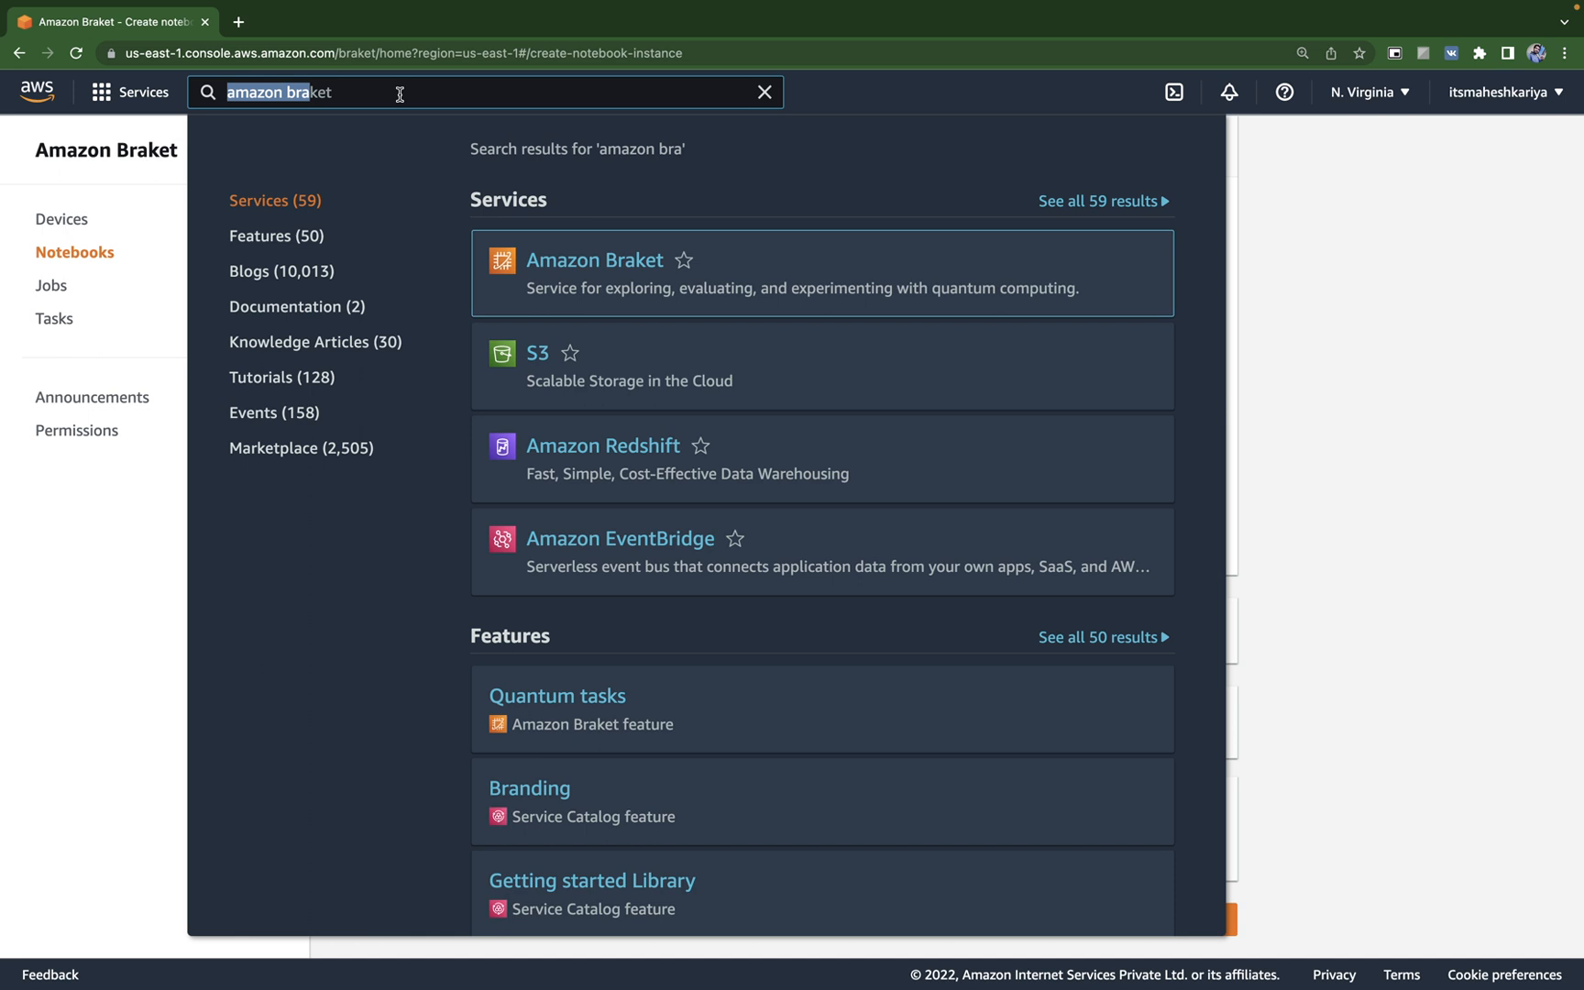
text(kms)
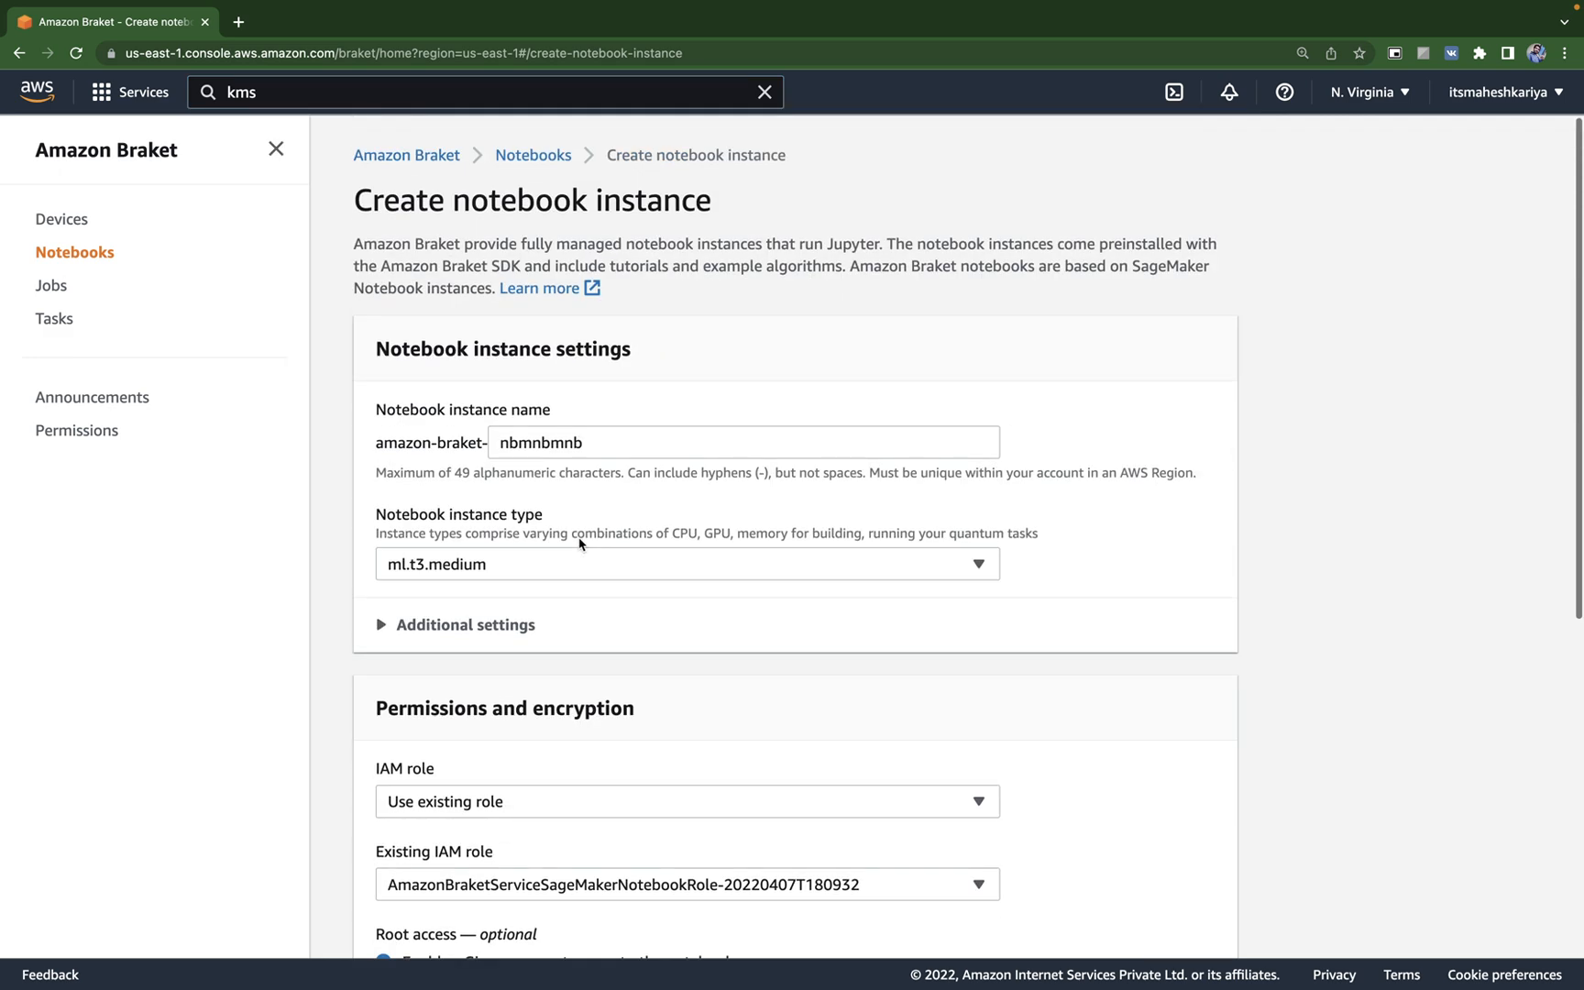
Step: Submit the notebook instance form and land back on the Notebooks list
scroll(down, 3)
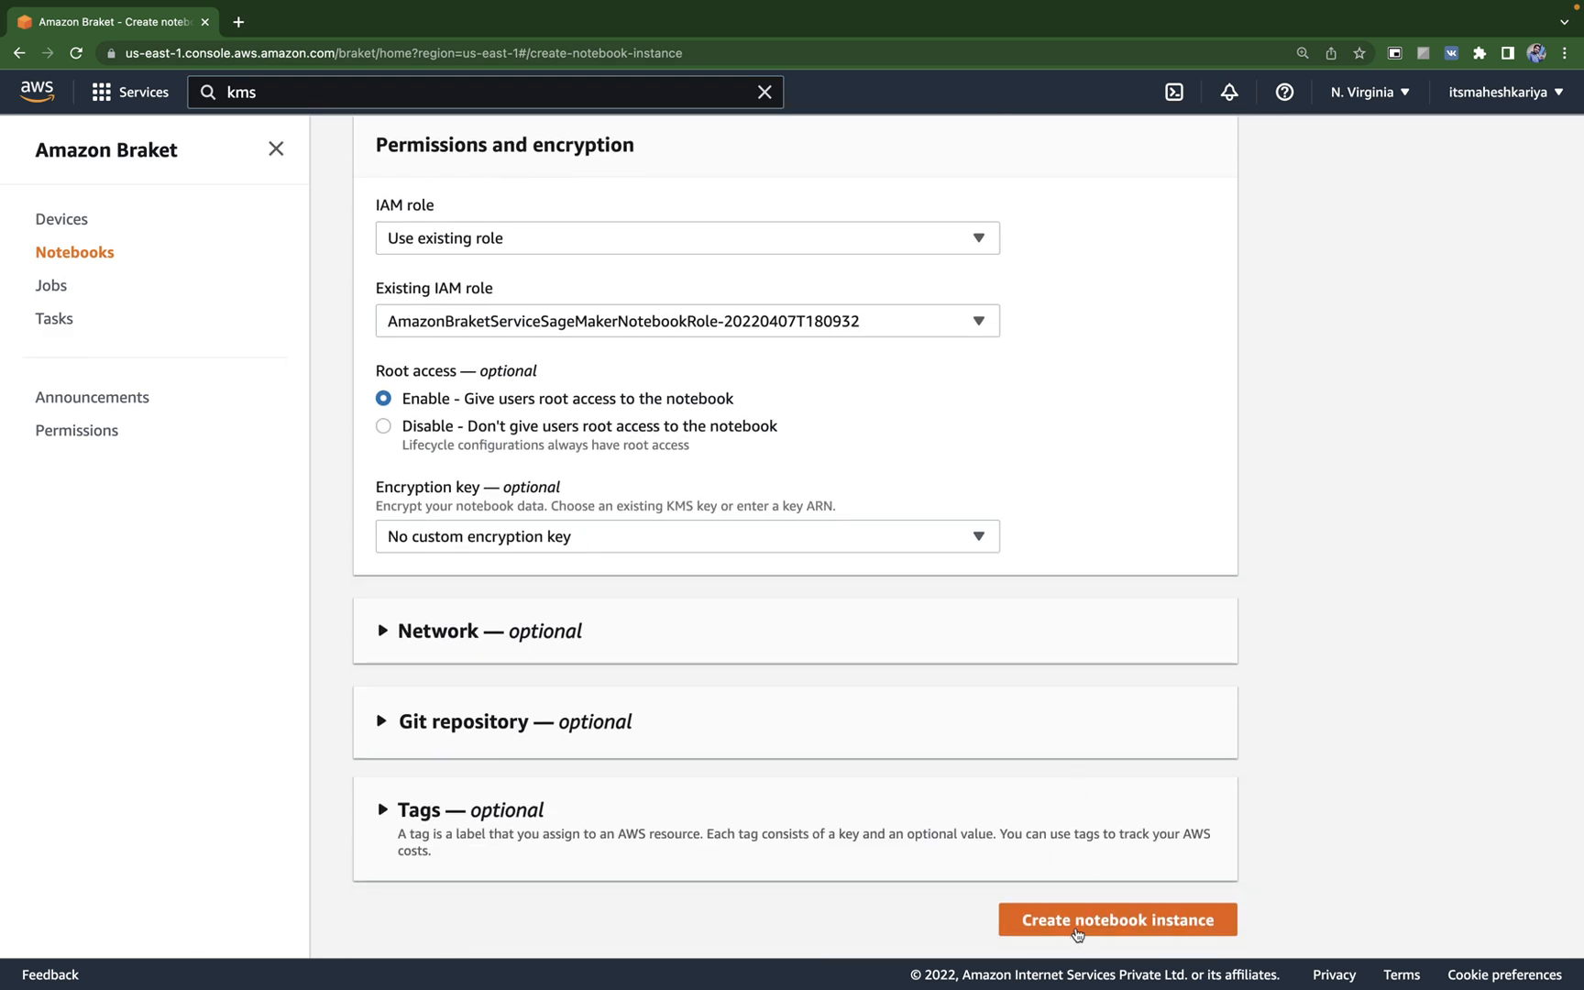
mouse_move(760, 372)
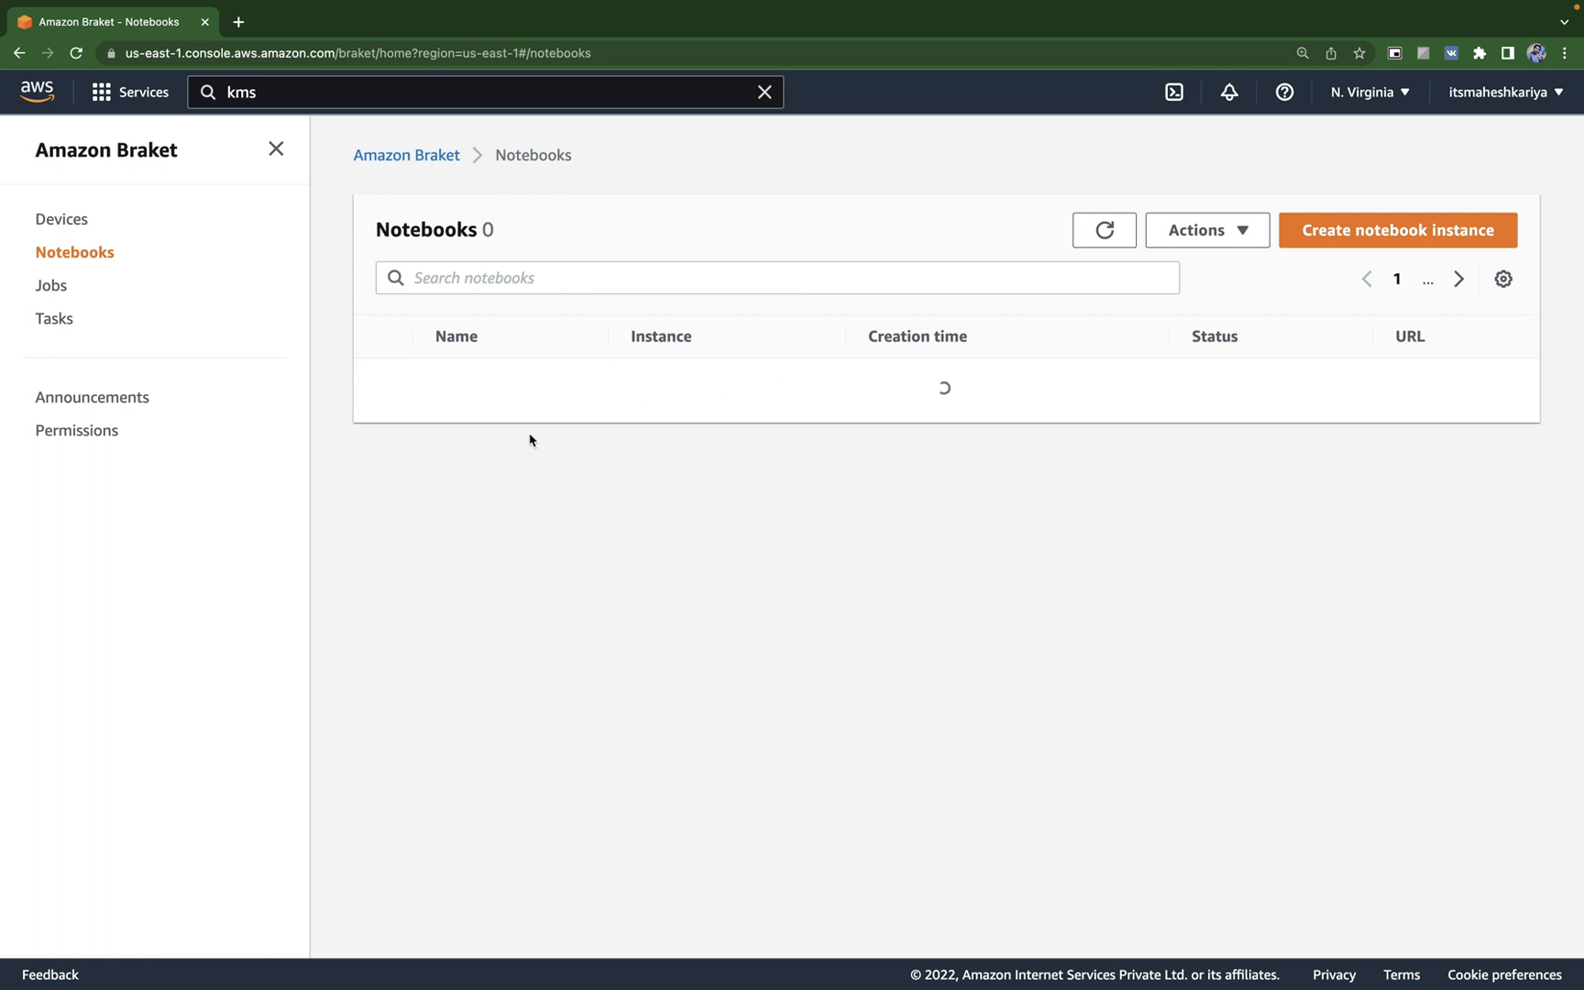
mouse_move(645, 432)
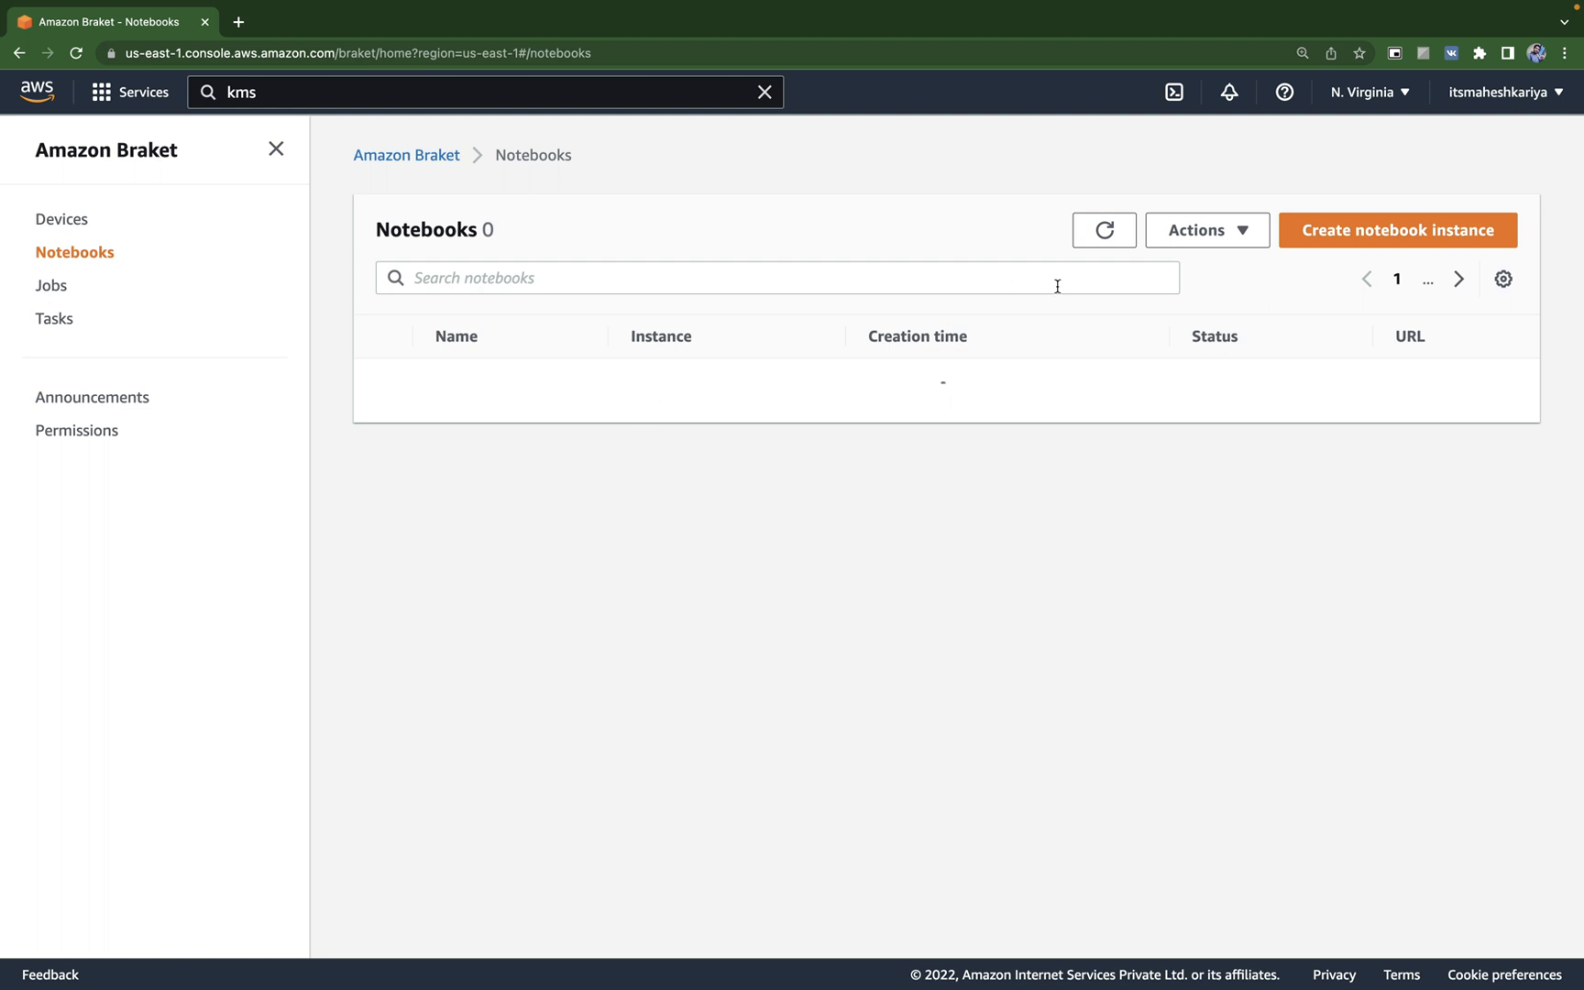
click(1103, 230)
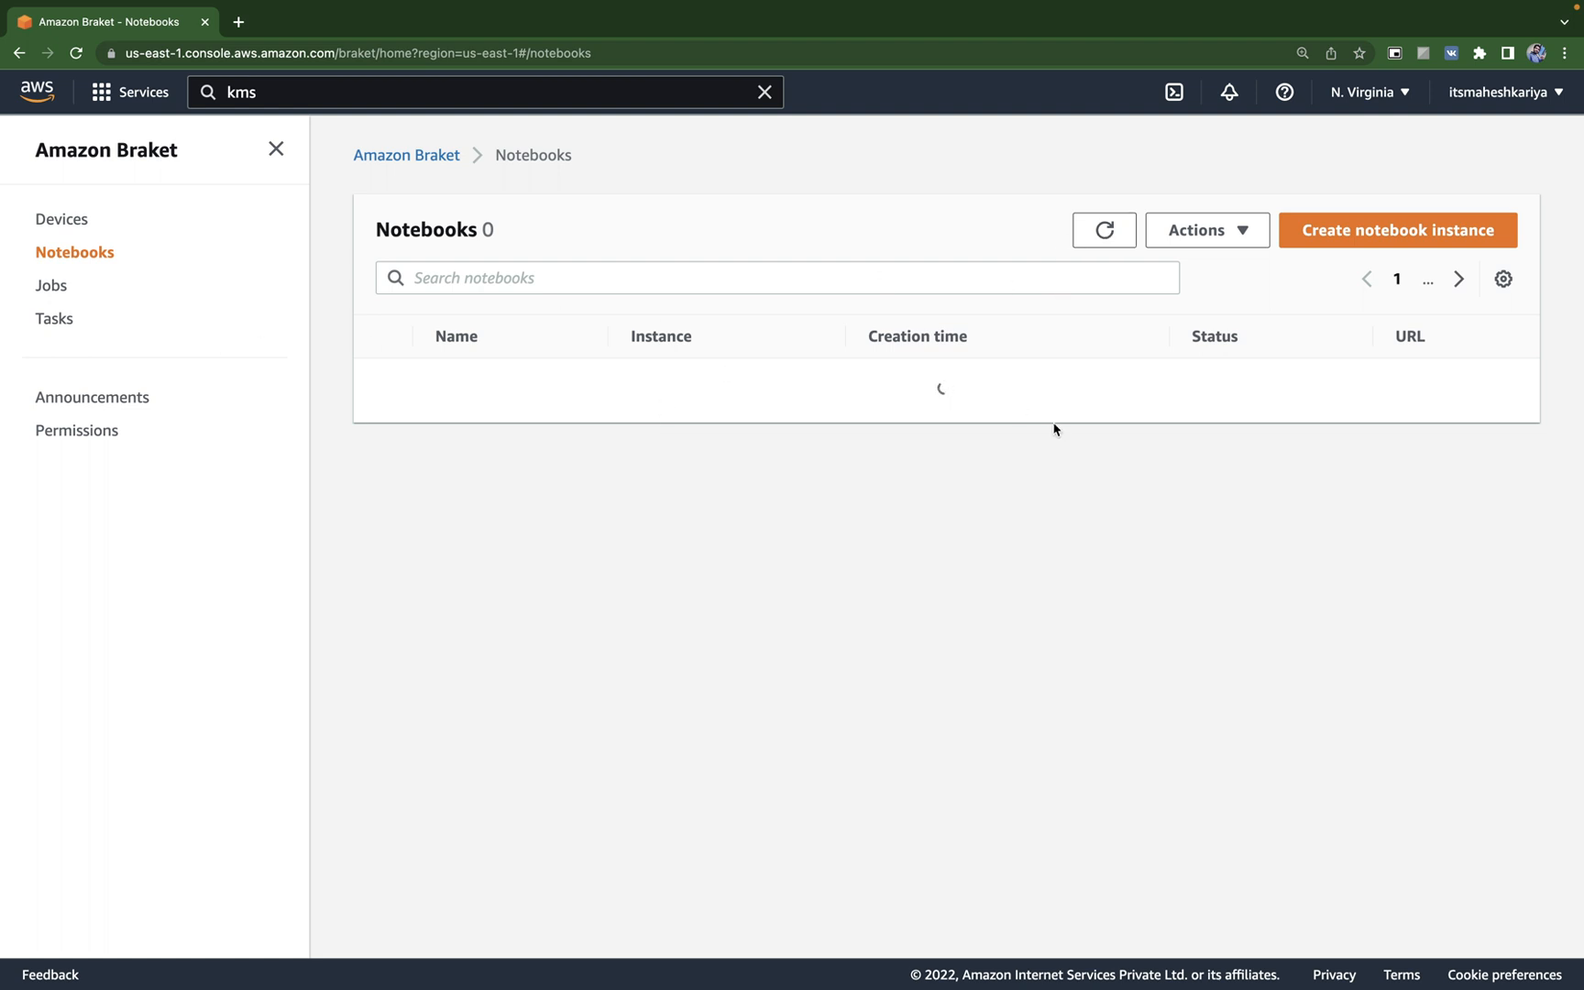
mouse_move(129, 400)
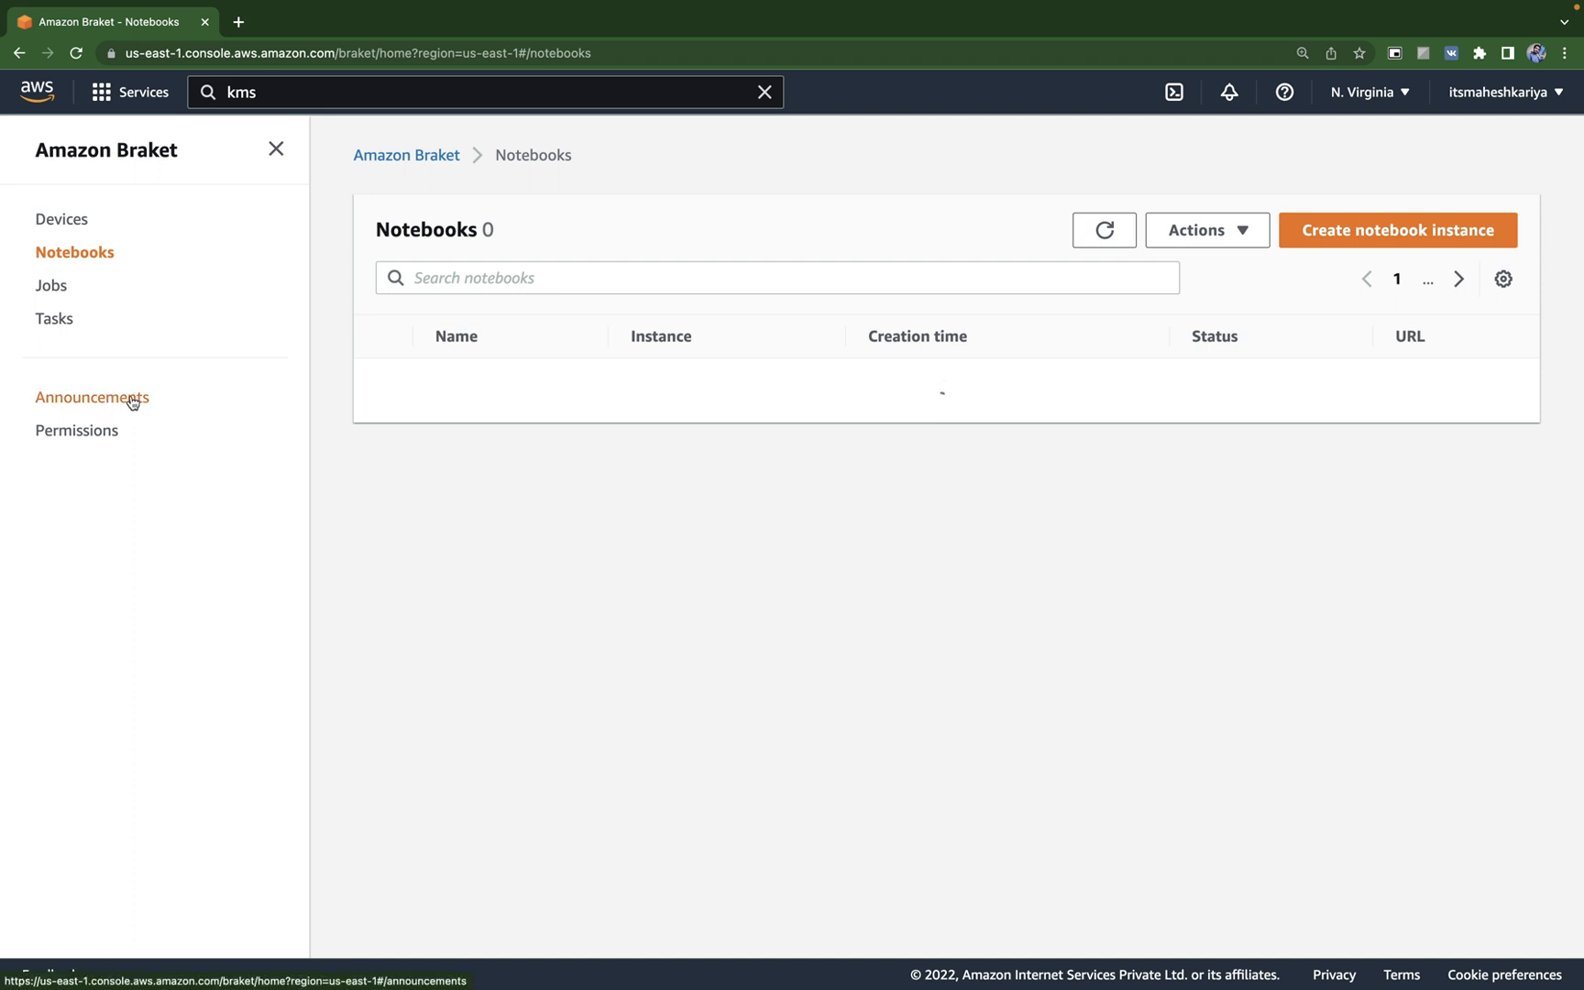
Step: Open Announcements in a new tab and scroll down to 'Welcome to Amazon Braket.'
right_click(92, 397)
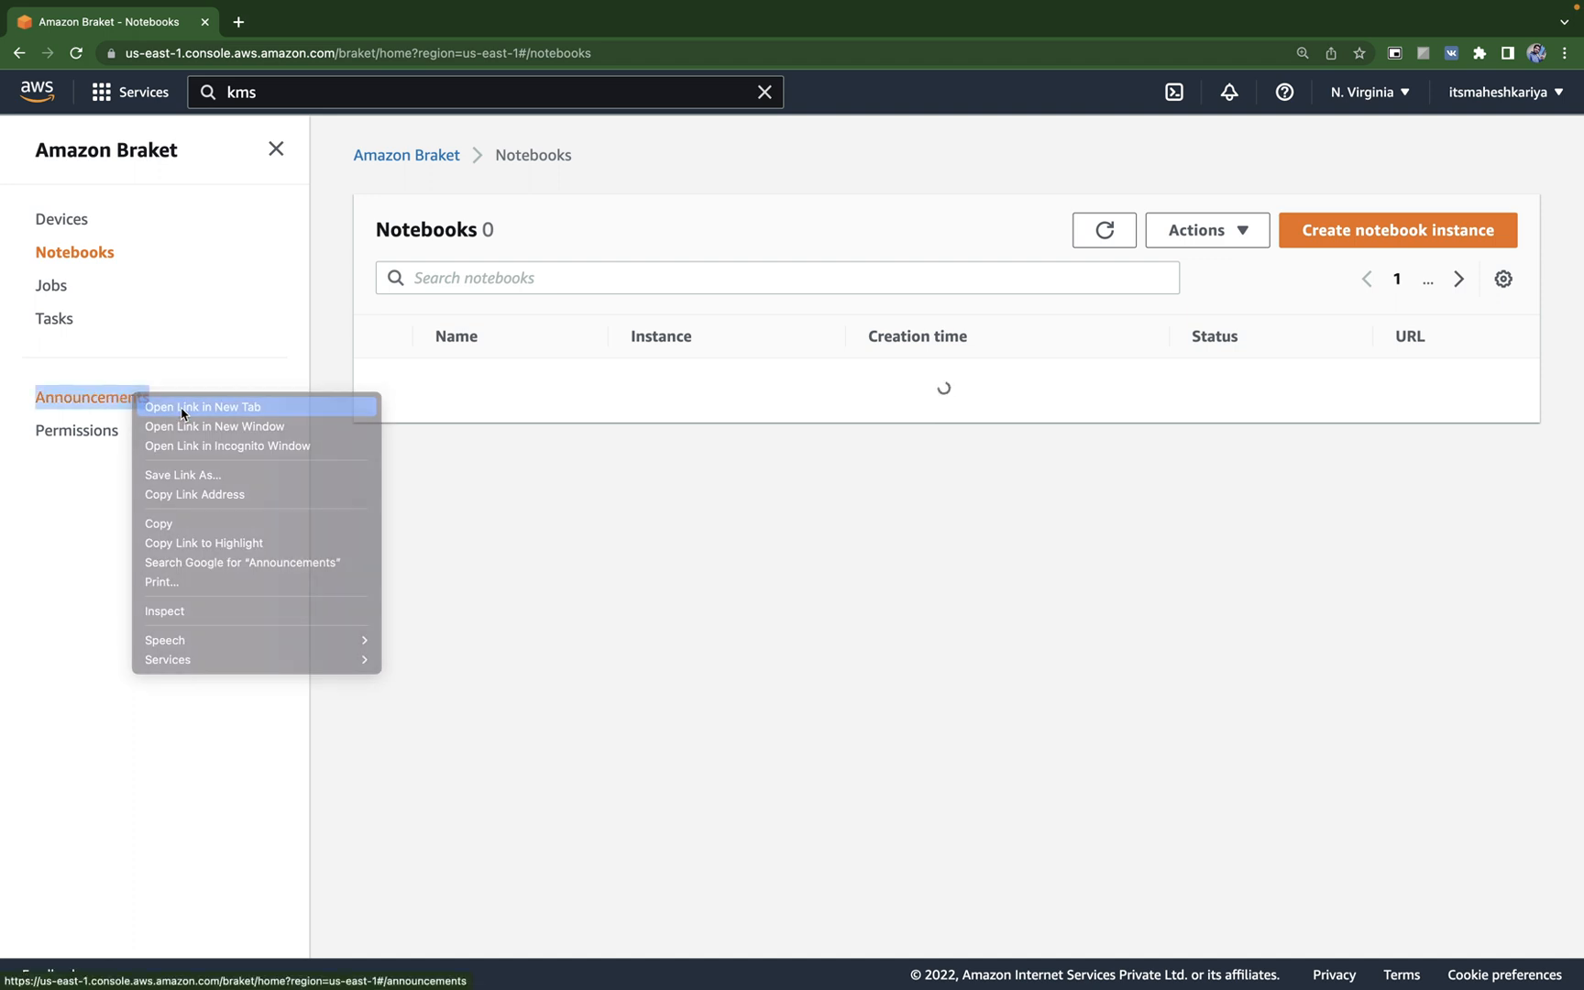
click(202, 406)
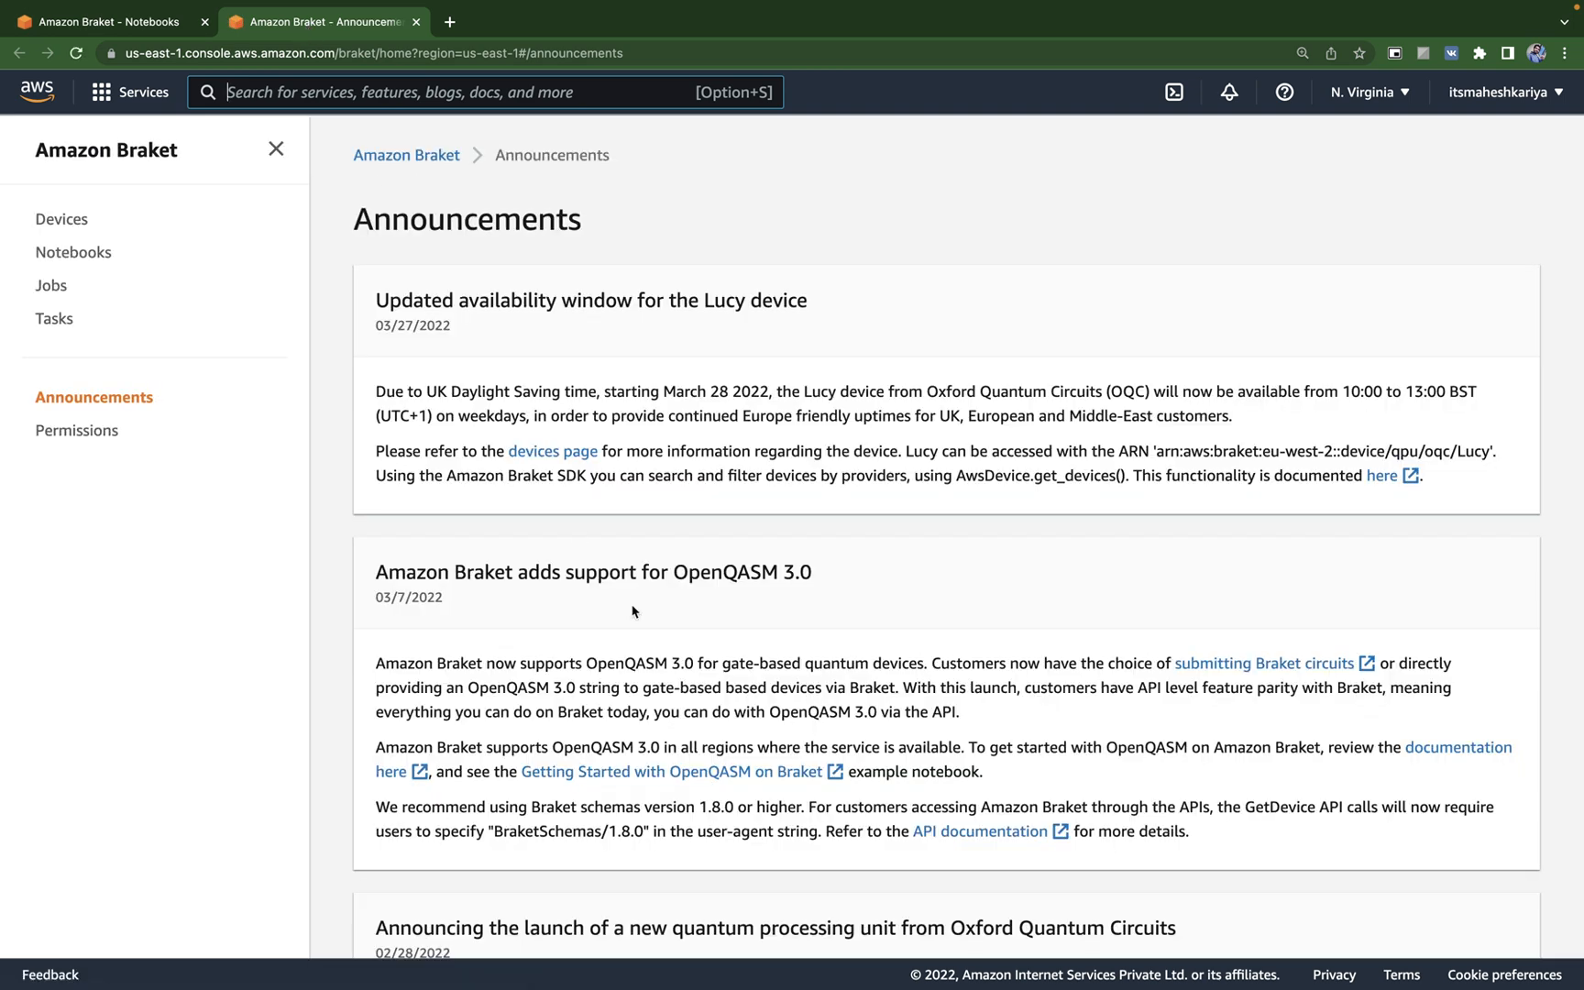
scroll(down, 3)
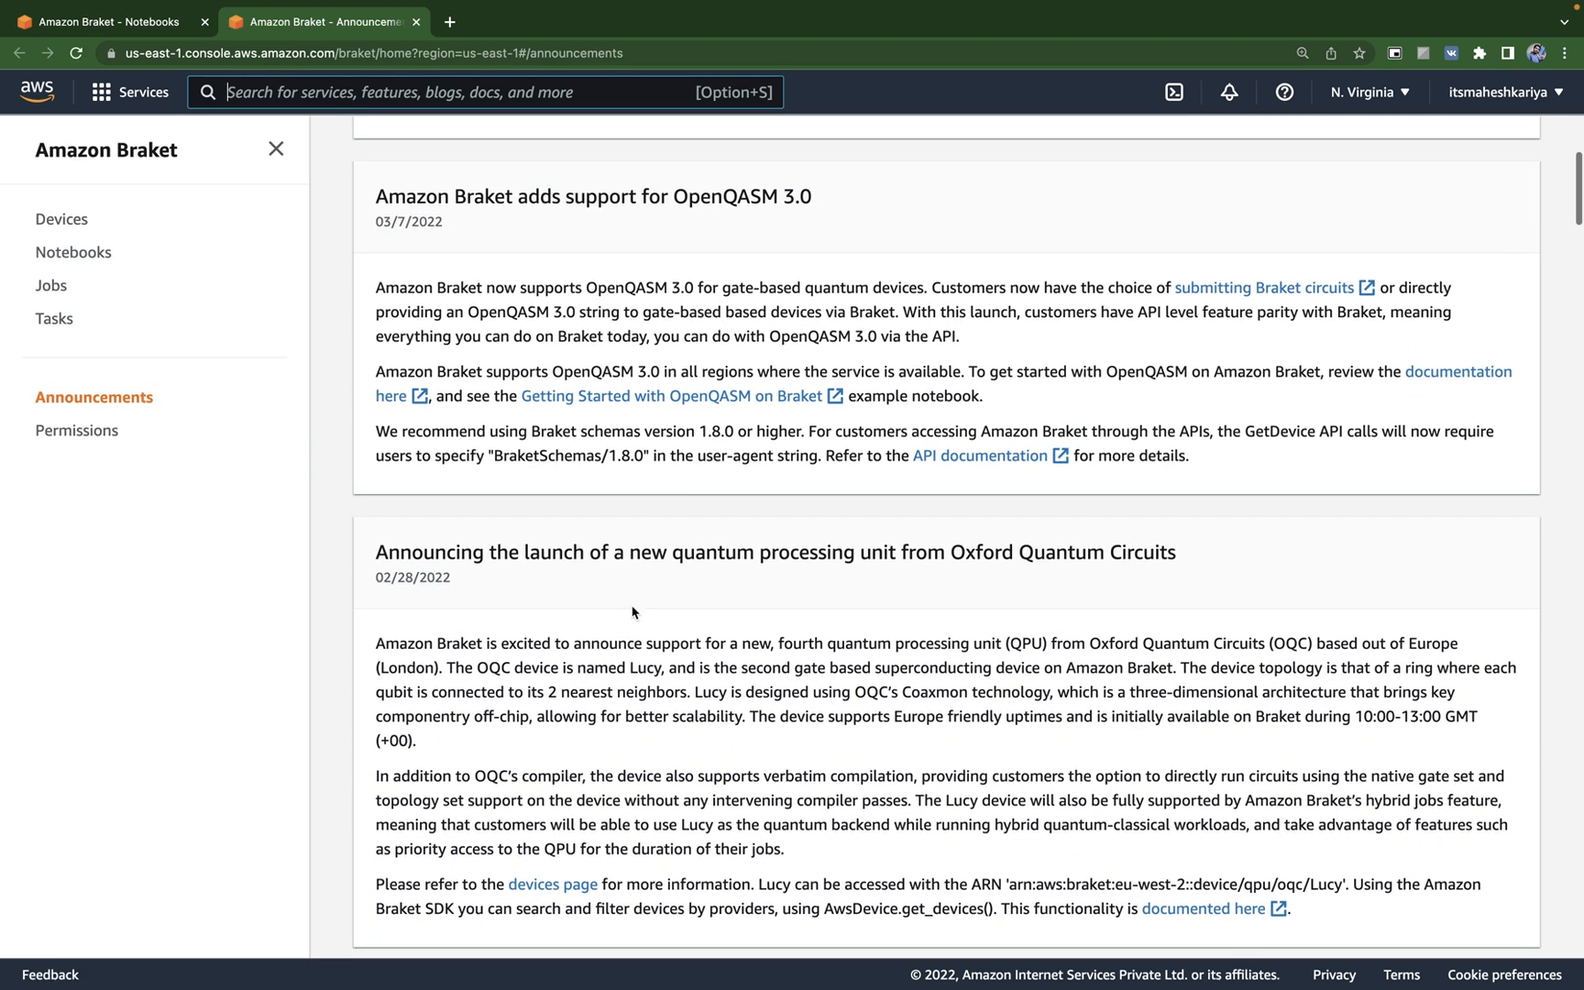
scroll(down, 3)
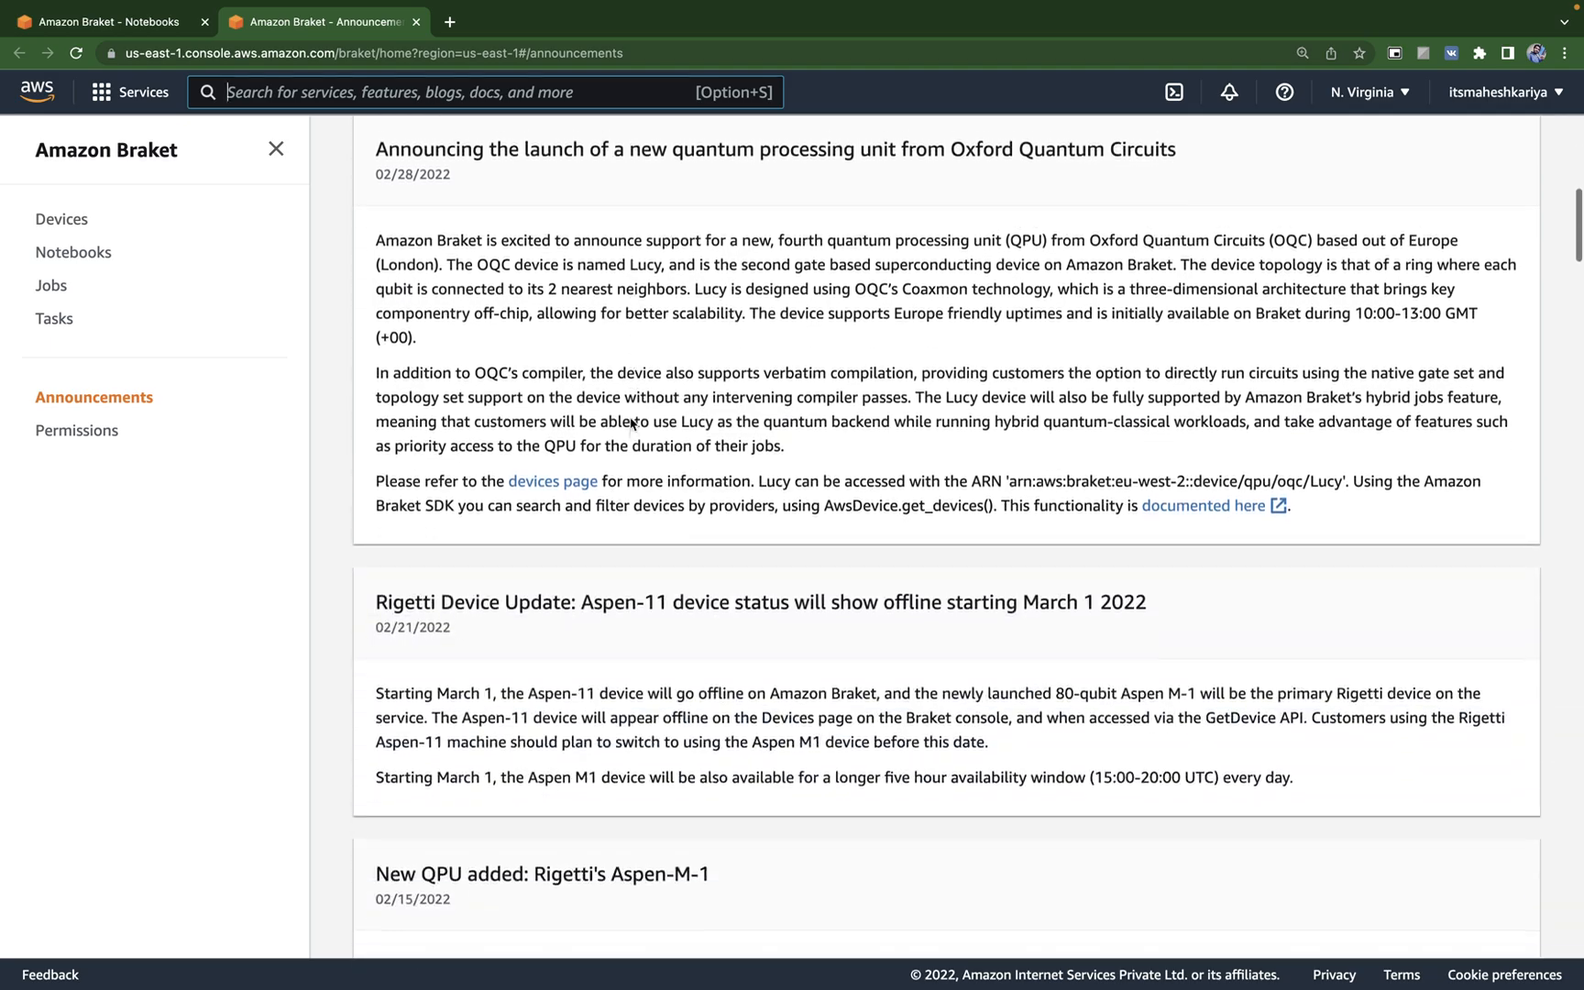
scroll(down, 3)
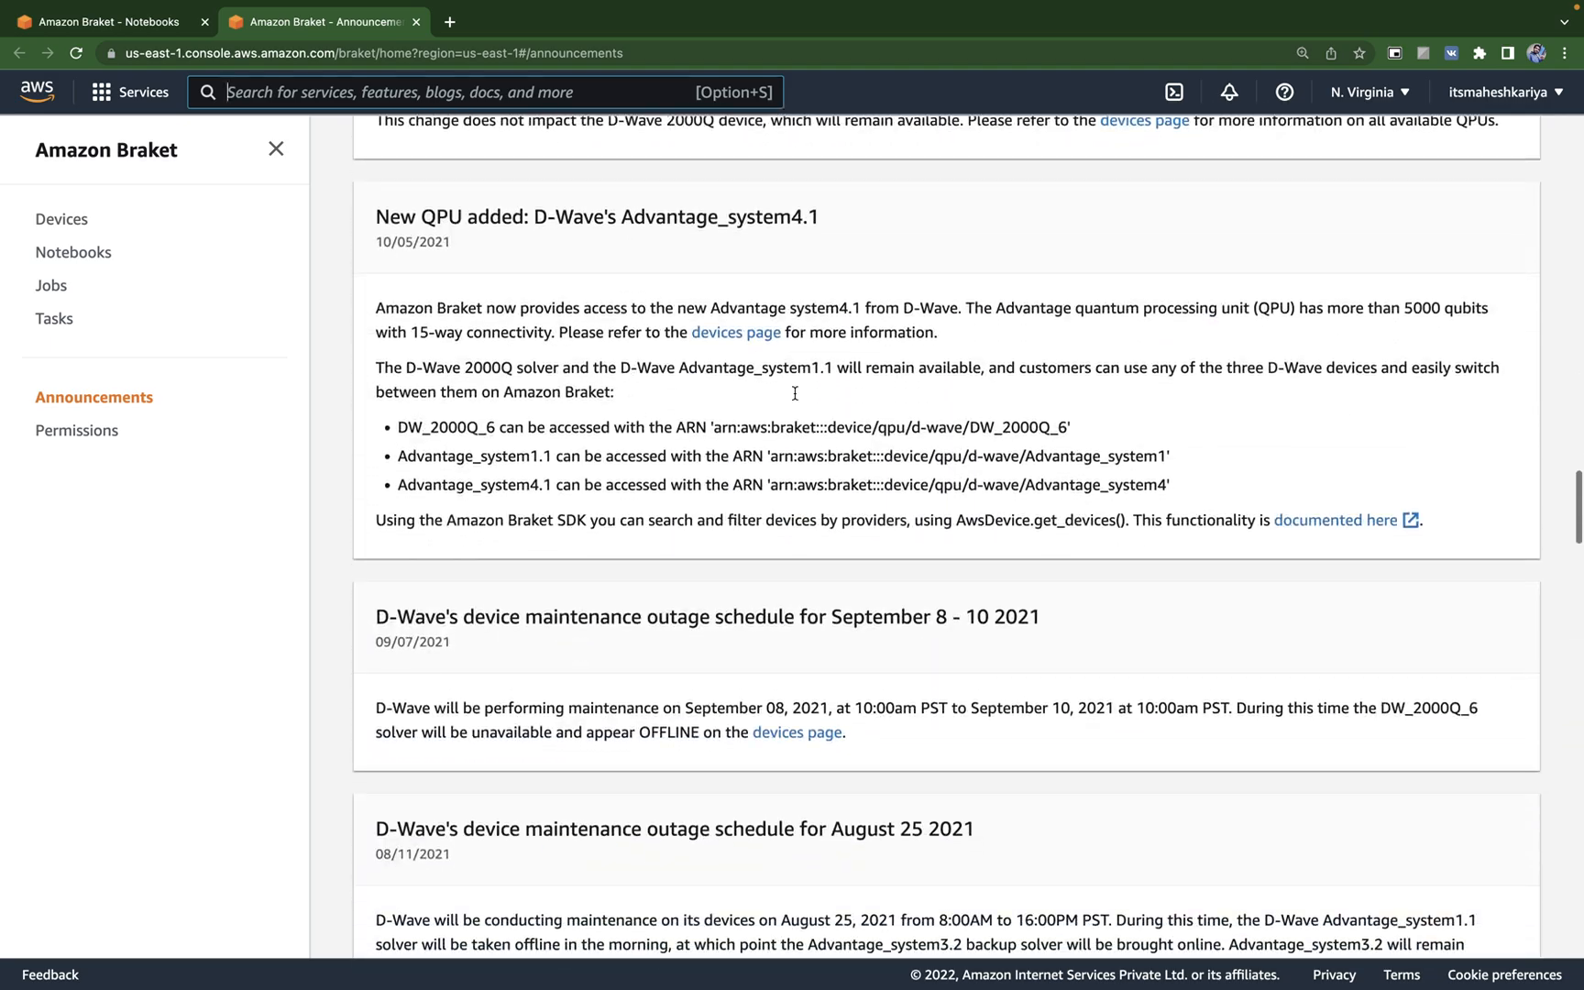
scroll(down, 3)
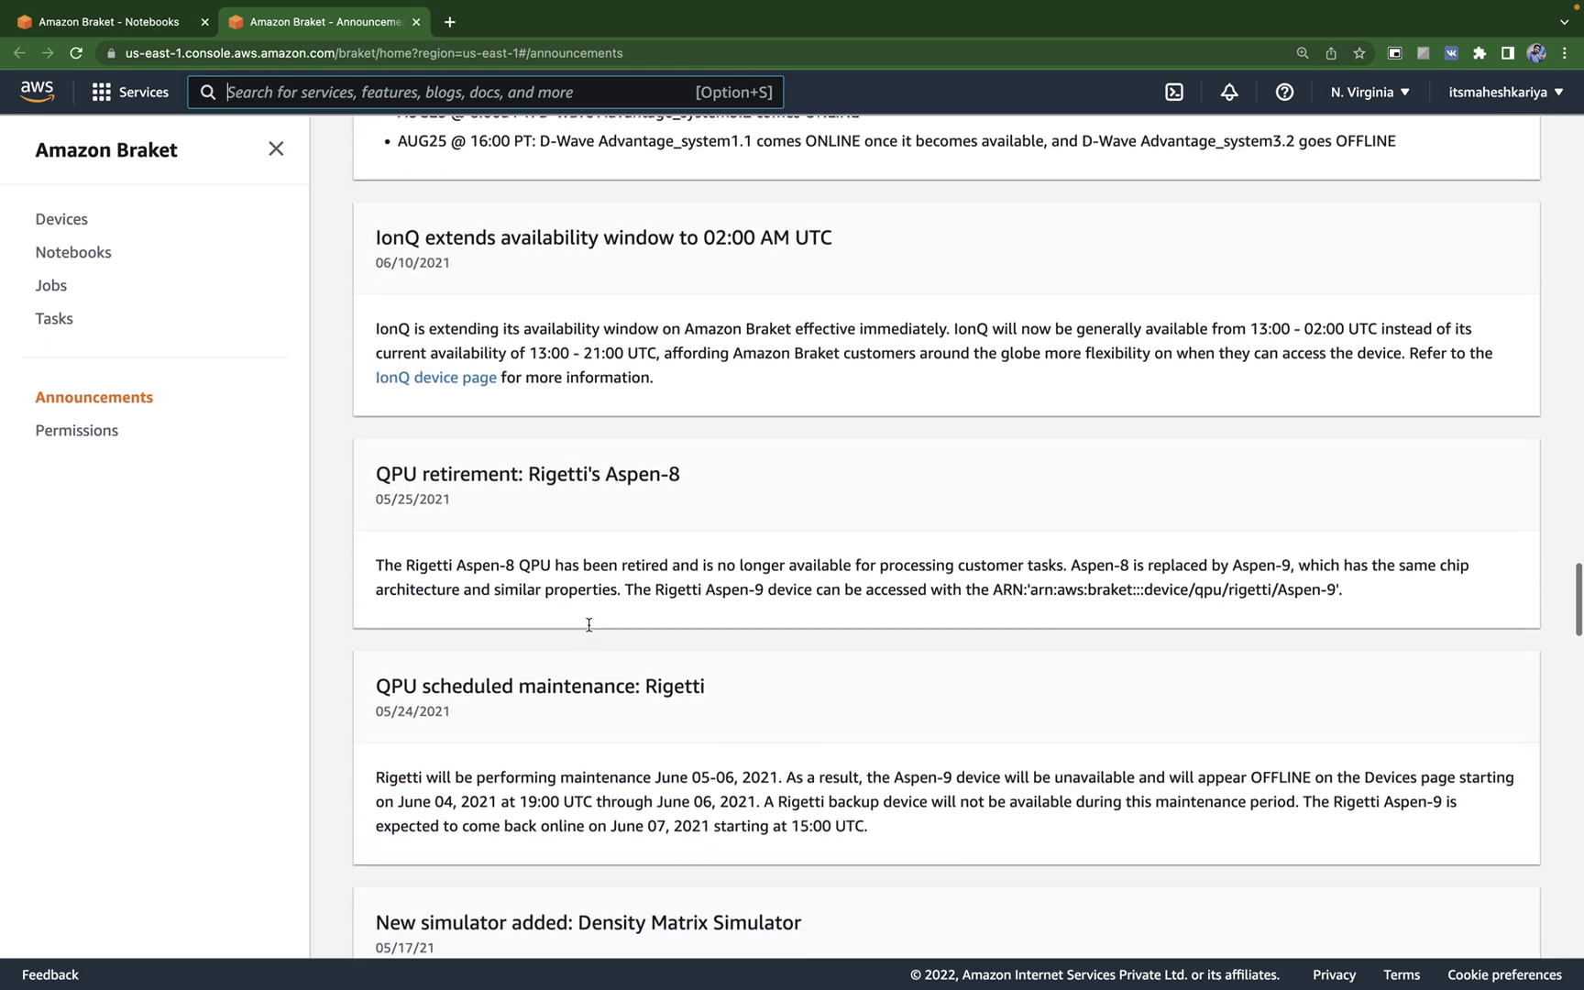
scroll(down, 3)
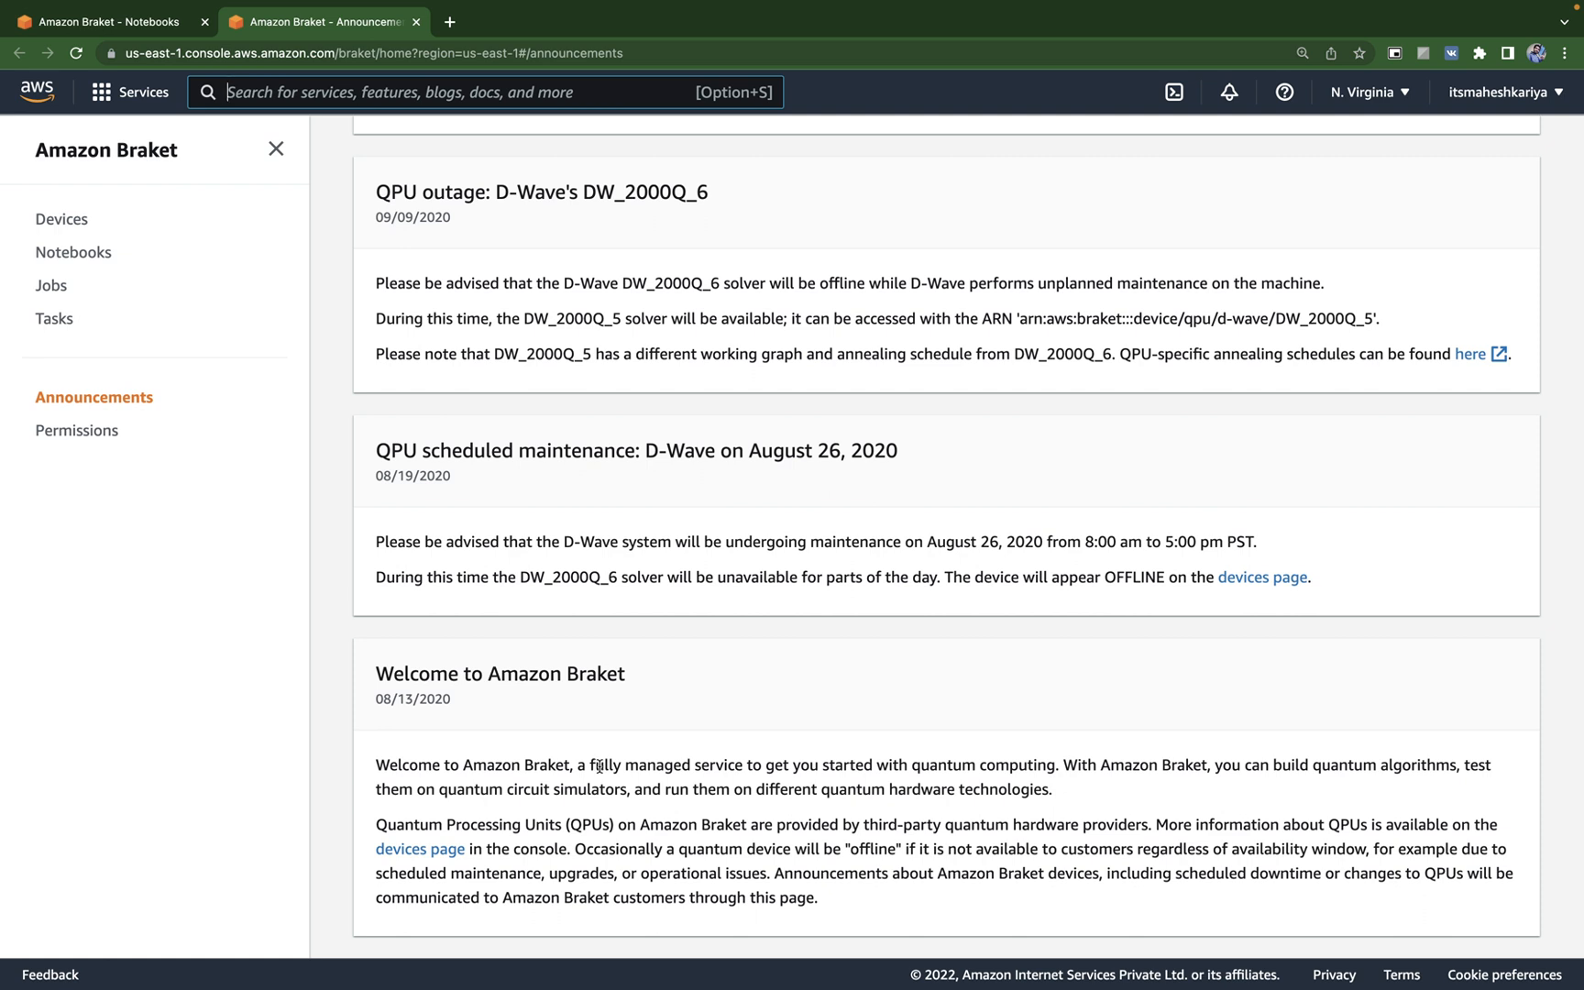
mouse_move(728, 765)
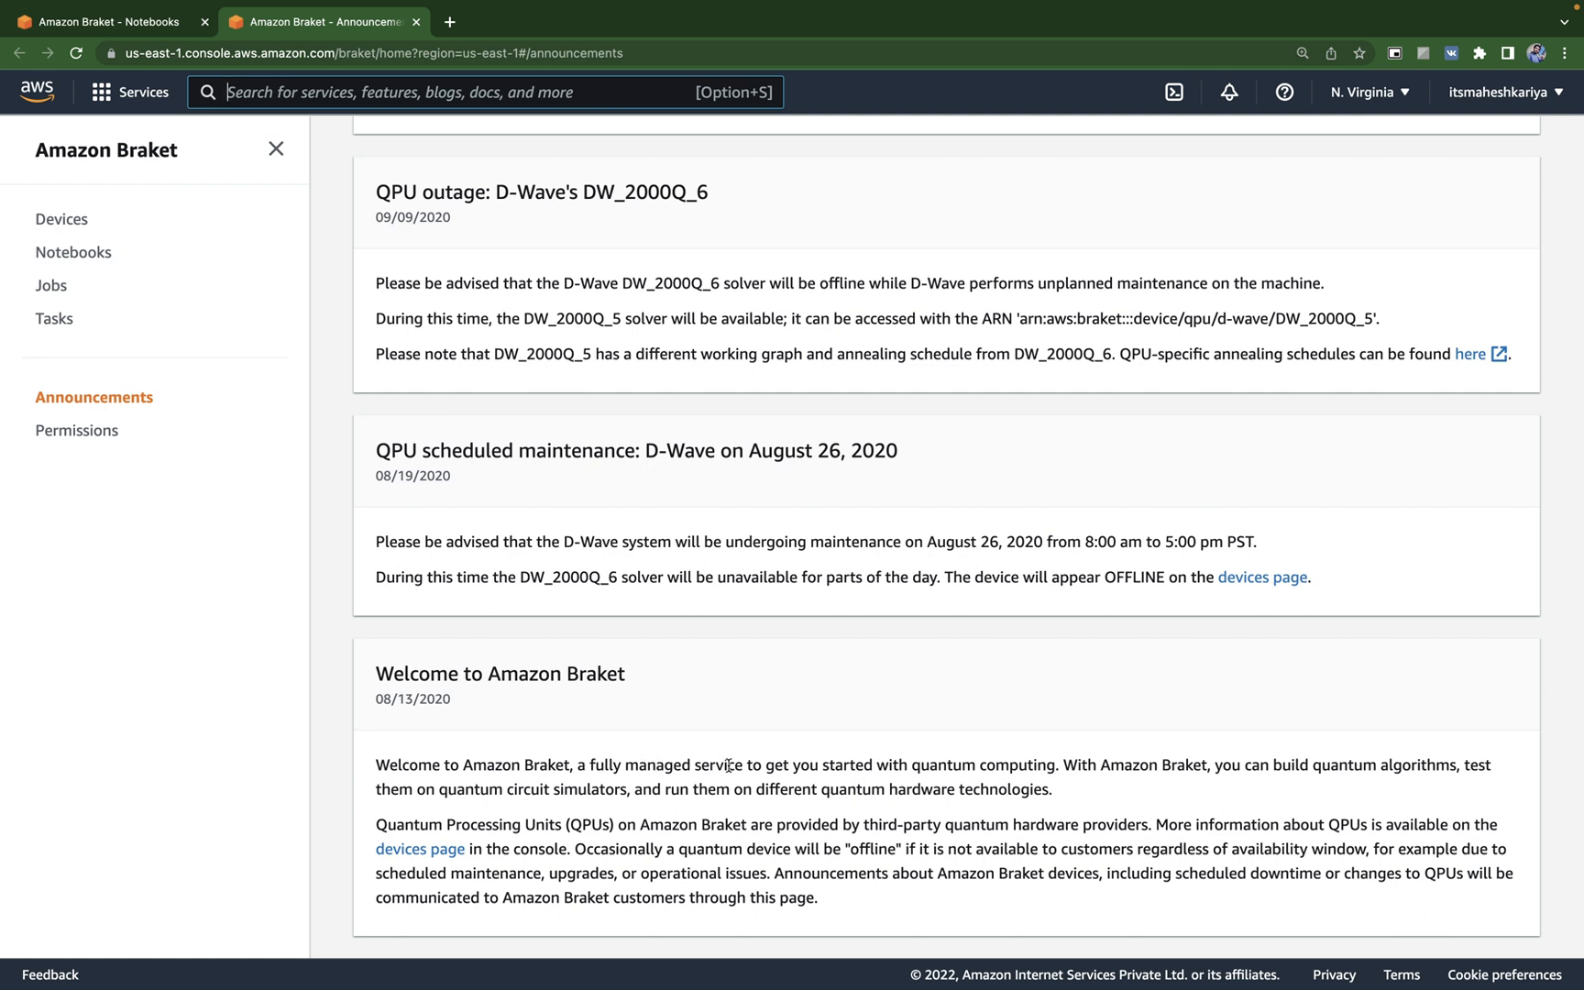
mouse_move(1084, 762)
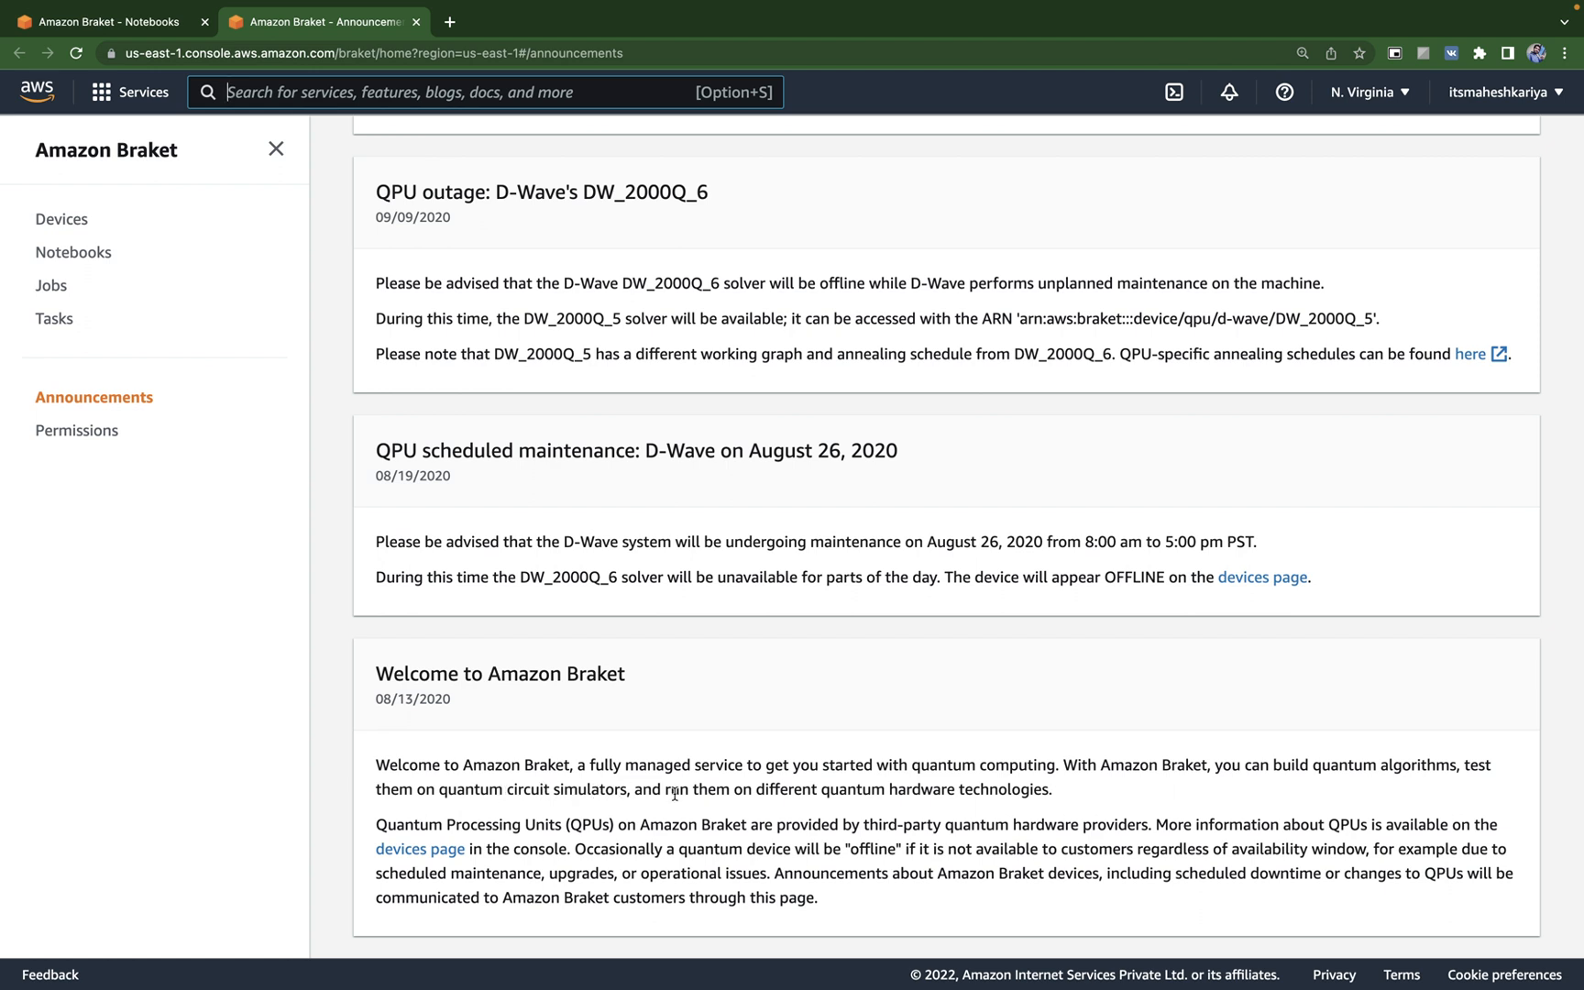
mouse_move(1008, 789)
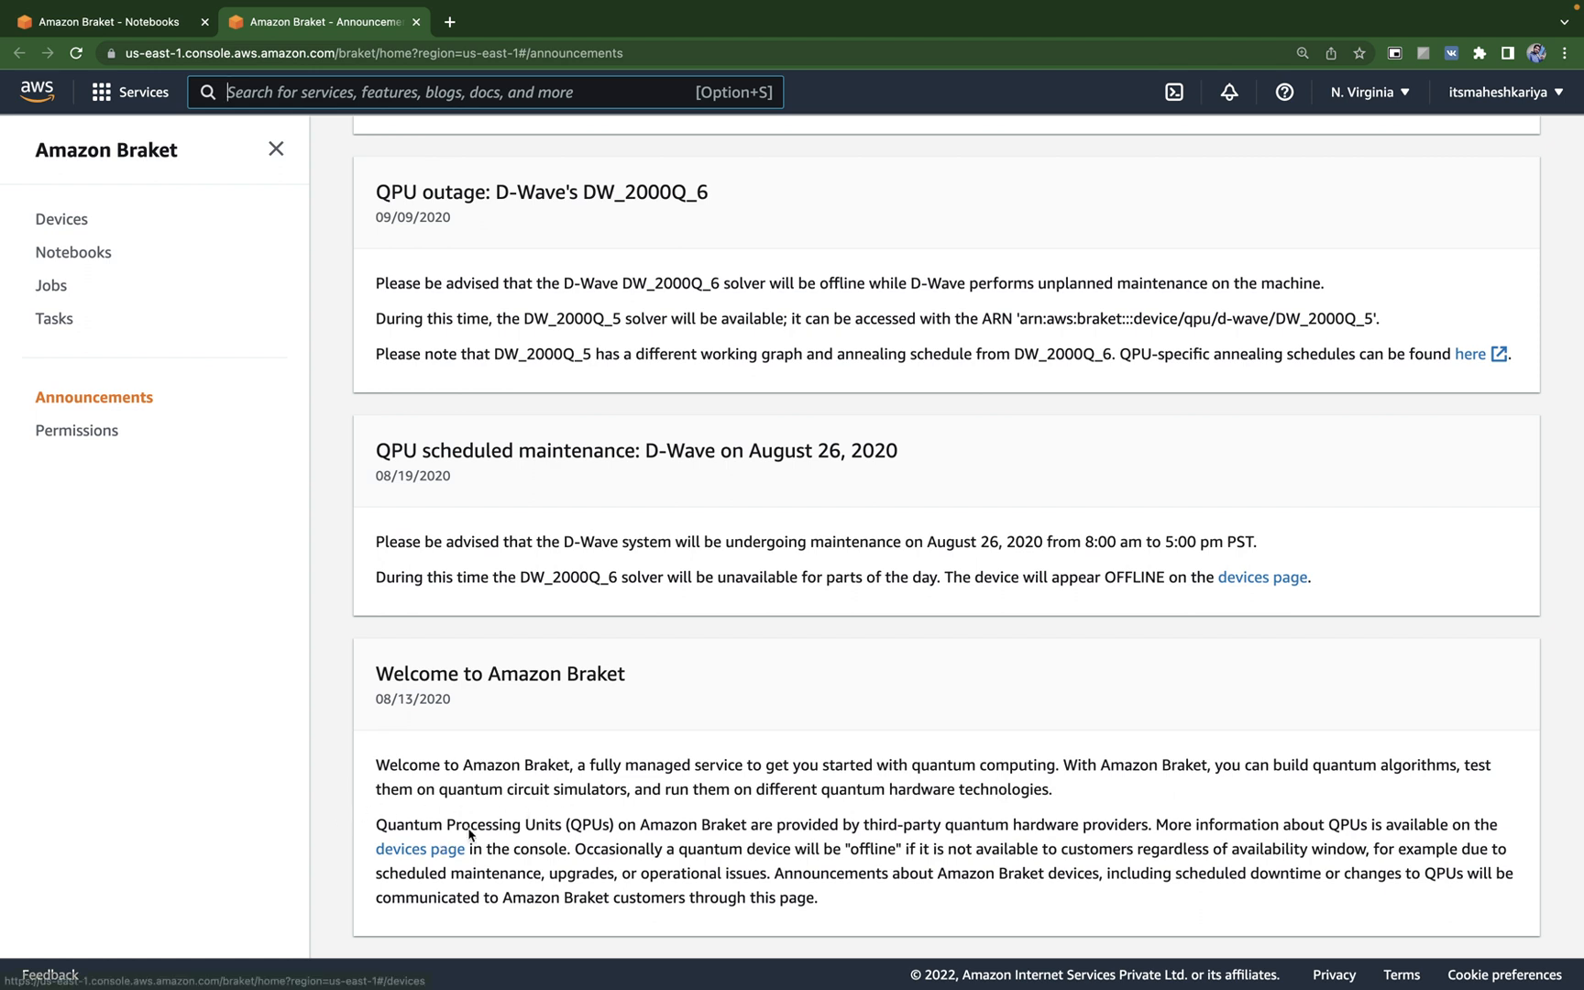
mouse_move(707, 851)
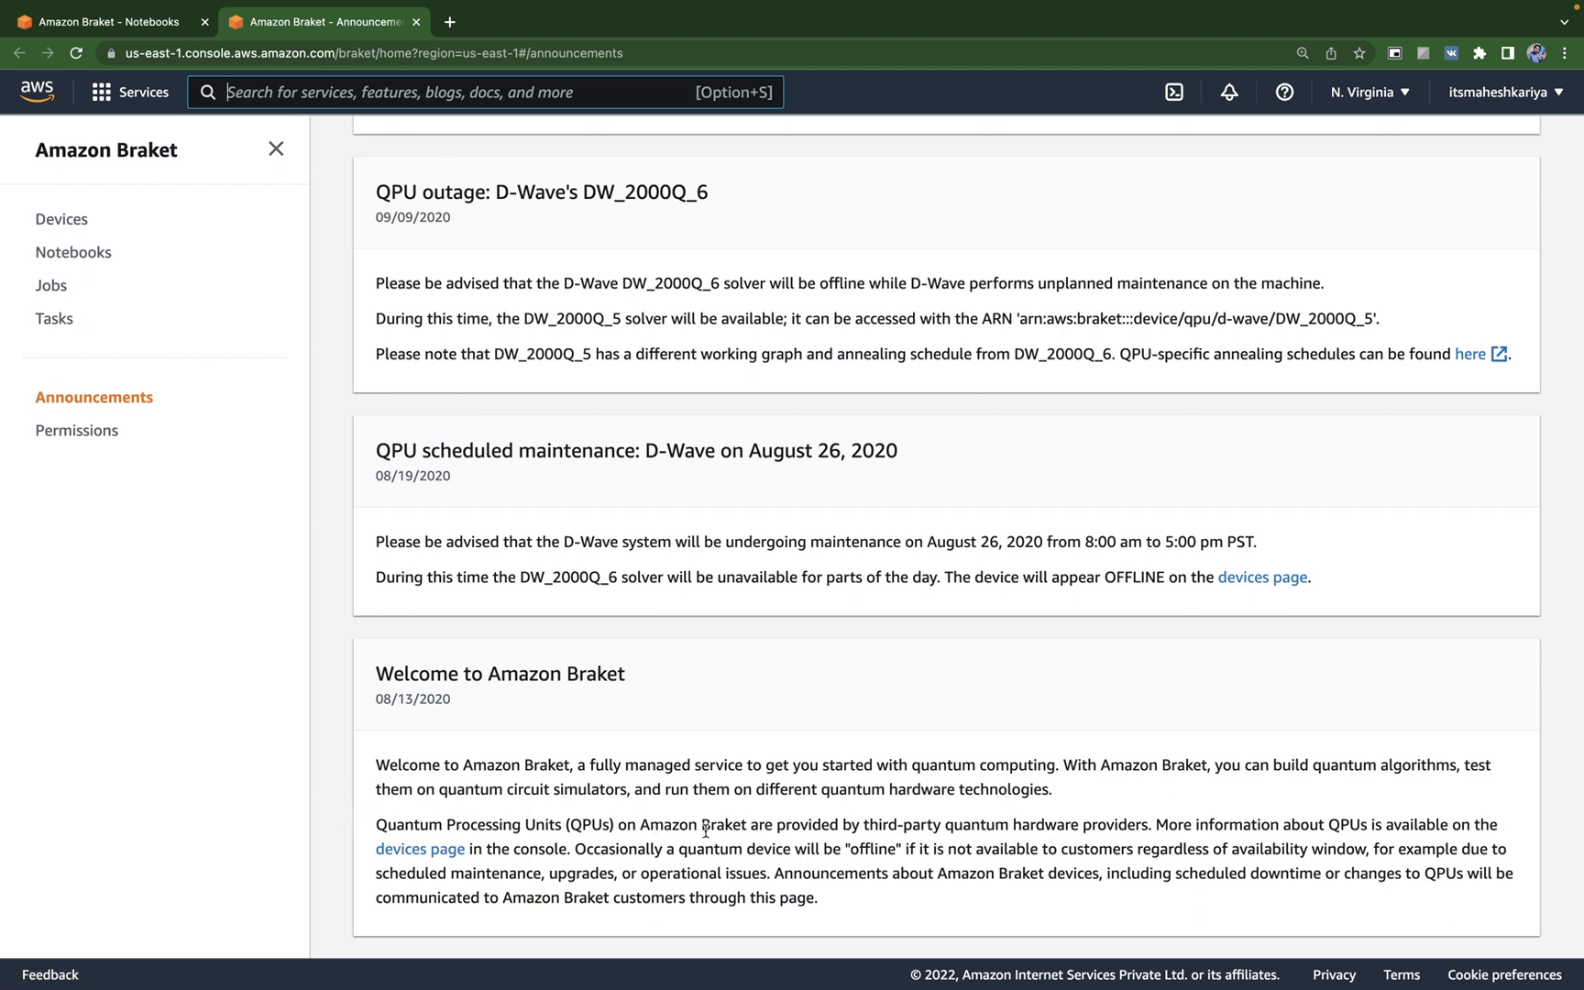
mouse_move(73, 252)
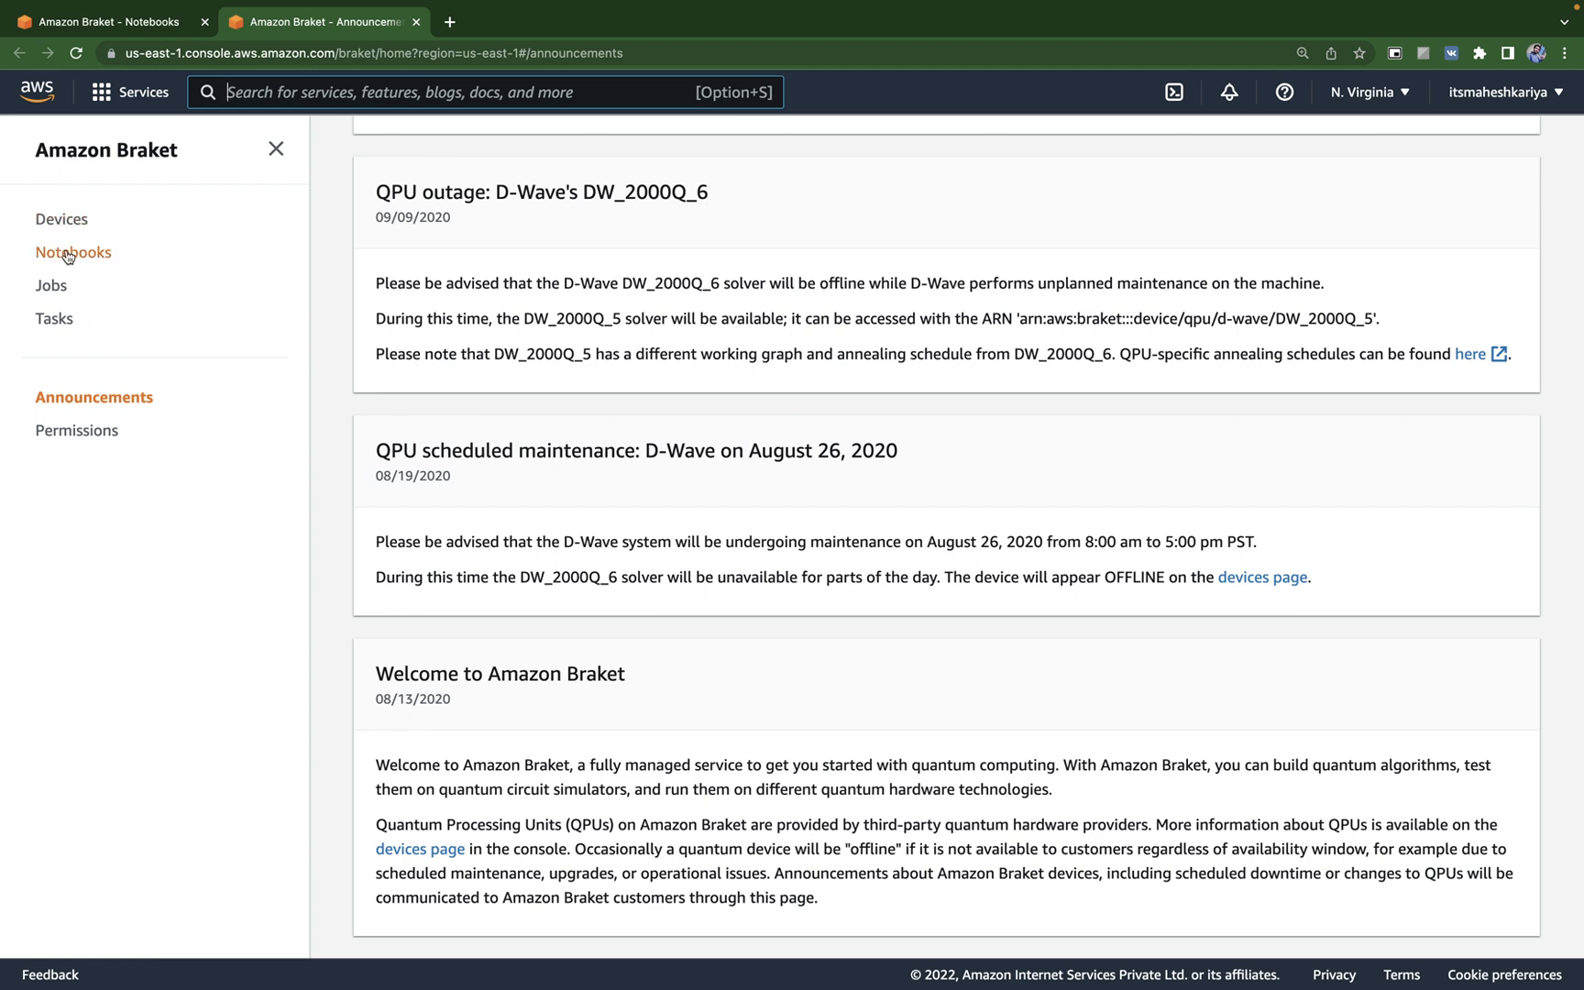
Step: Open the InService amazon-braket-mahesh notebook instance in Jupyter through Actions
click(72, 252)
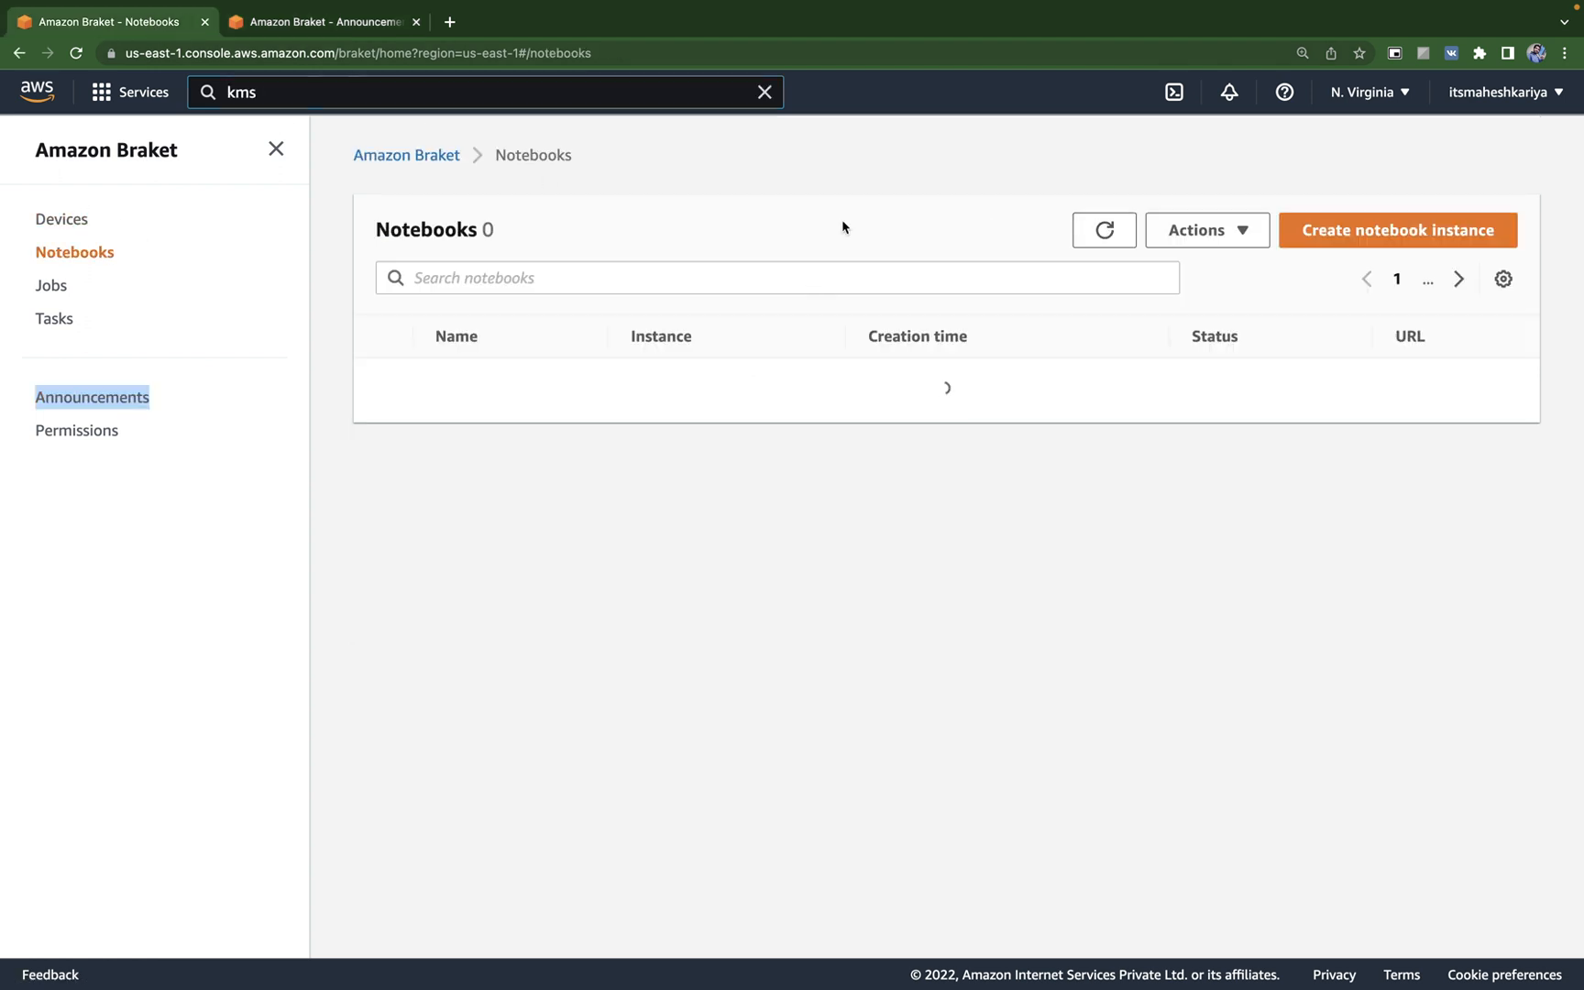
click(60, 219)
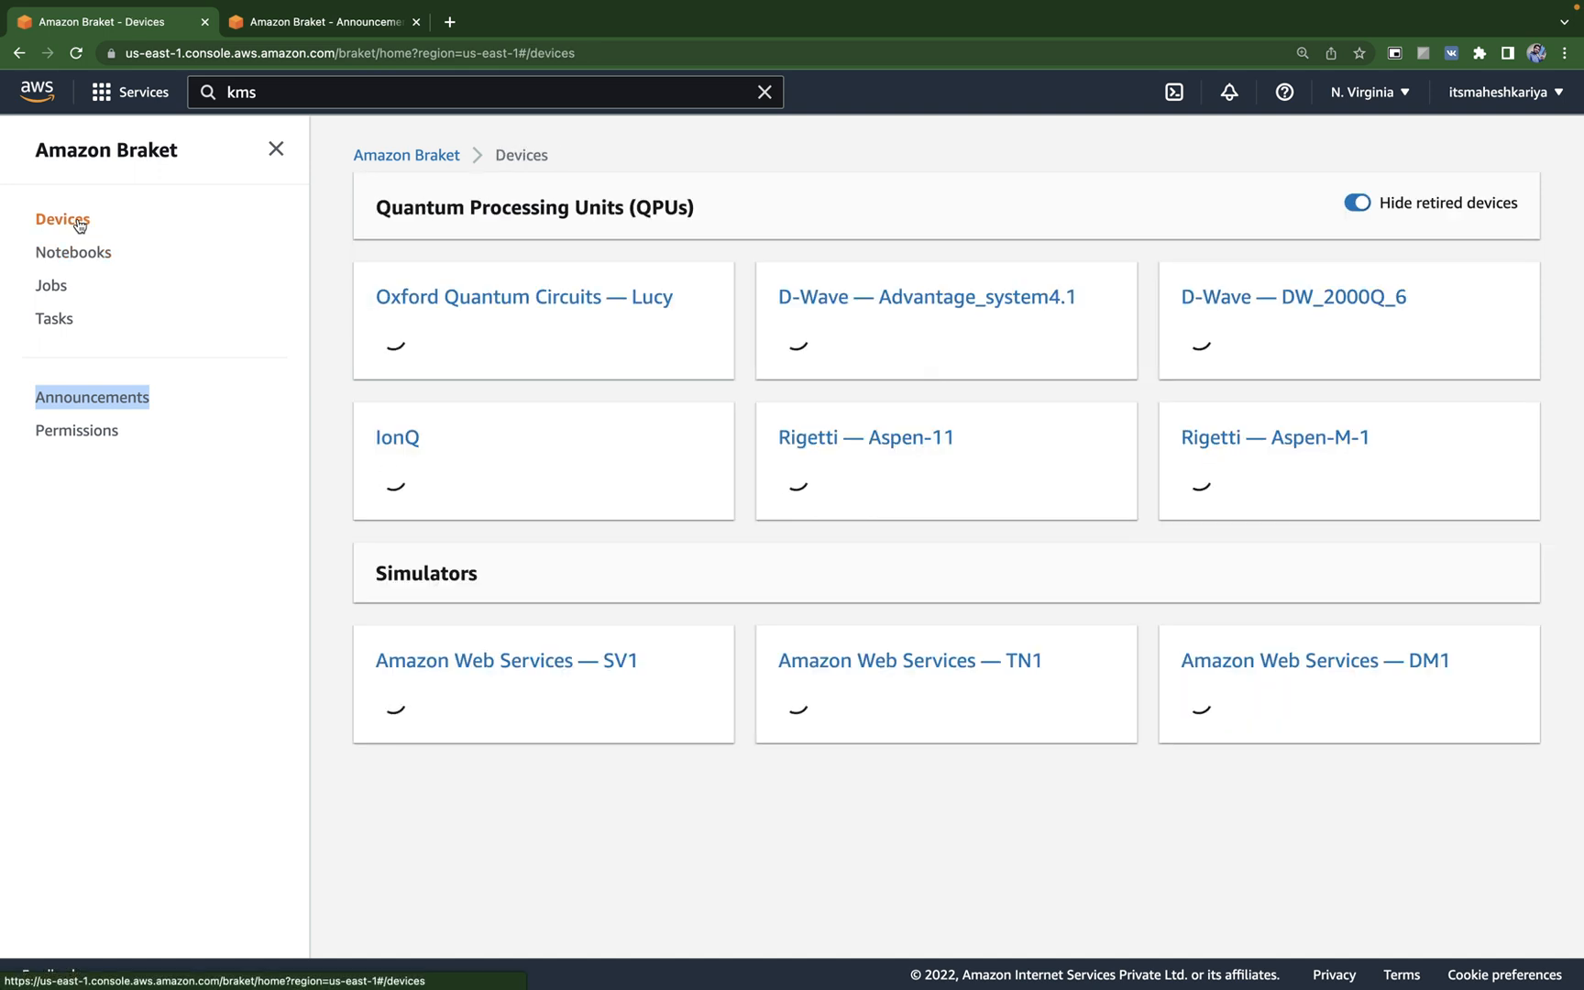
right_click(74, 254)
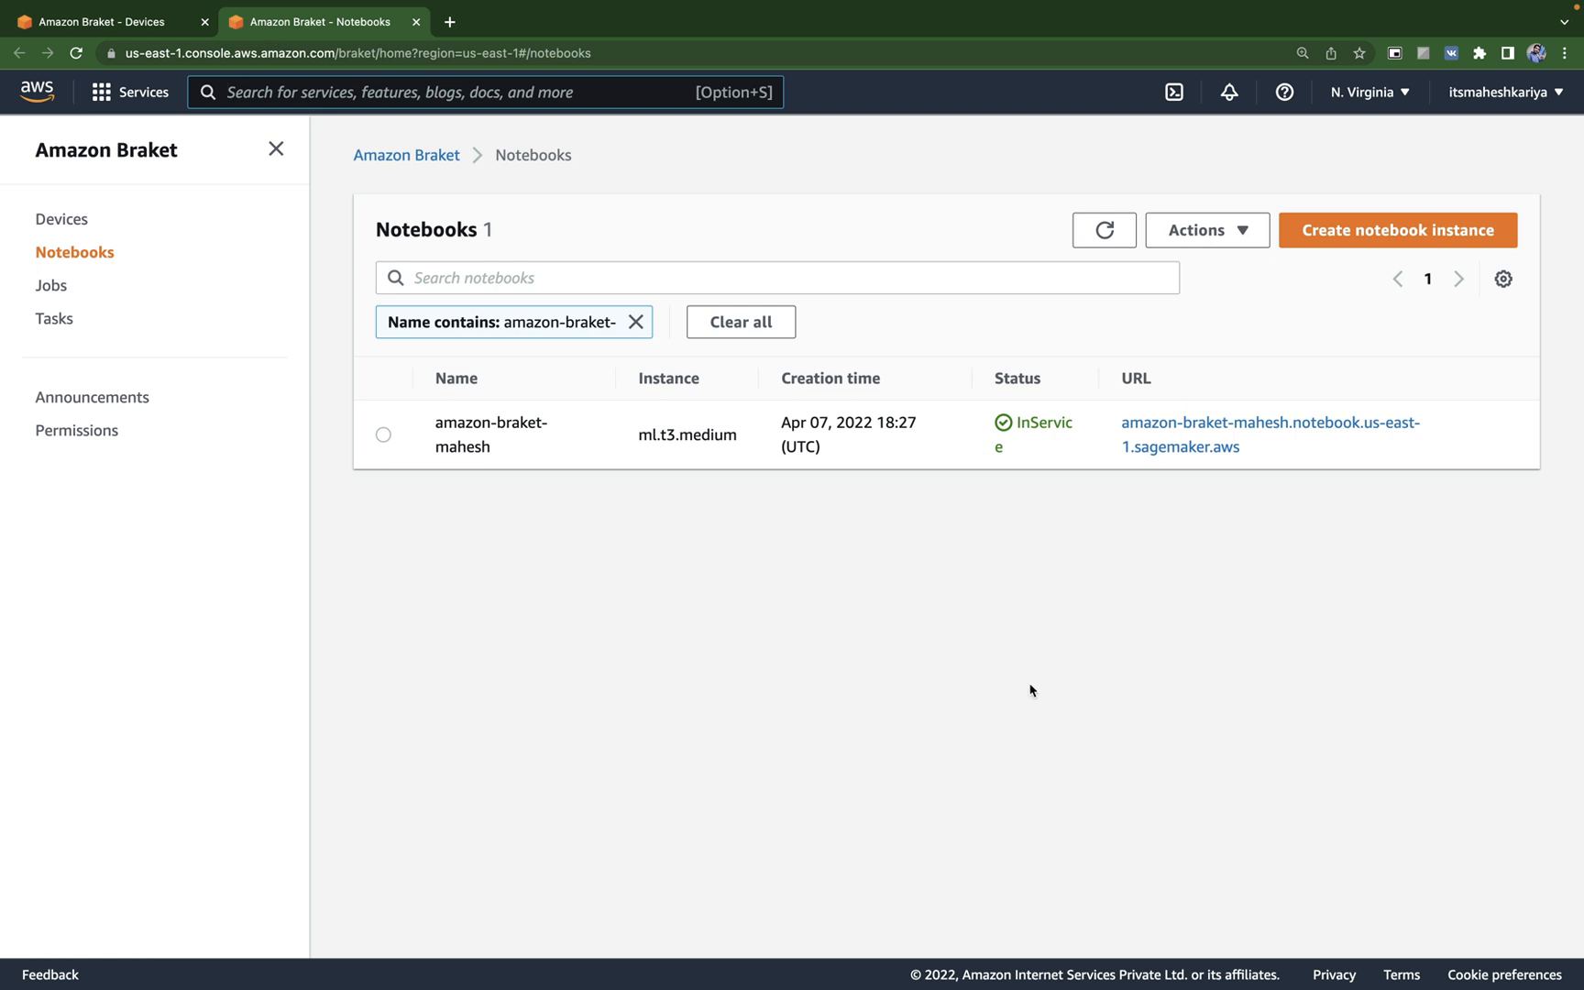
click(382, 434)
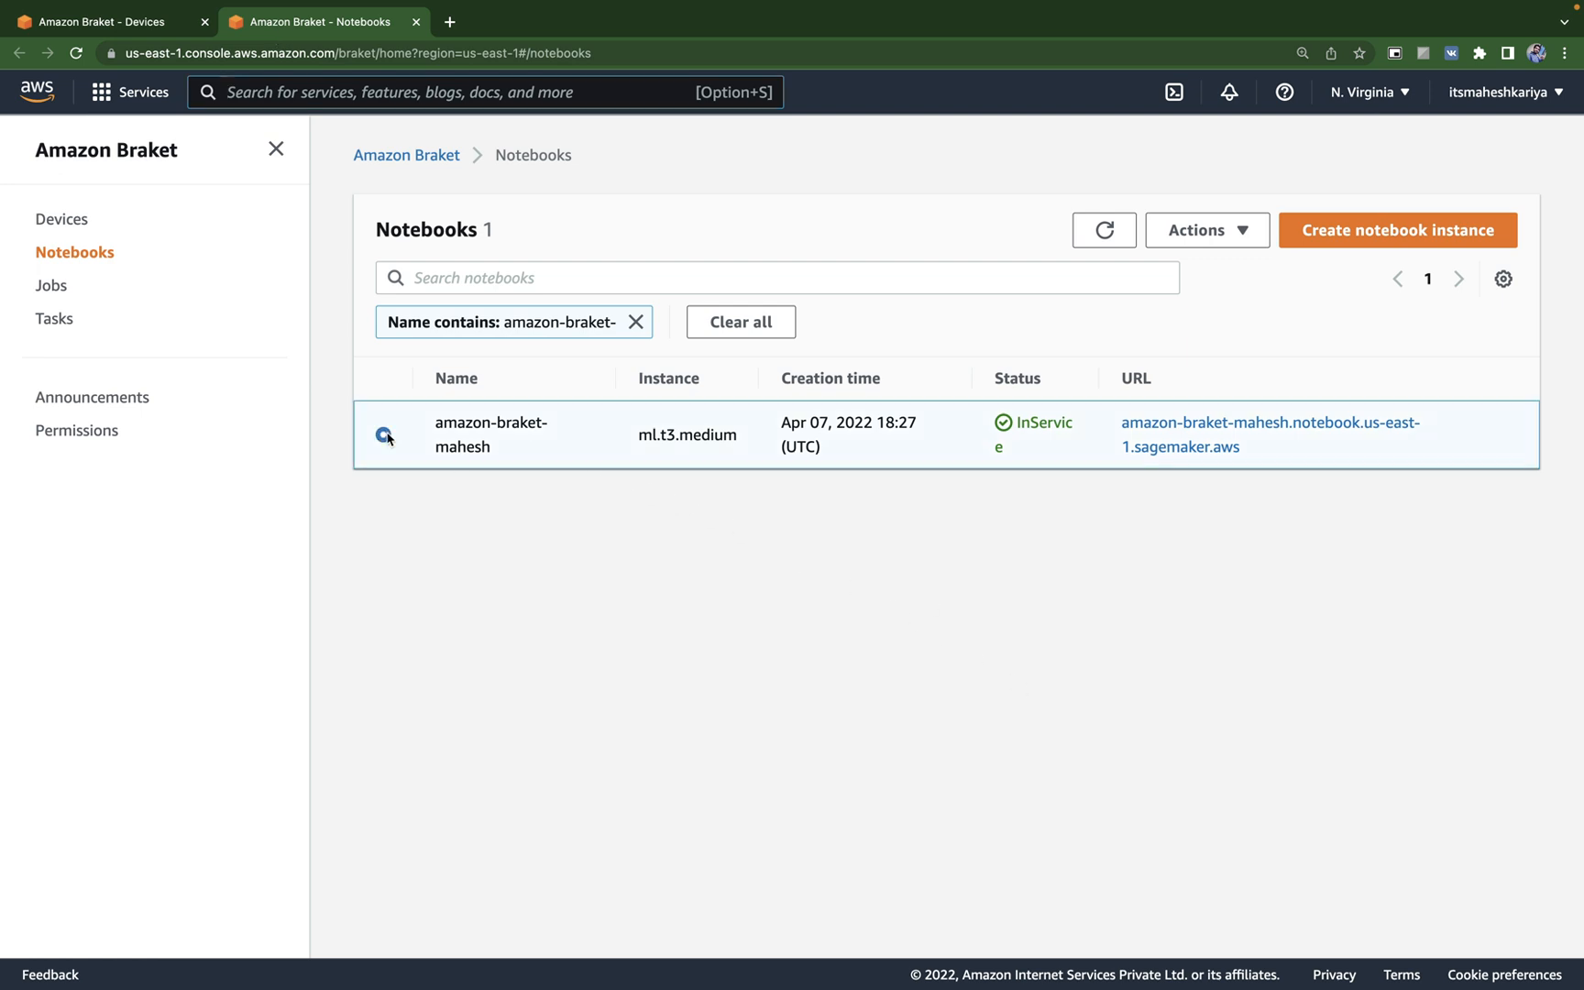
click(1208, 230)
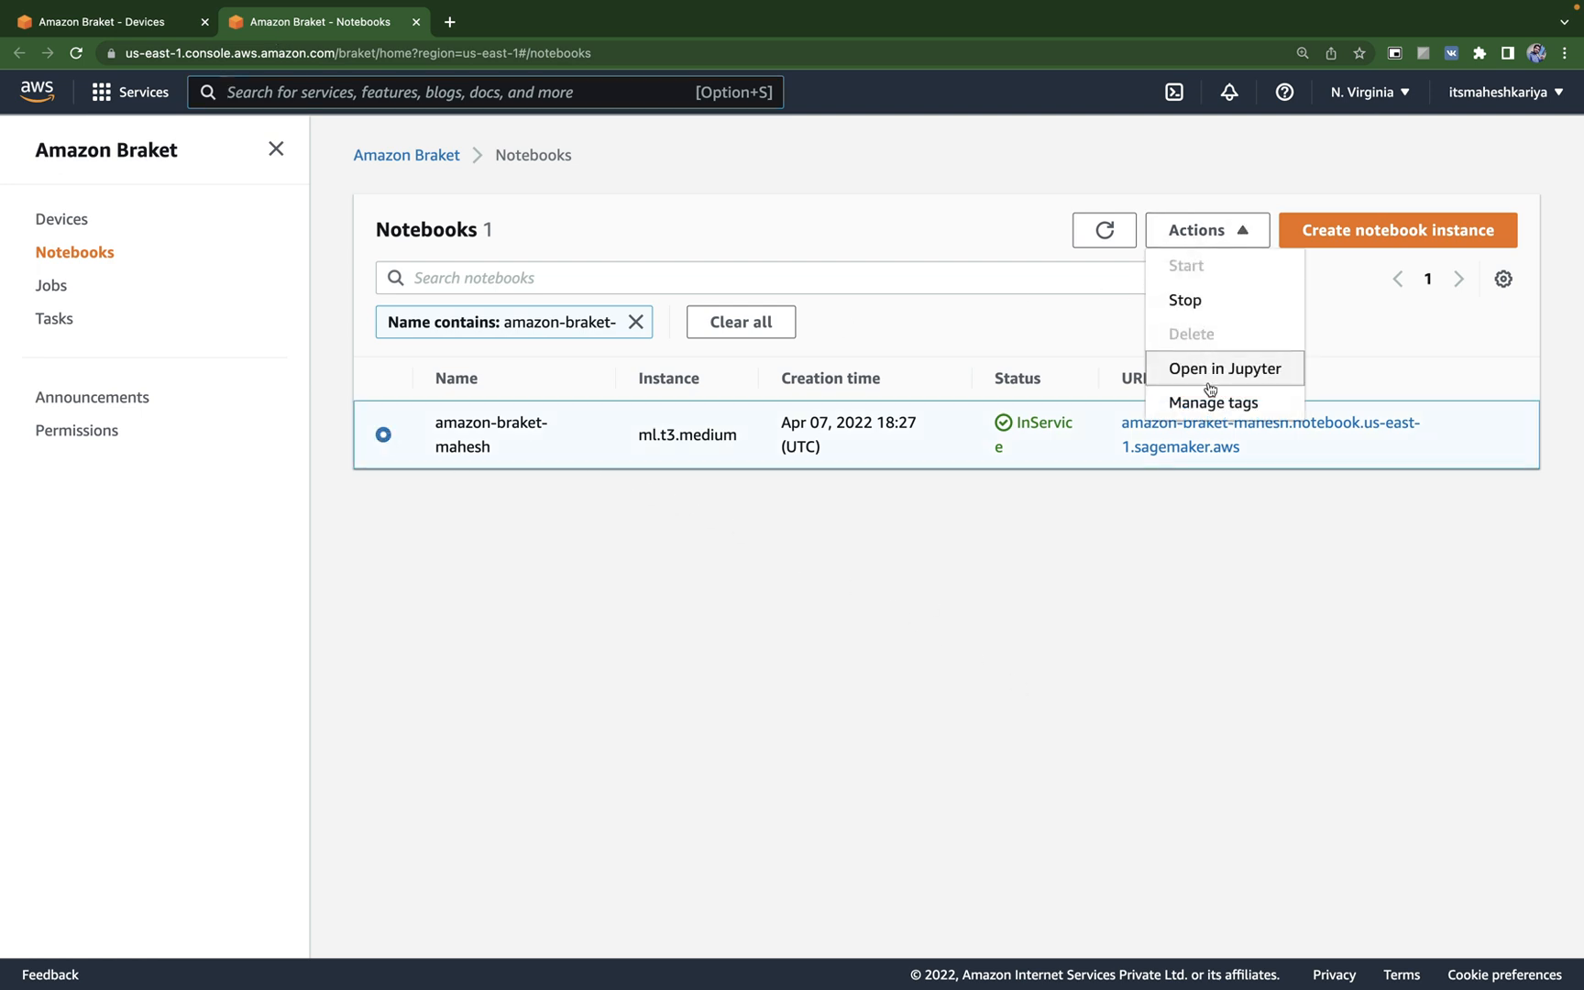
click(1224, 368)
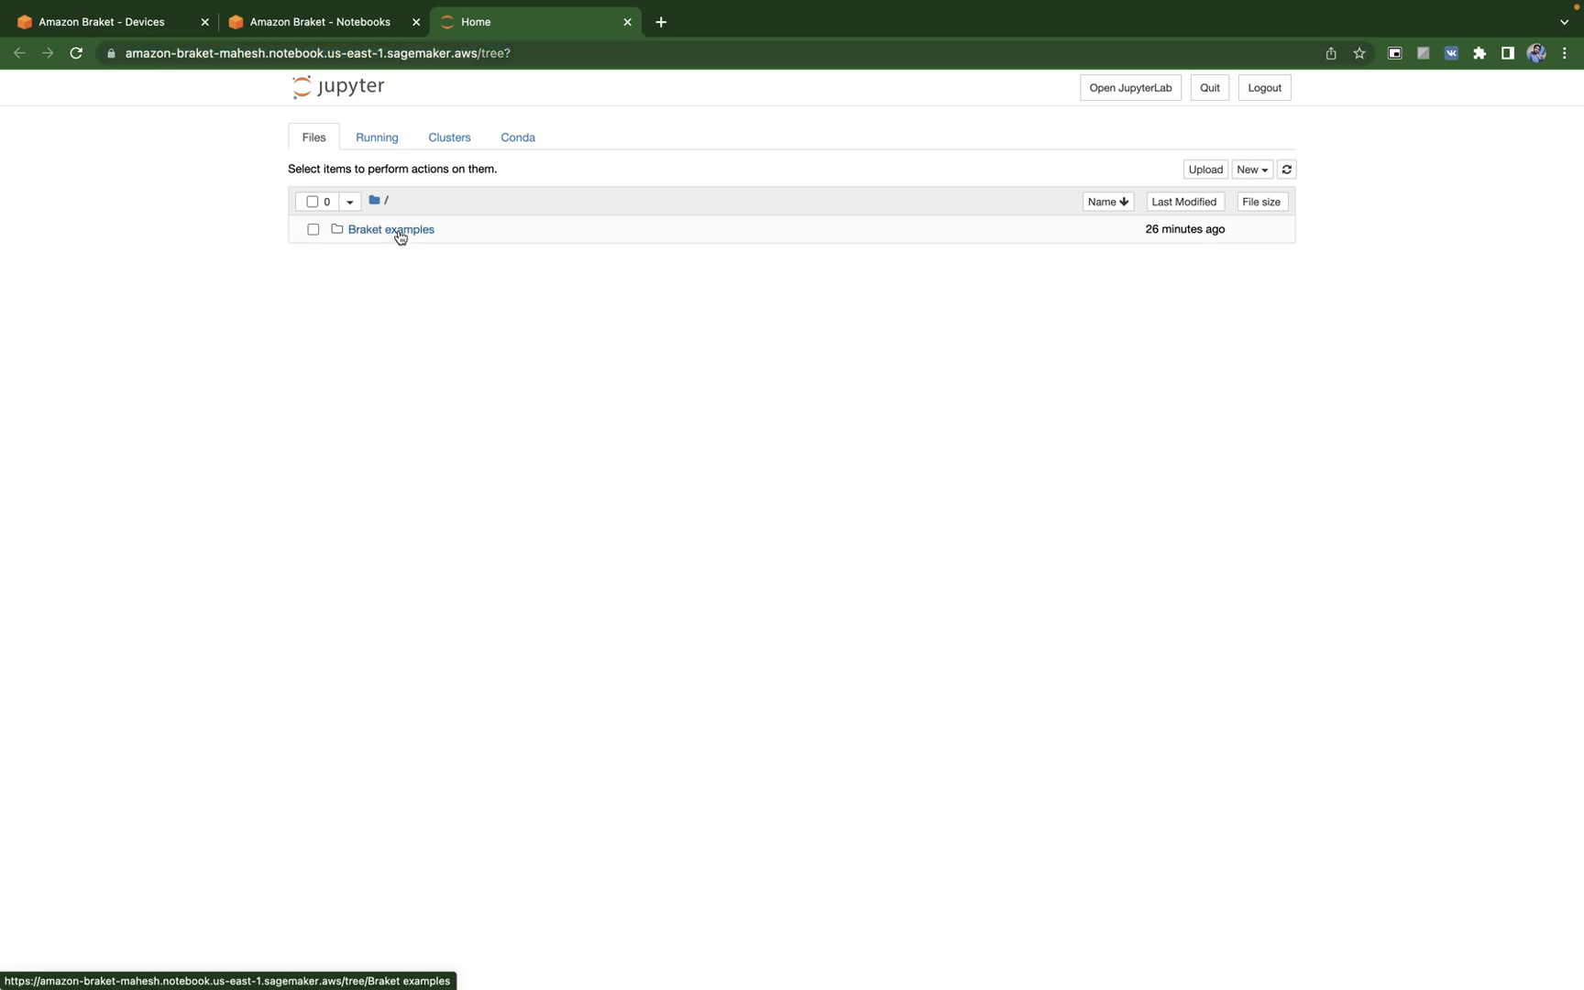
Step: Open Braket examples > advanced_circuits_algorithms > Grover > Grover.ipynb
click(390, 229)
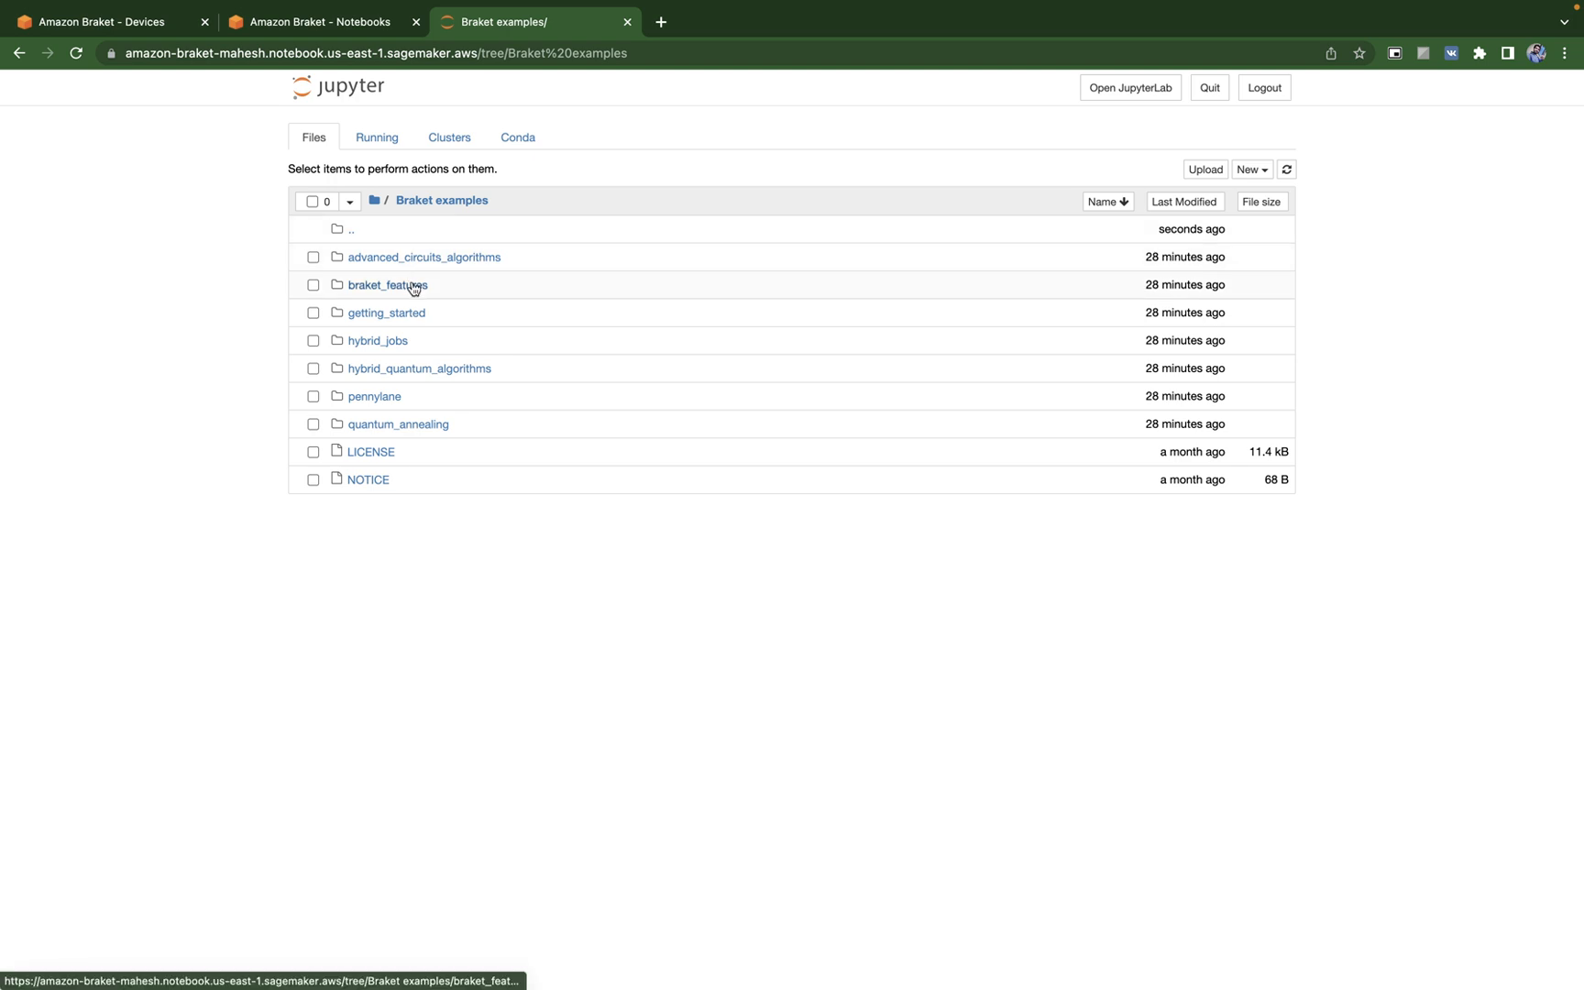
mouse_move(415, 291)
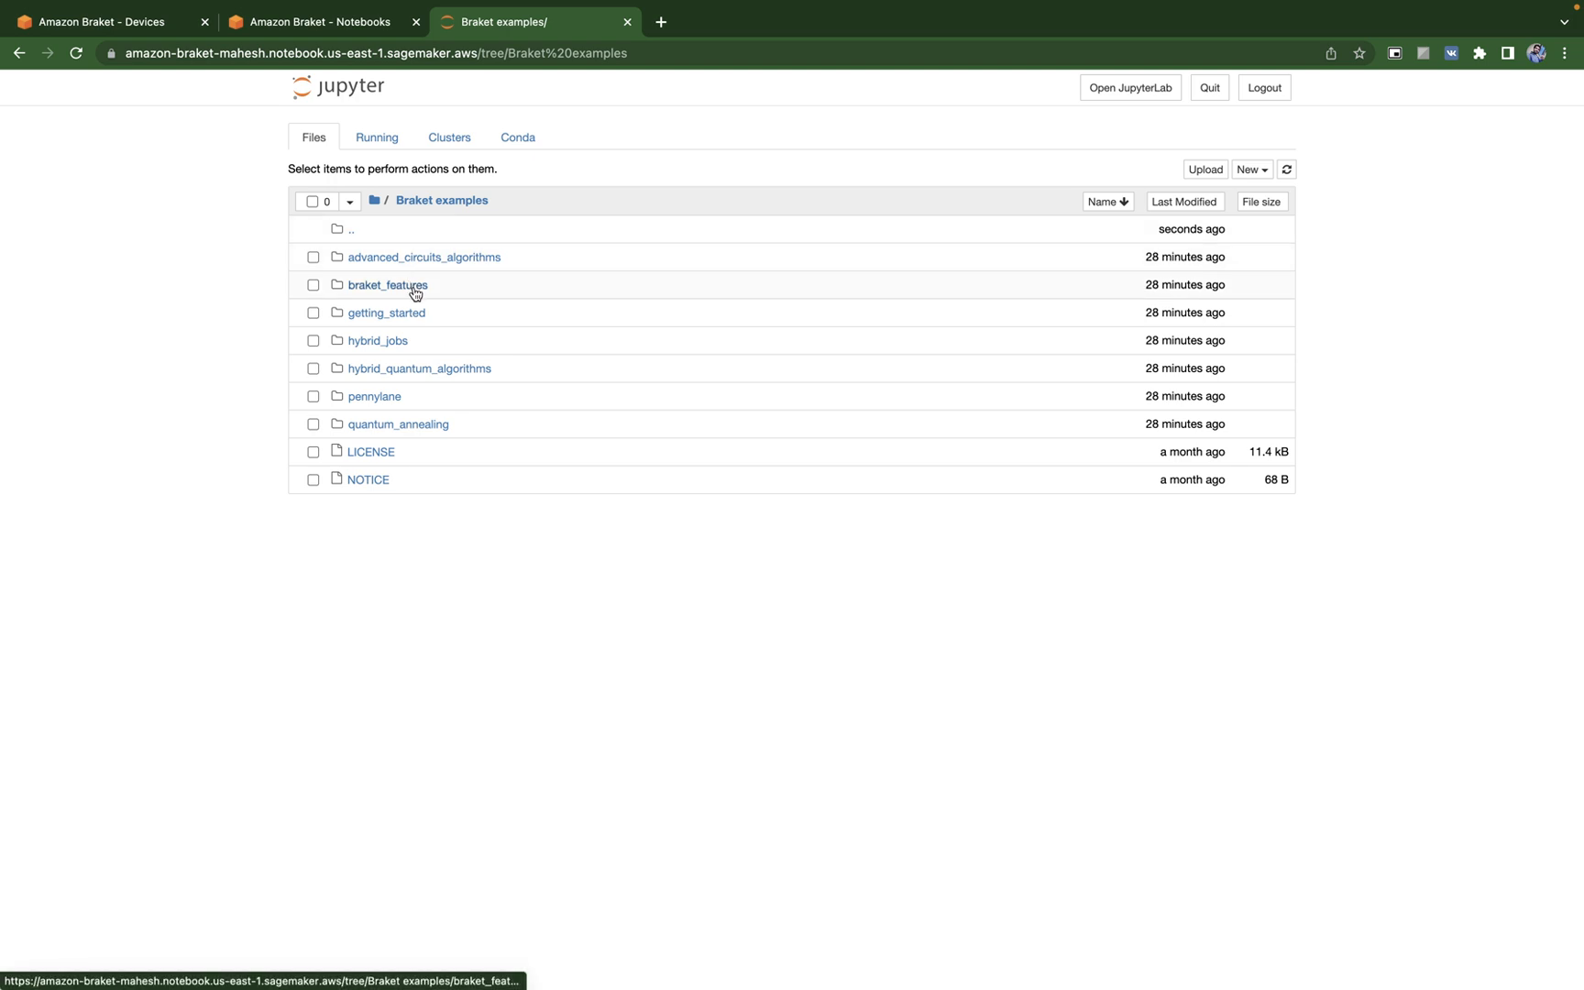
mouse_move(416, 457)
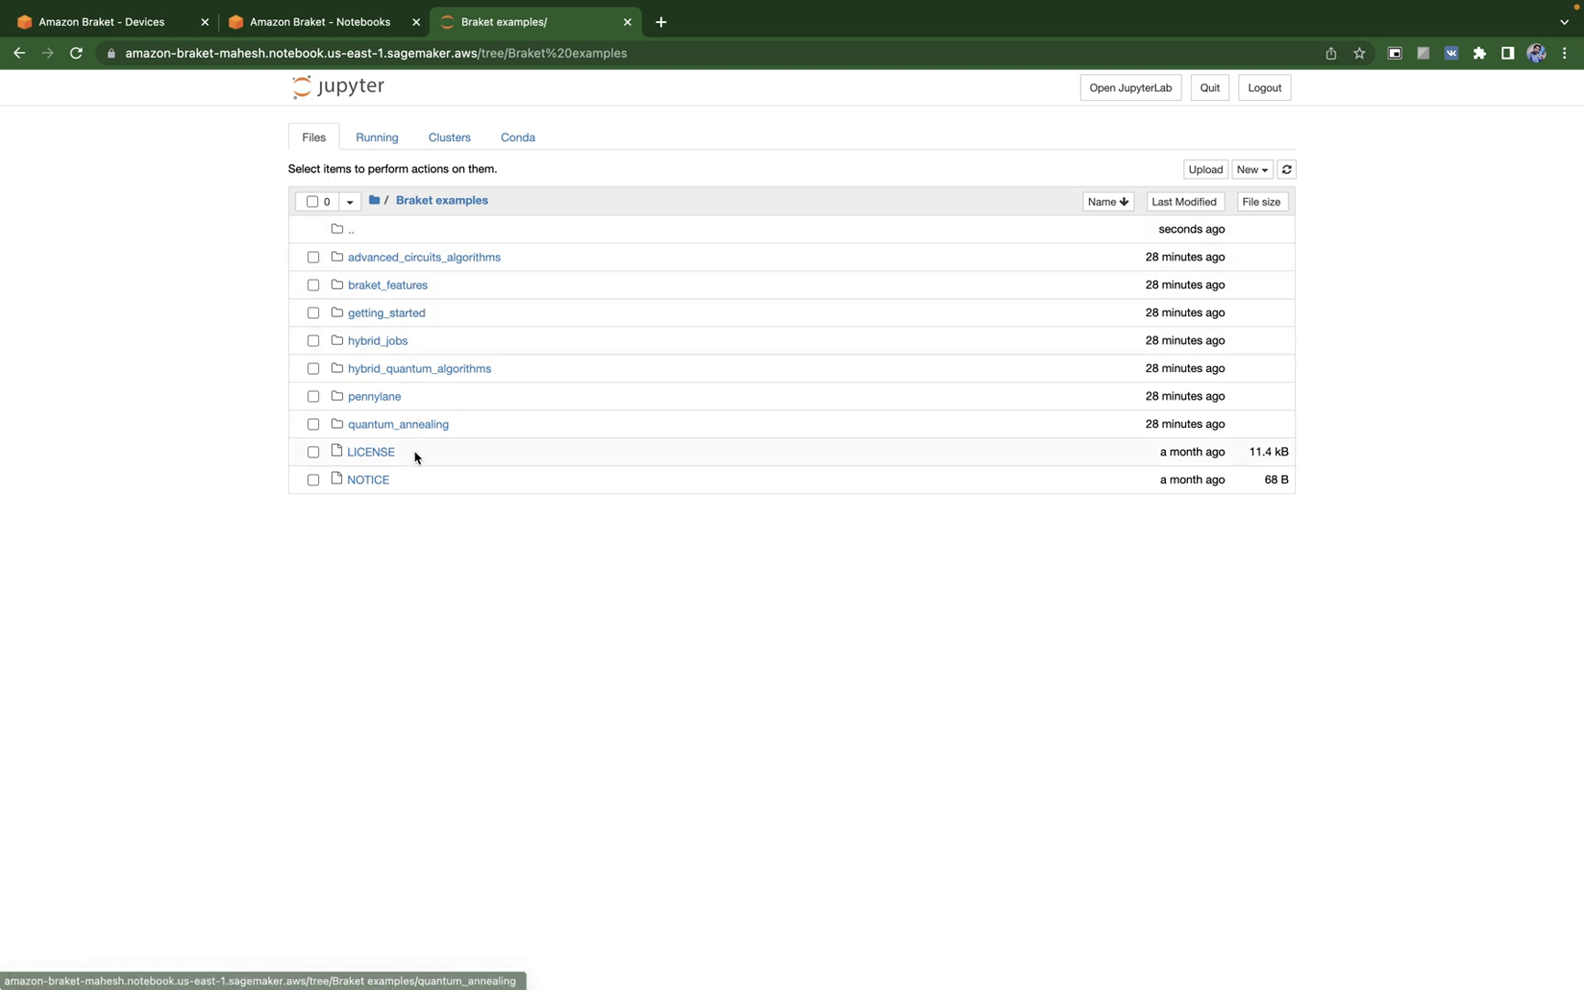
mouse_move(433, 271)
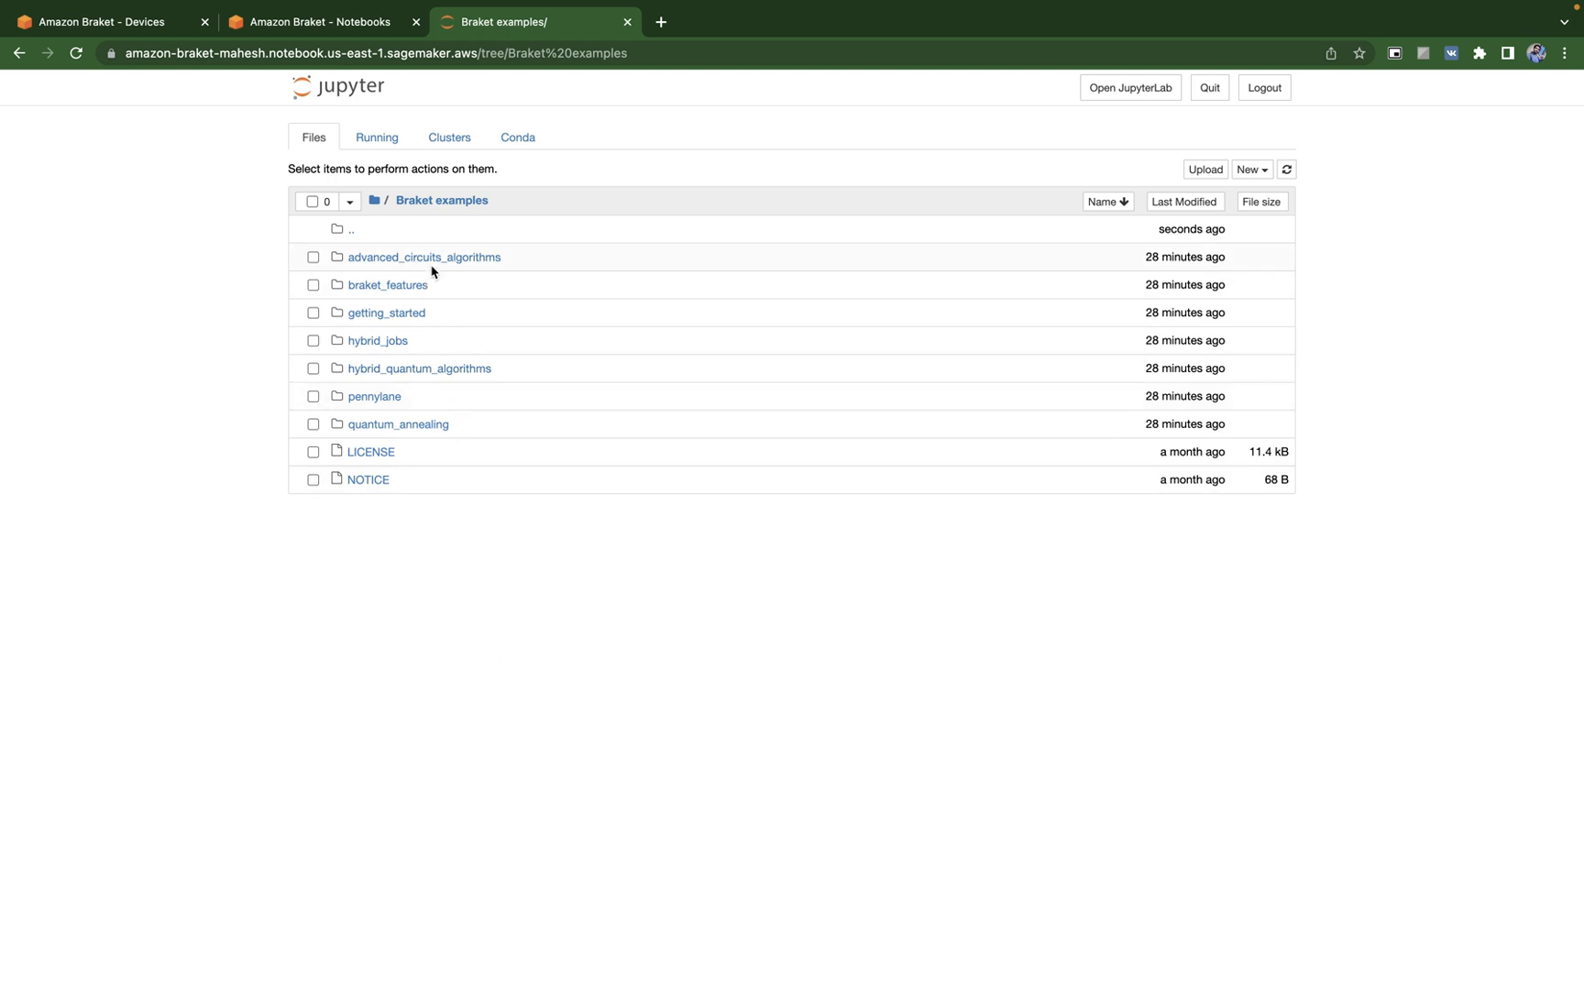
click(423, 257)
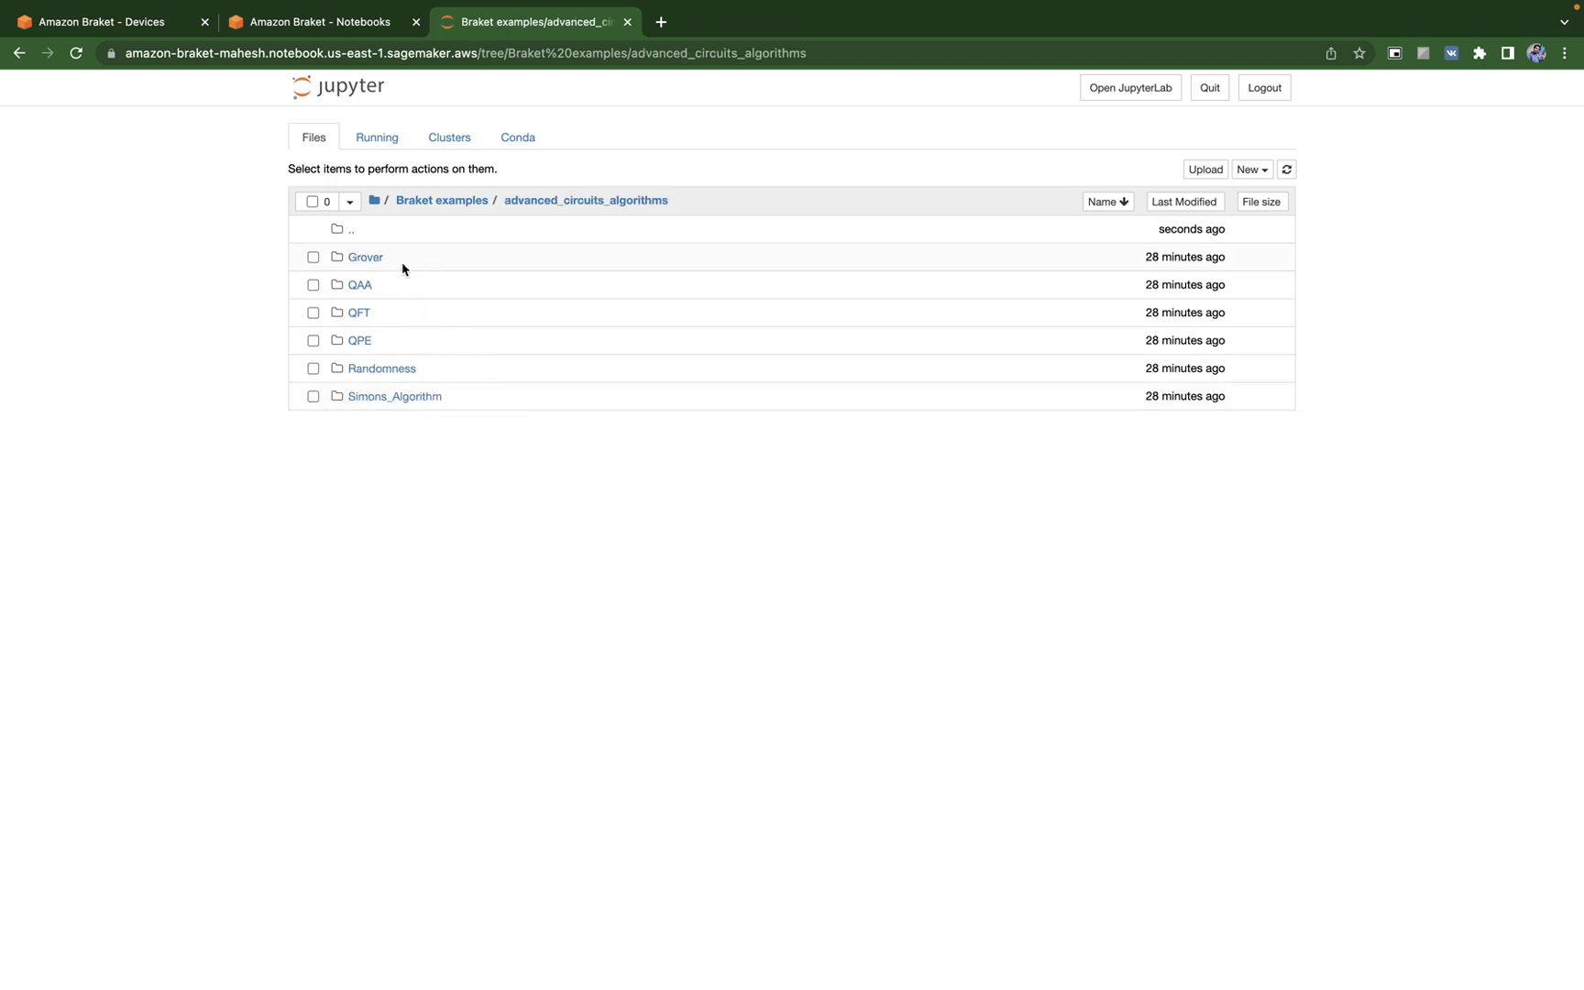
click(365, 258)
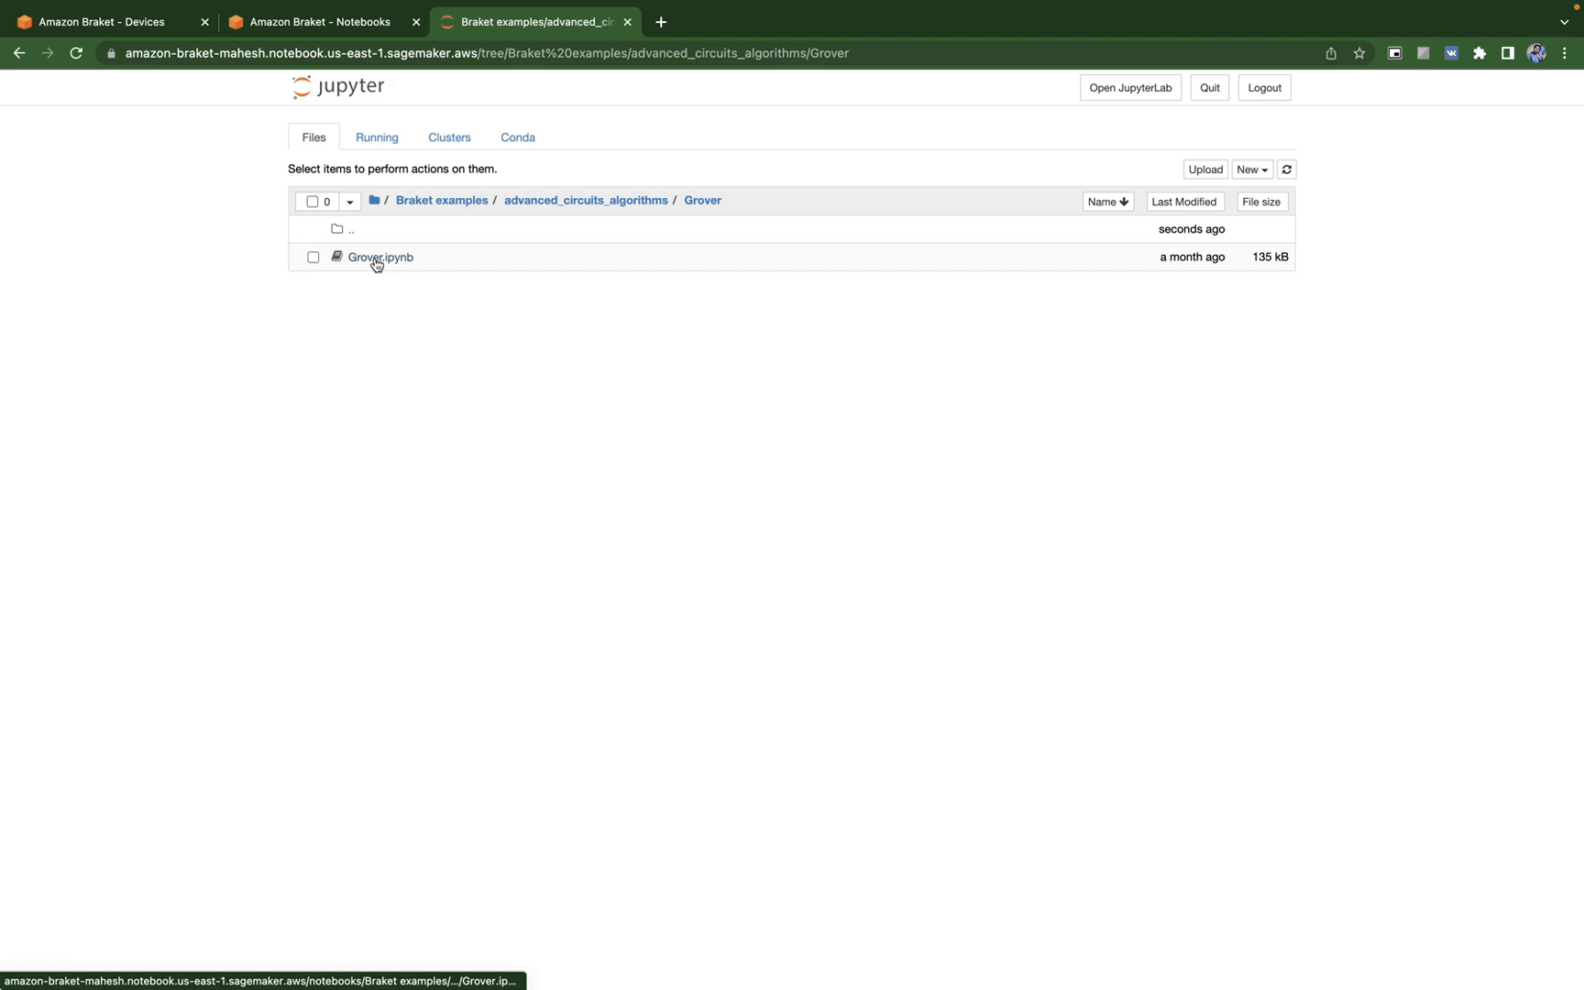
click(377, 257)
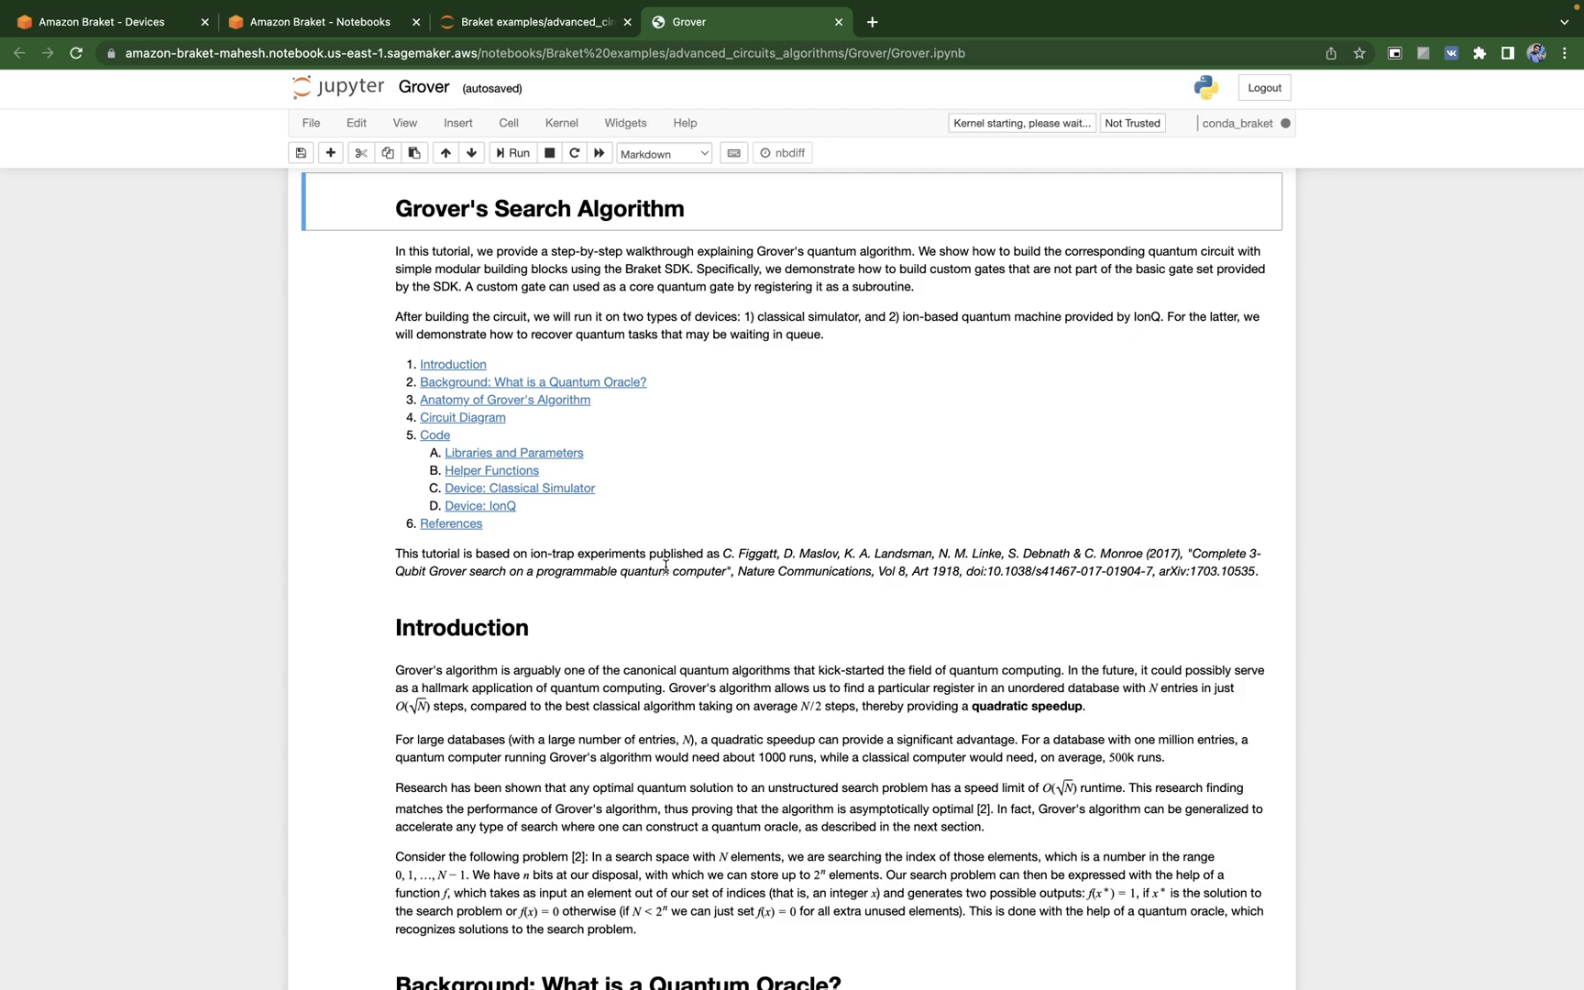
Step: Scroll the Grover tutorial down to its helper functions, then return to the Grover folder tab
scroll(down, 3)
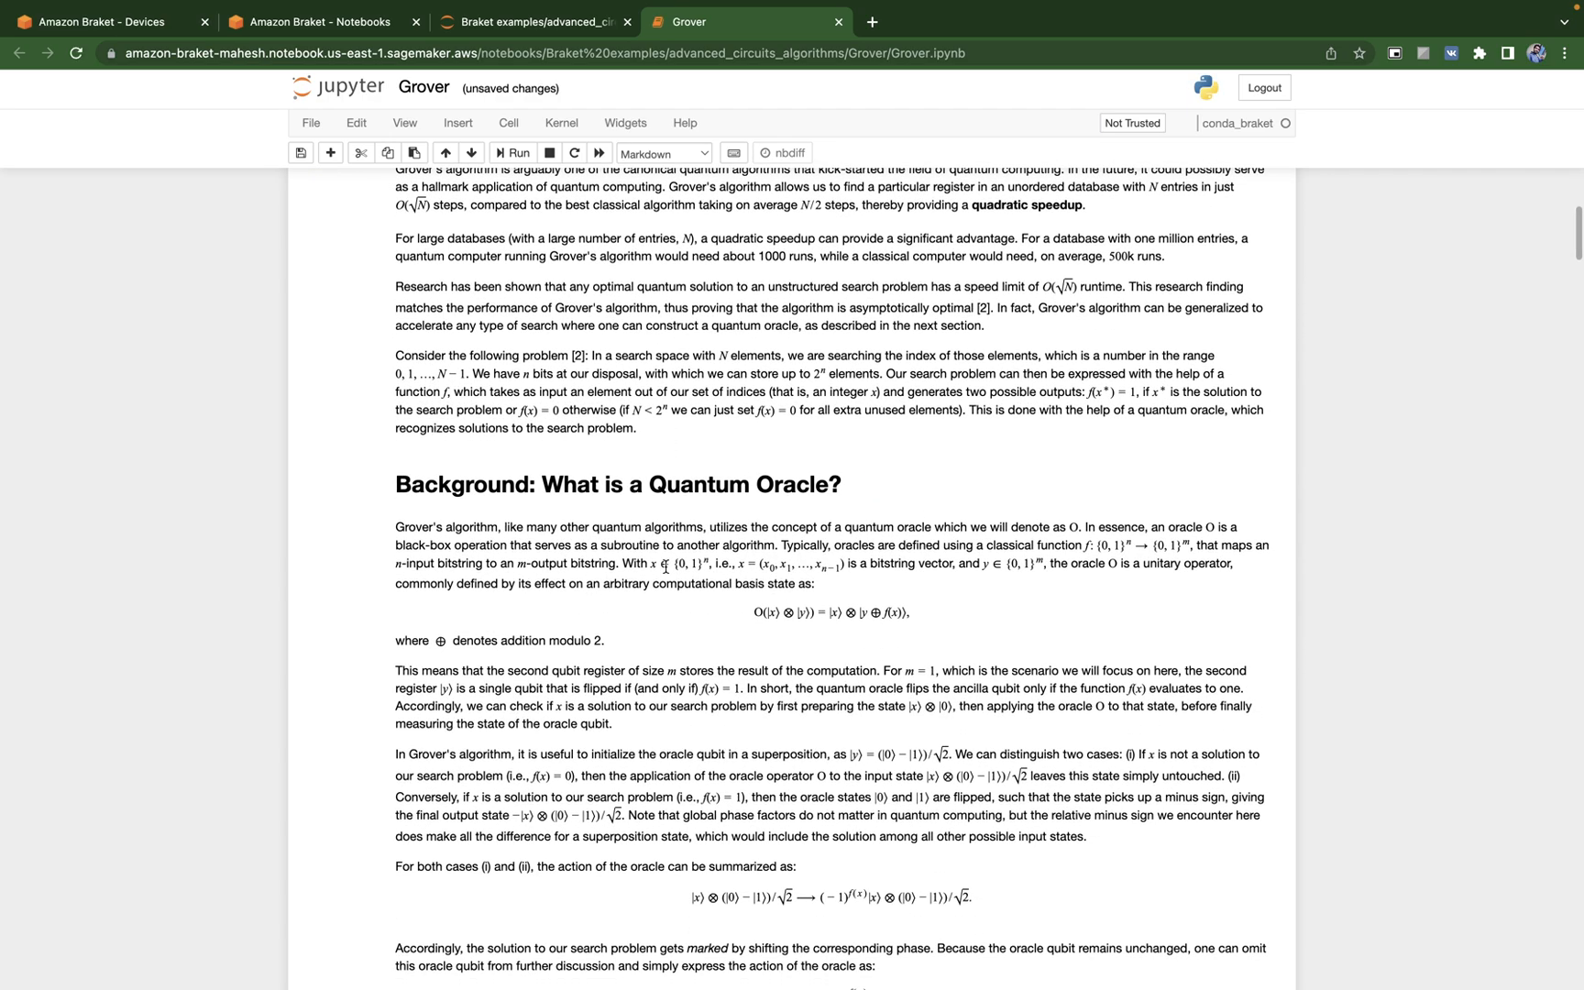
scroll(down, 3)
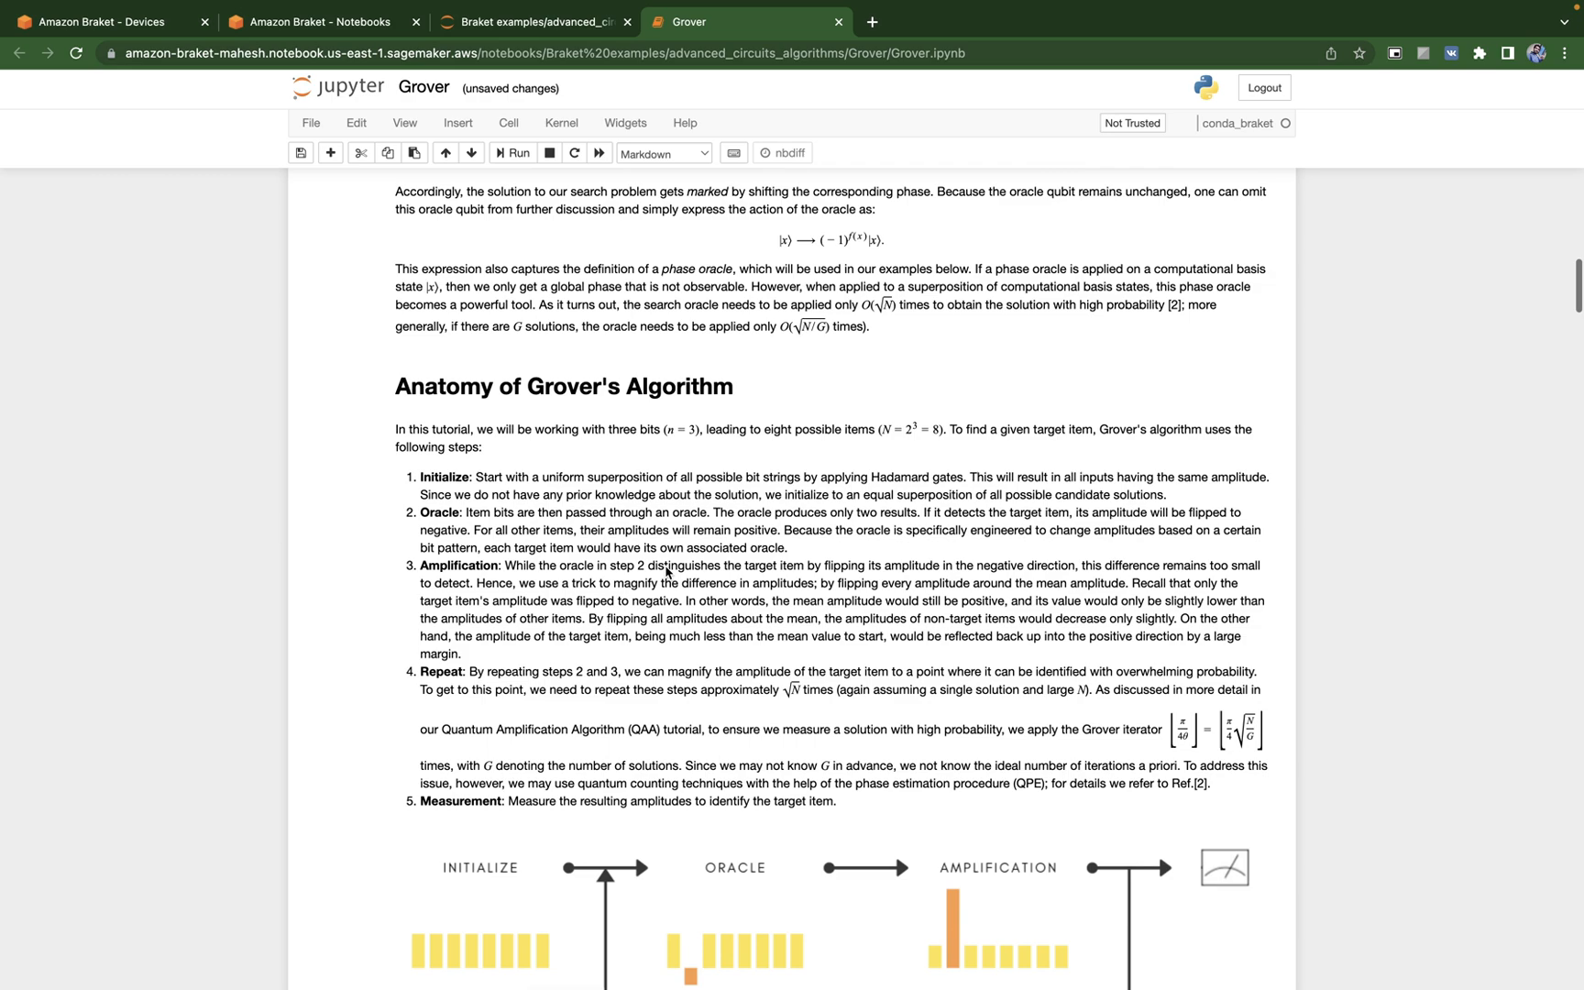
scroll(down, 3)
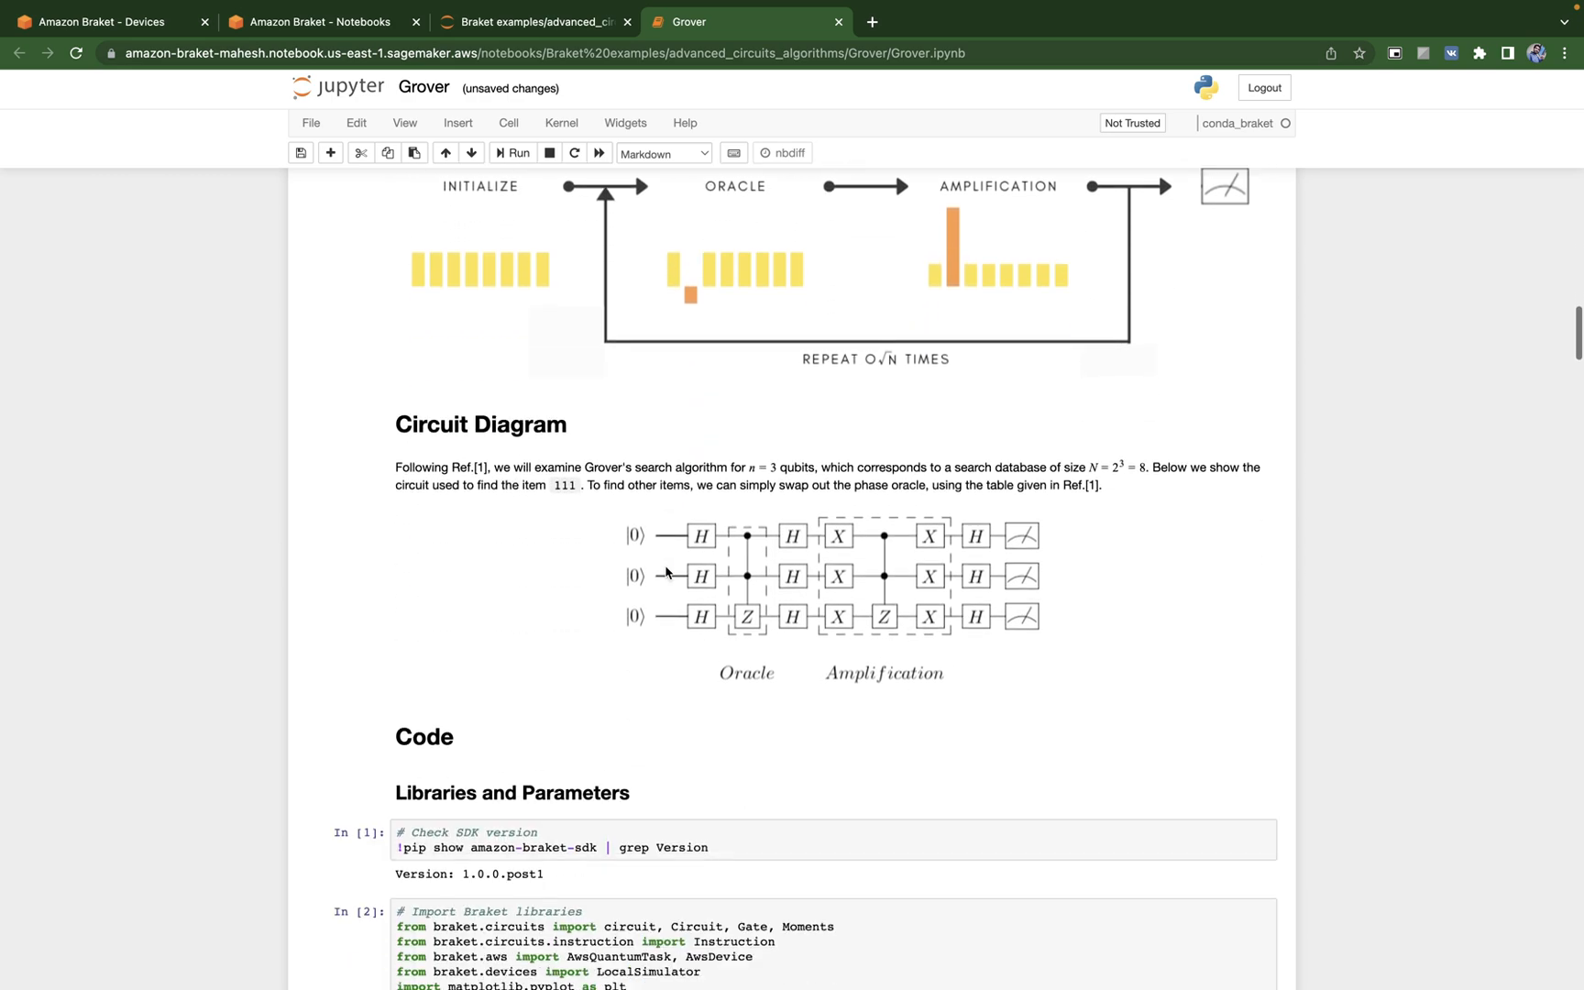
scroll(down, 3)
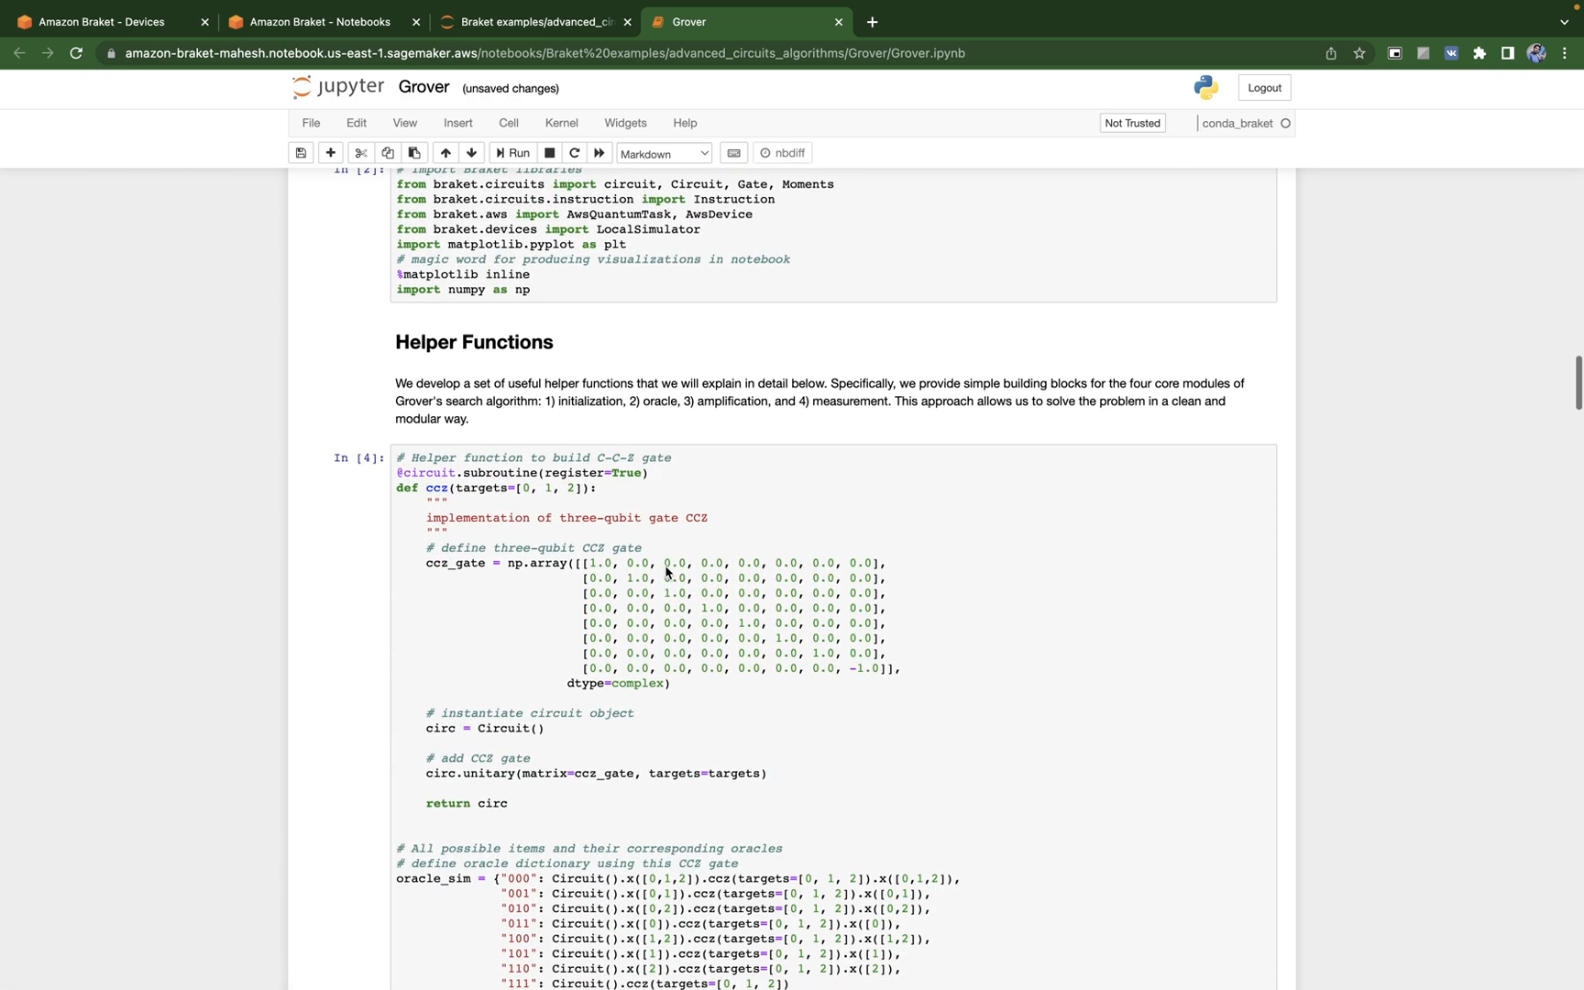
scroll(down, 3)
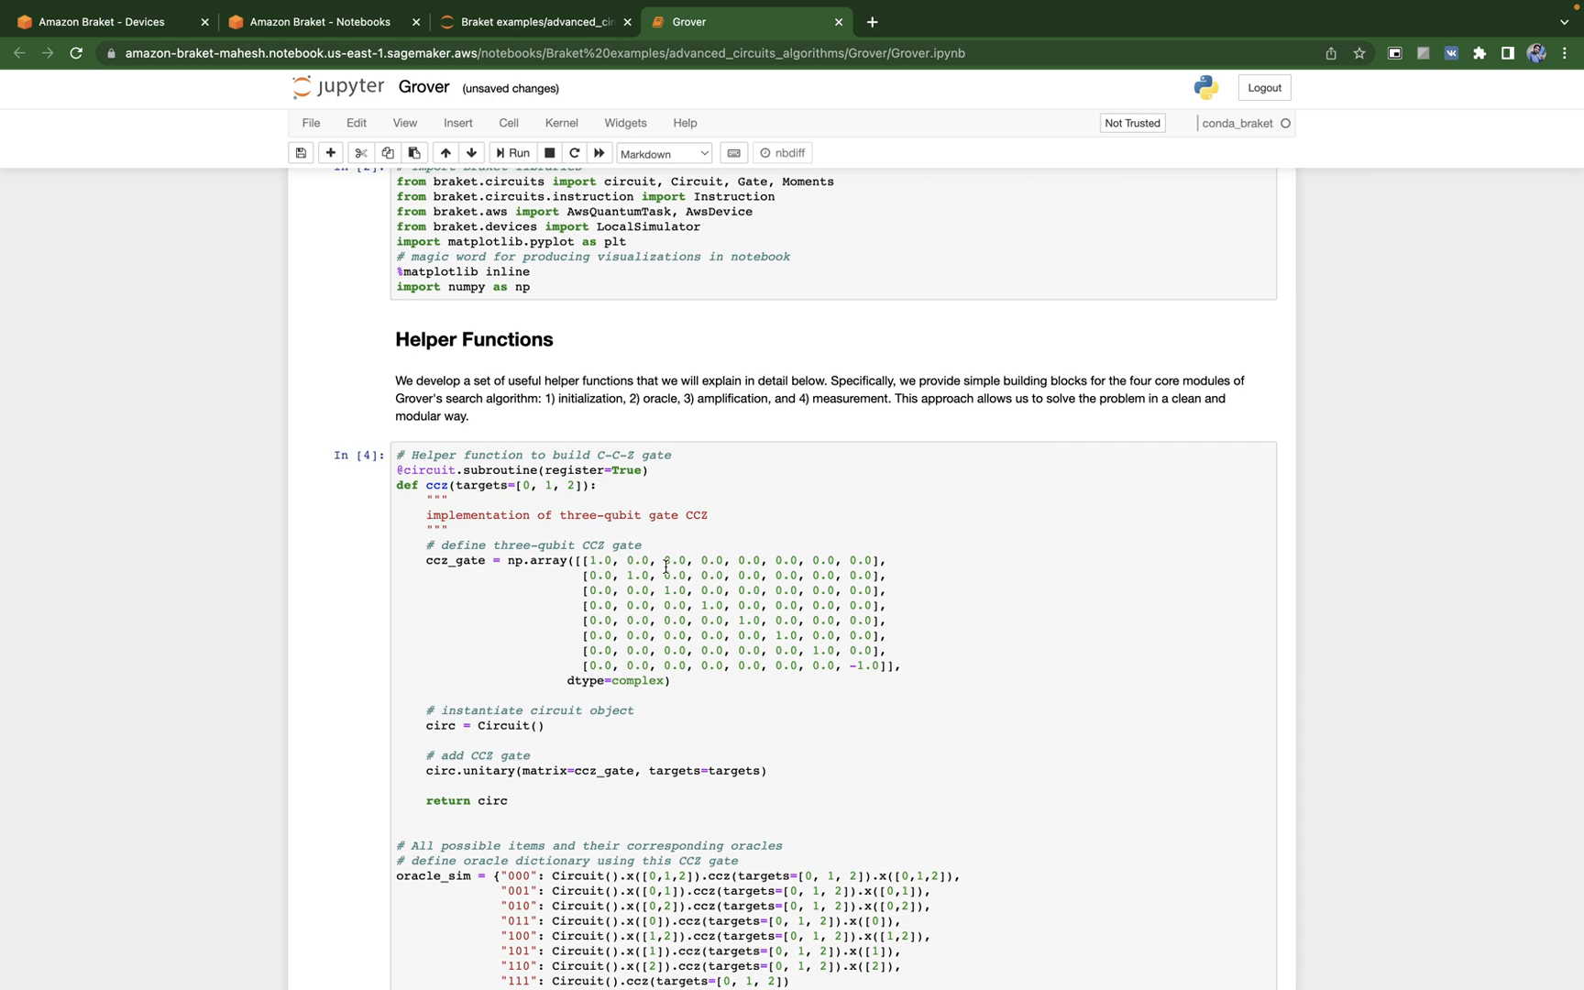
scroll(down, 3)
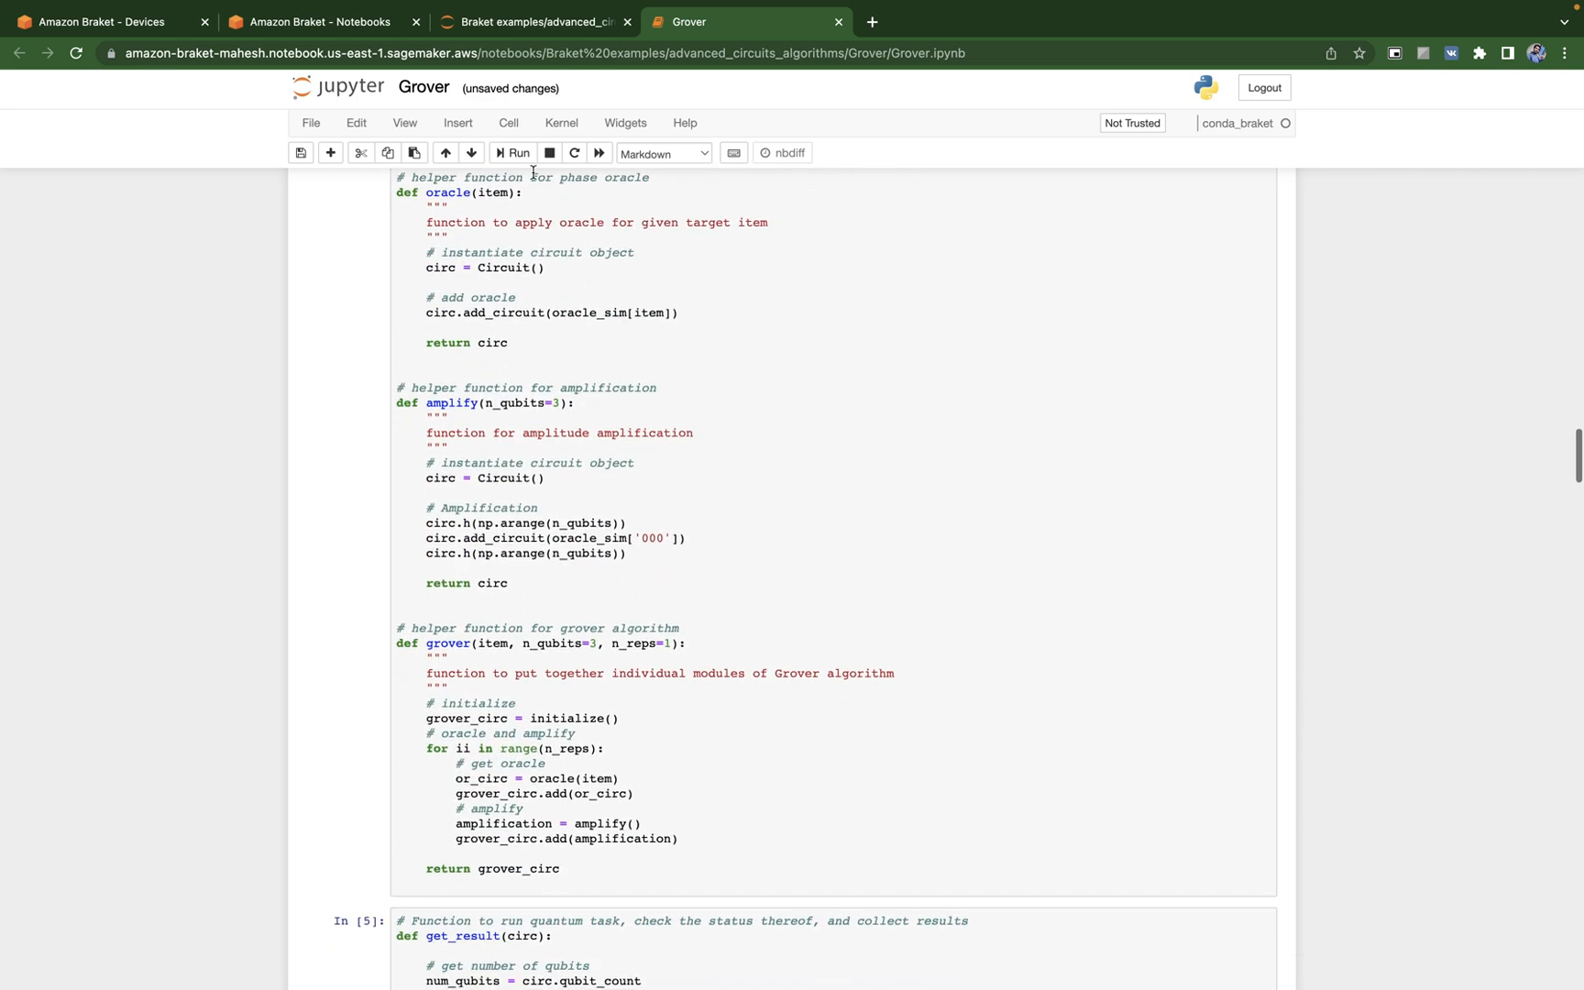
click(544, 21)
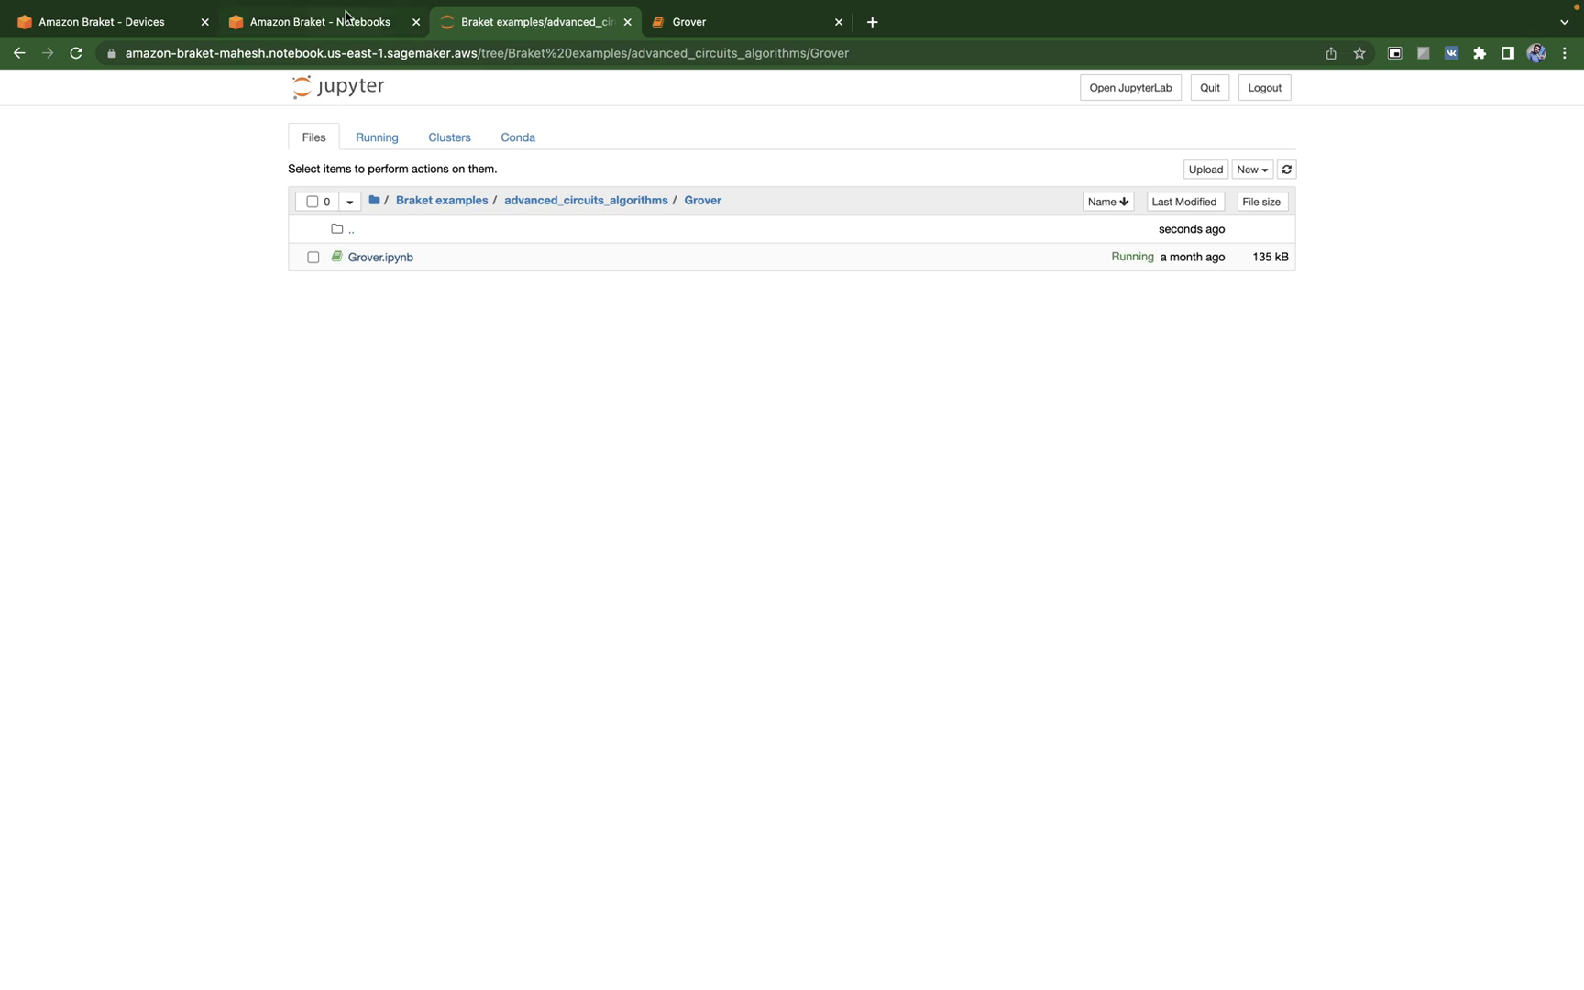
Step: Check the empty Jobs and Tasks pages in the Braket console, then reopen Devices
click(330, 21)
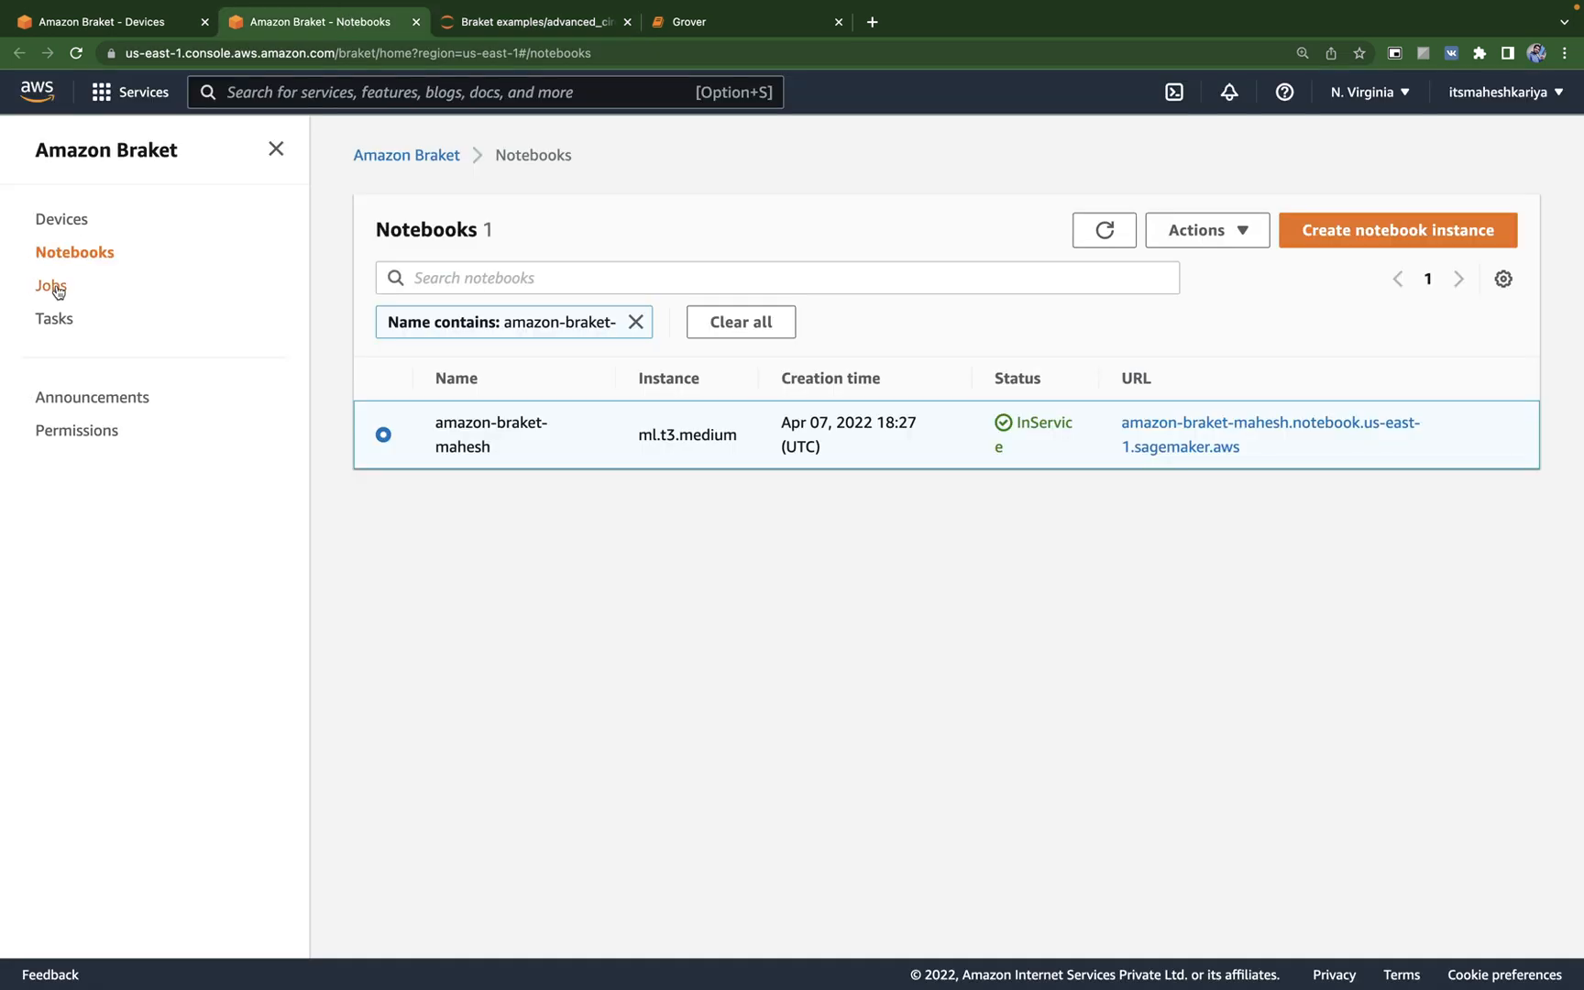
click(50, 285)
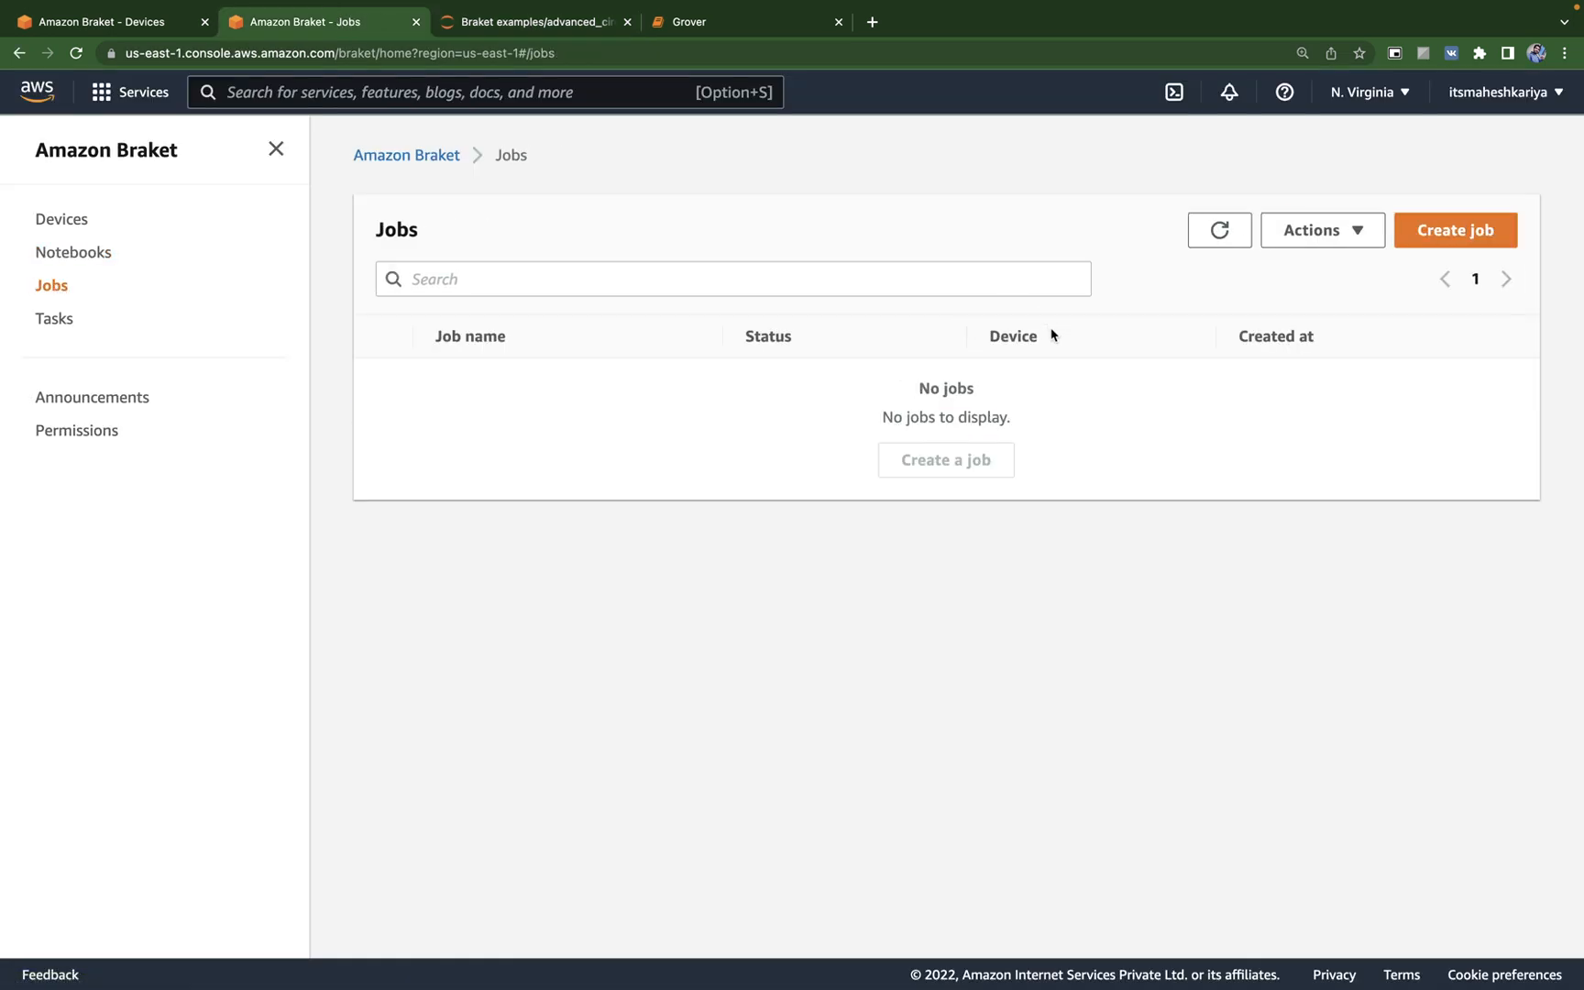
mouse_move(11, 353)
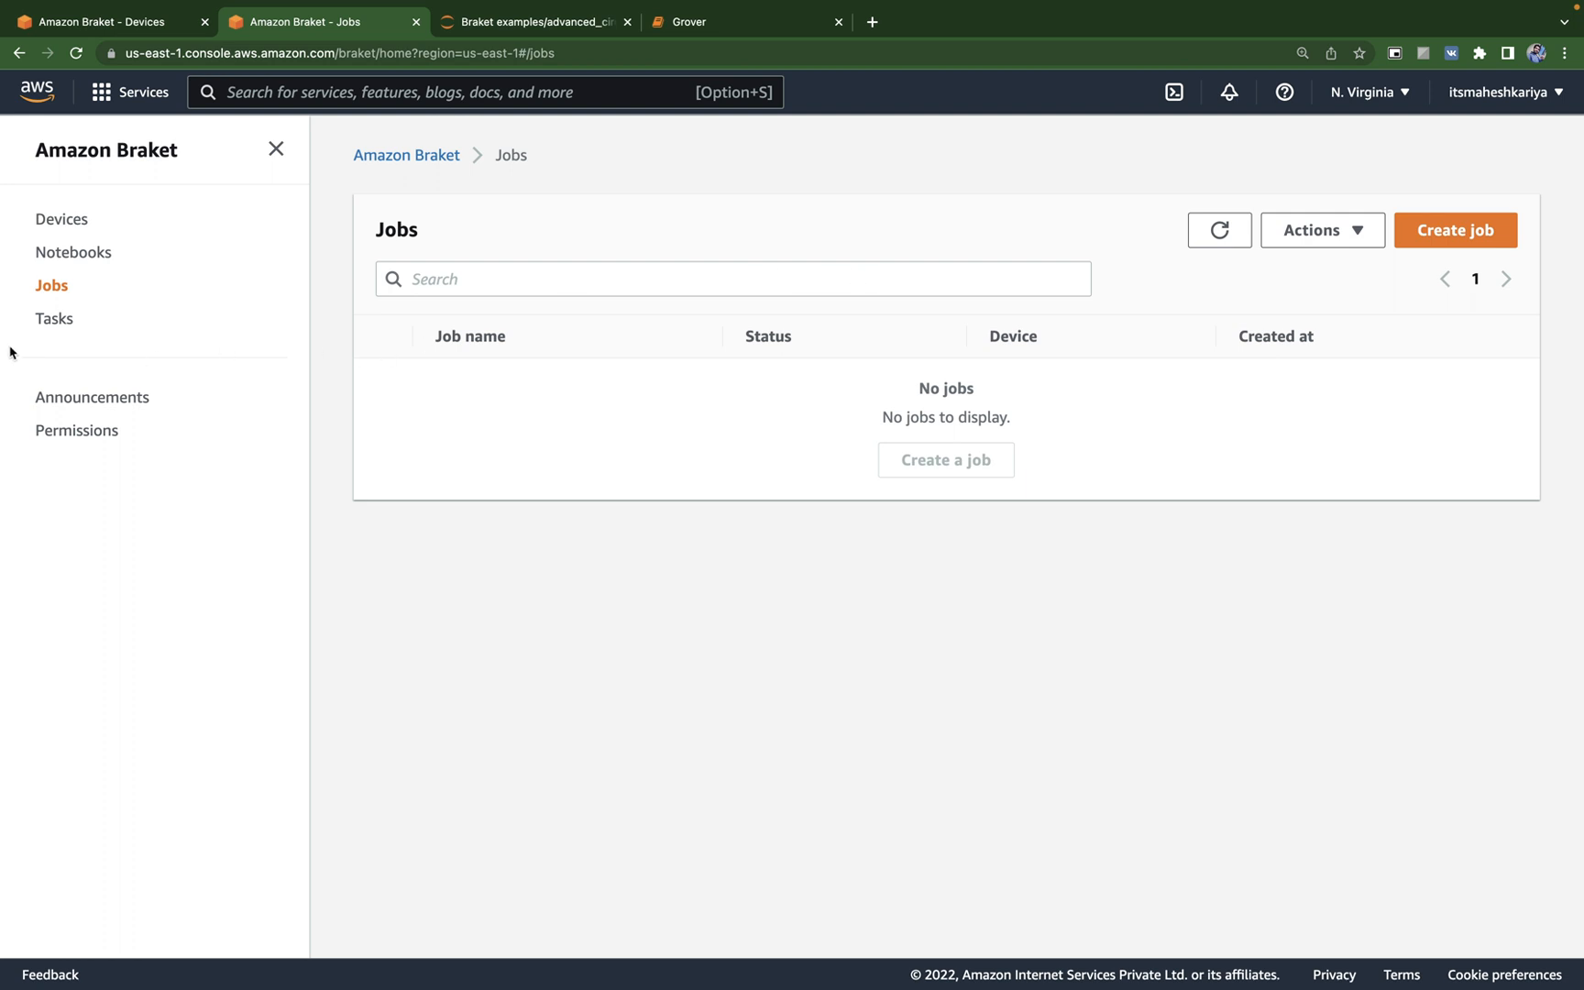
click(53, 318)
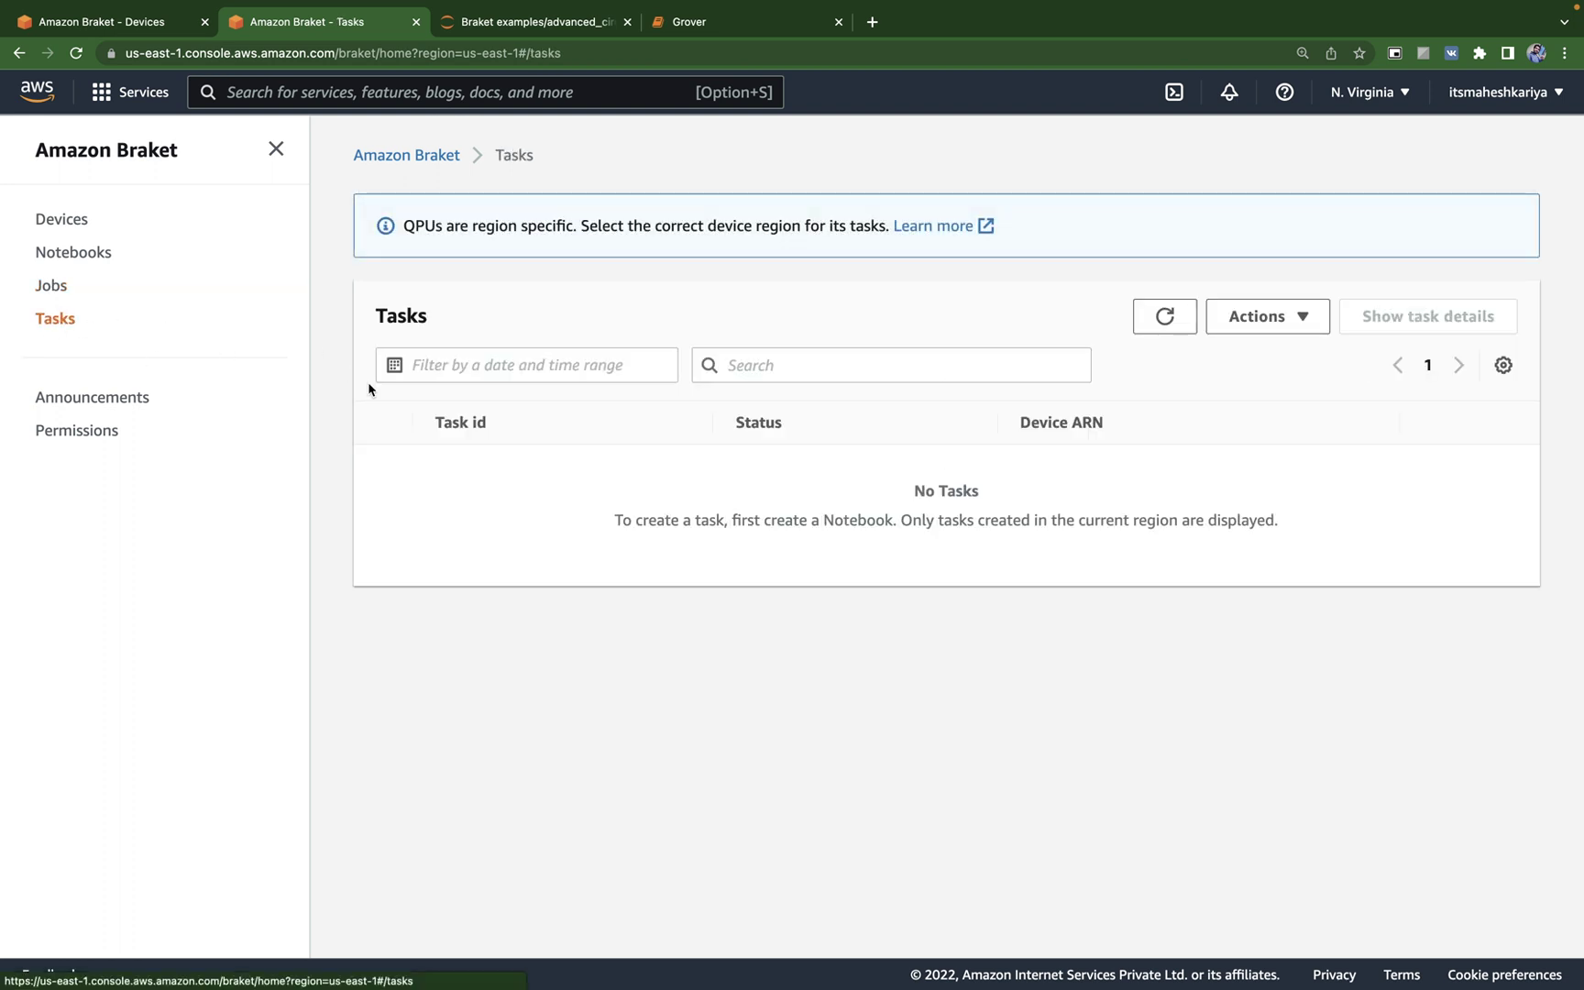
click(1267, 316)
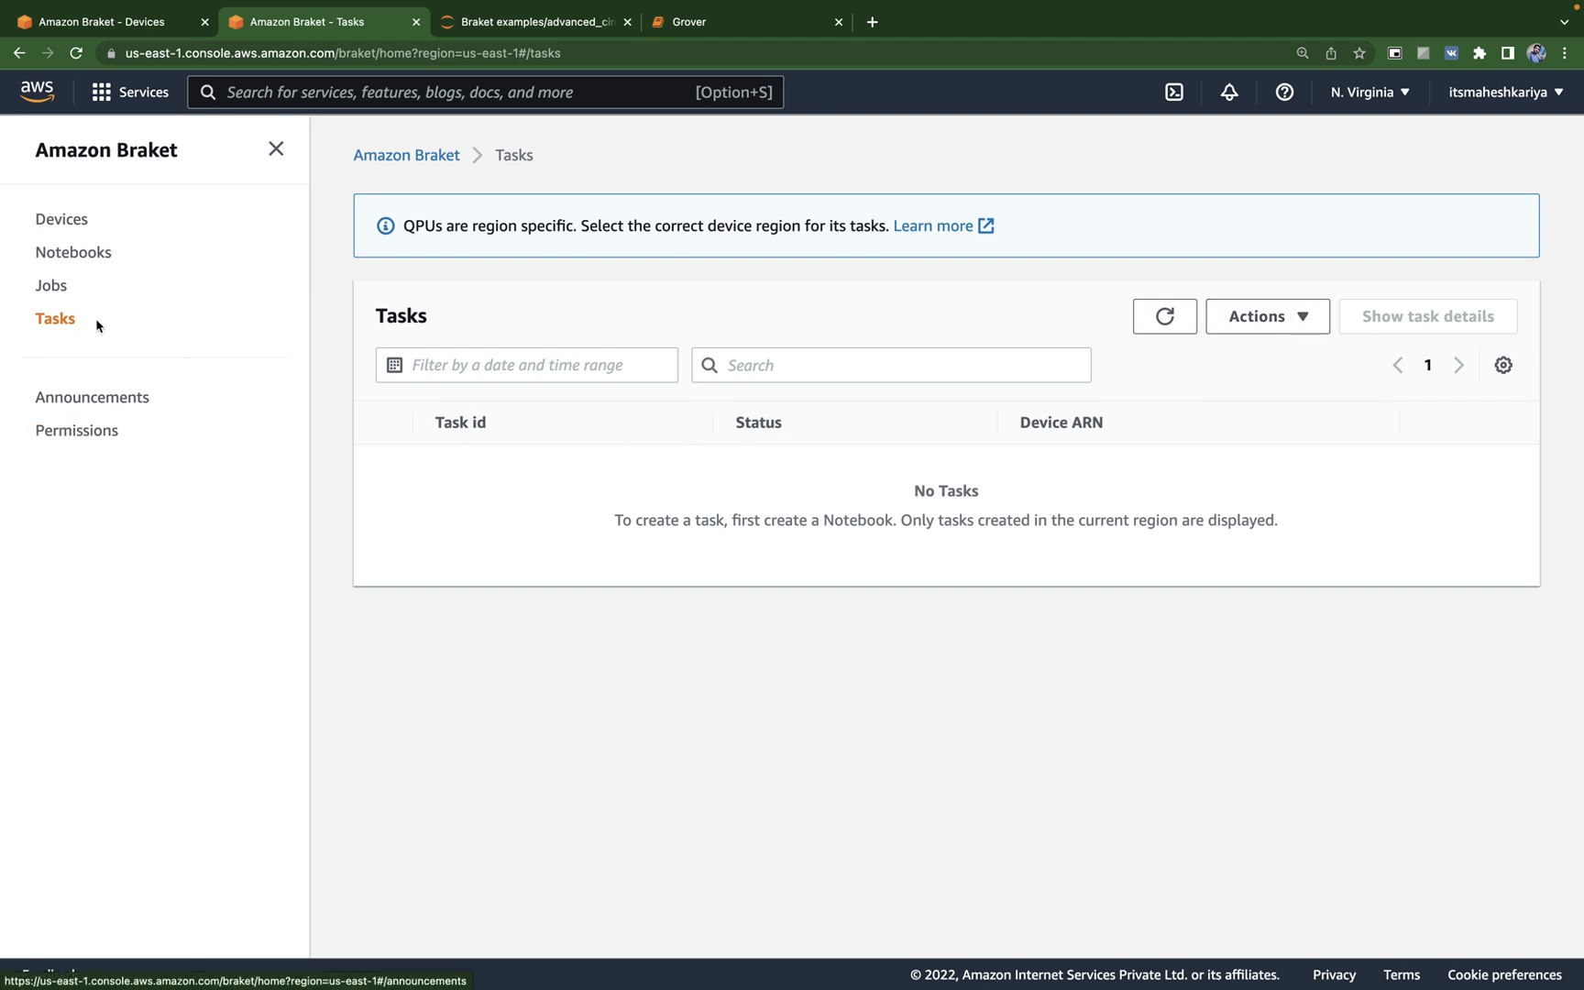
click(62, 219)
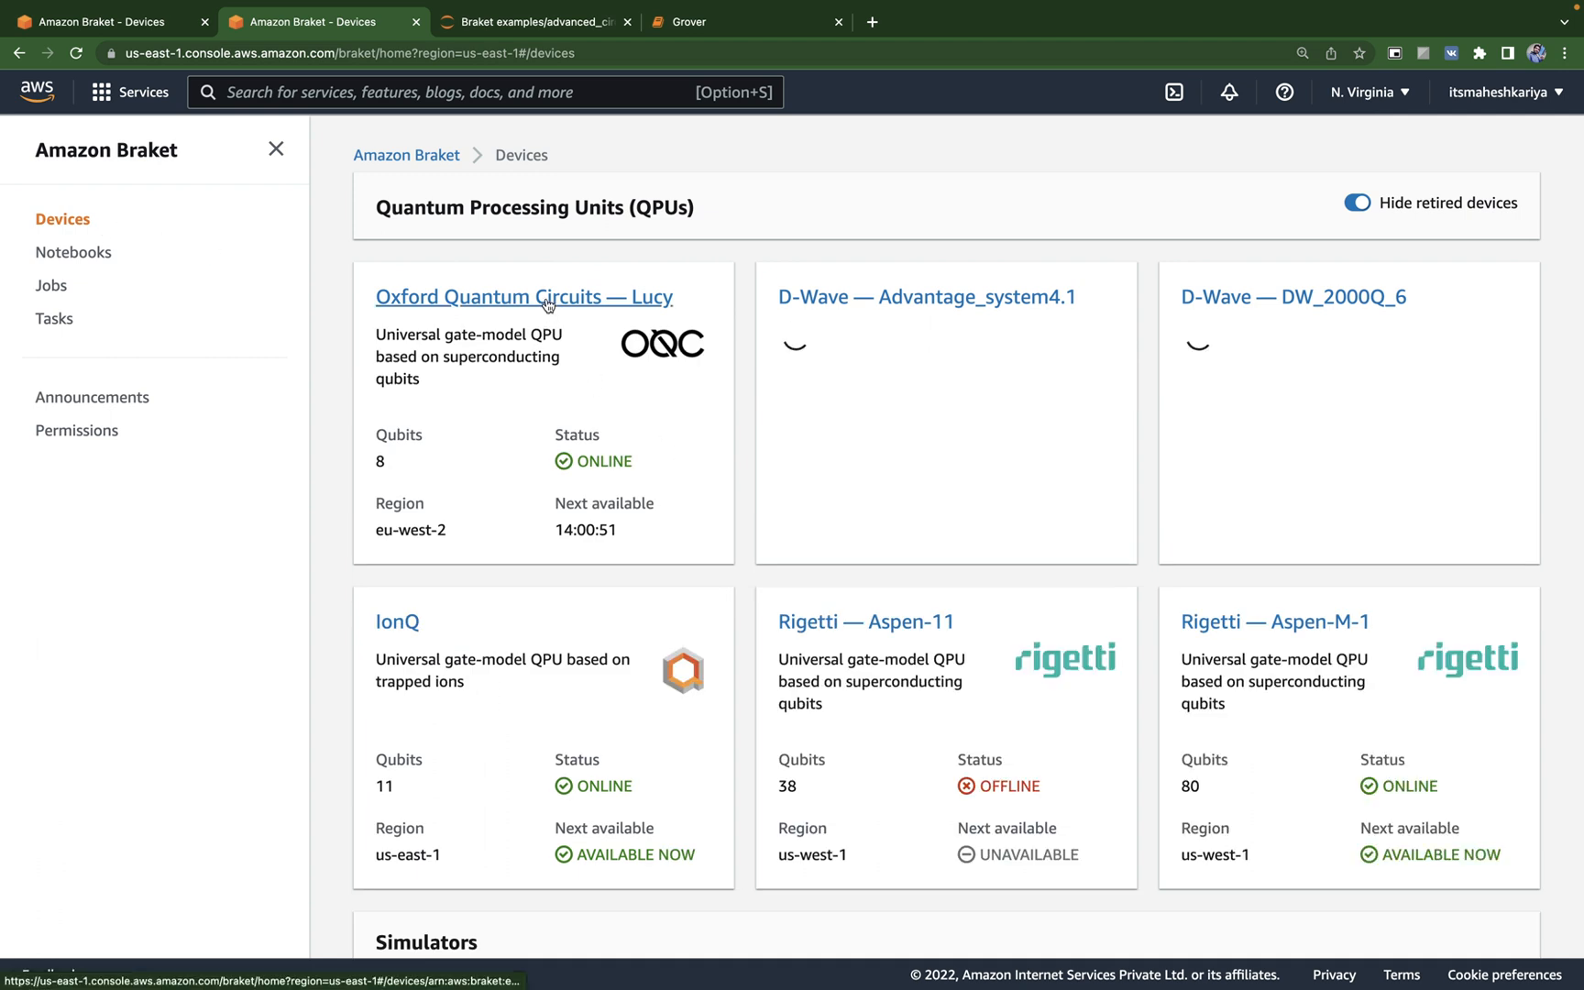
Step: Review D-Wave Advantage_system4.1 details and per-task and per-shot cost, then return to Notebooks
click(927, 296)
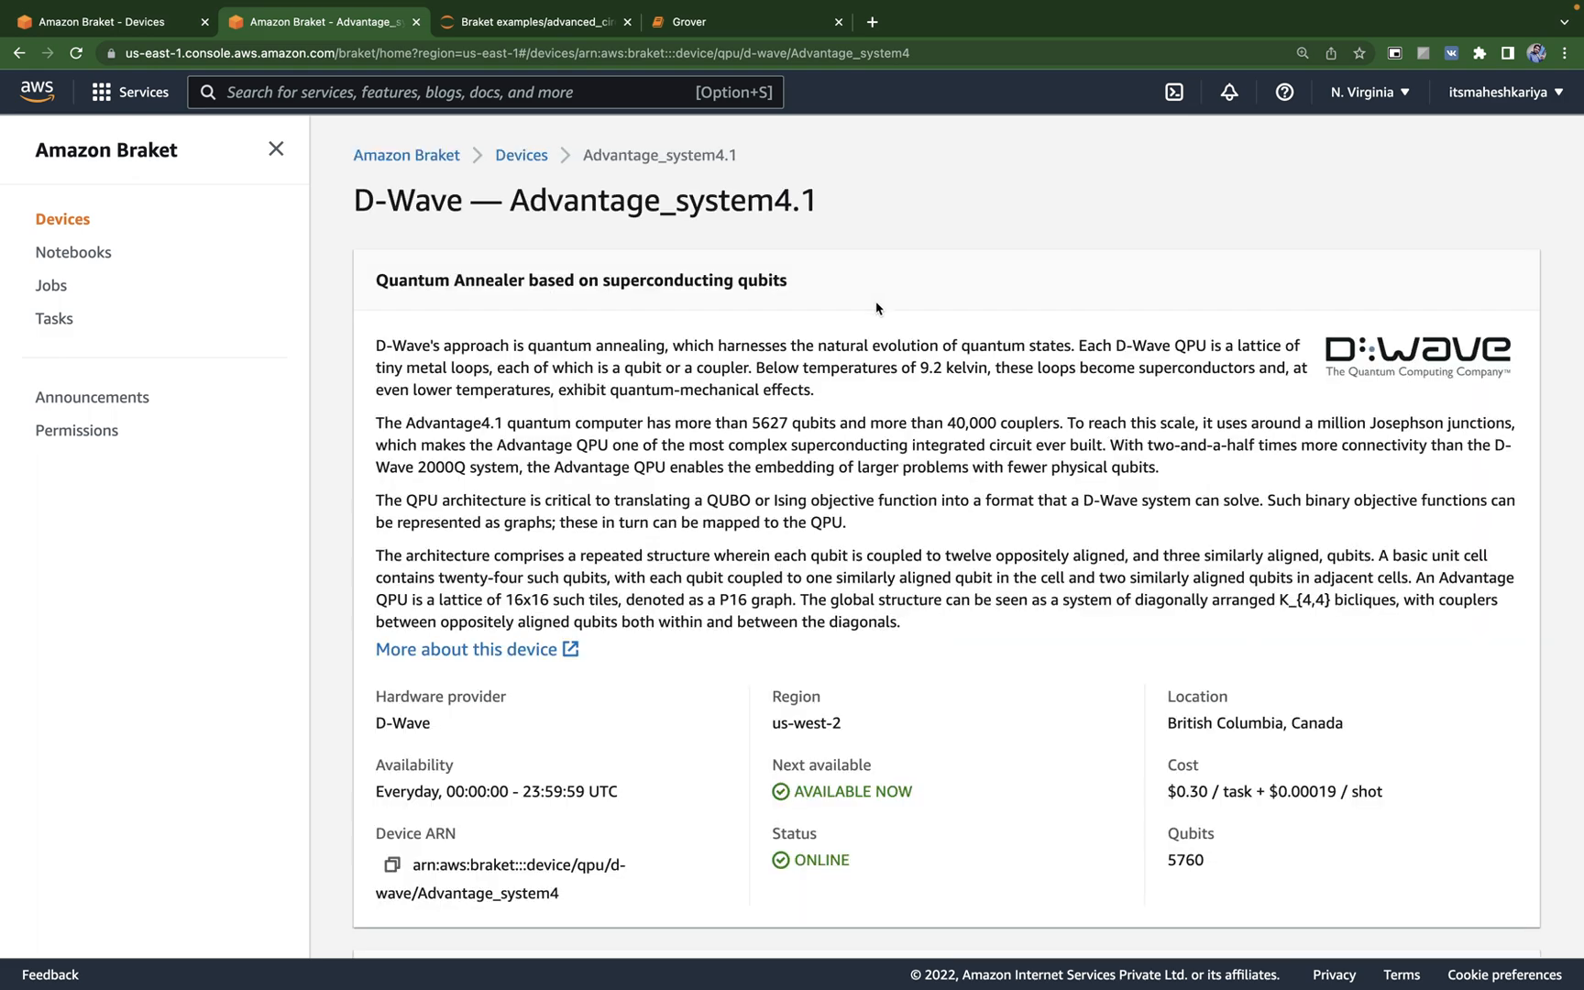
scroll(down, 3)
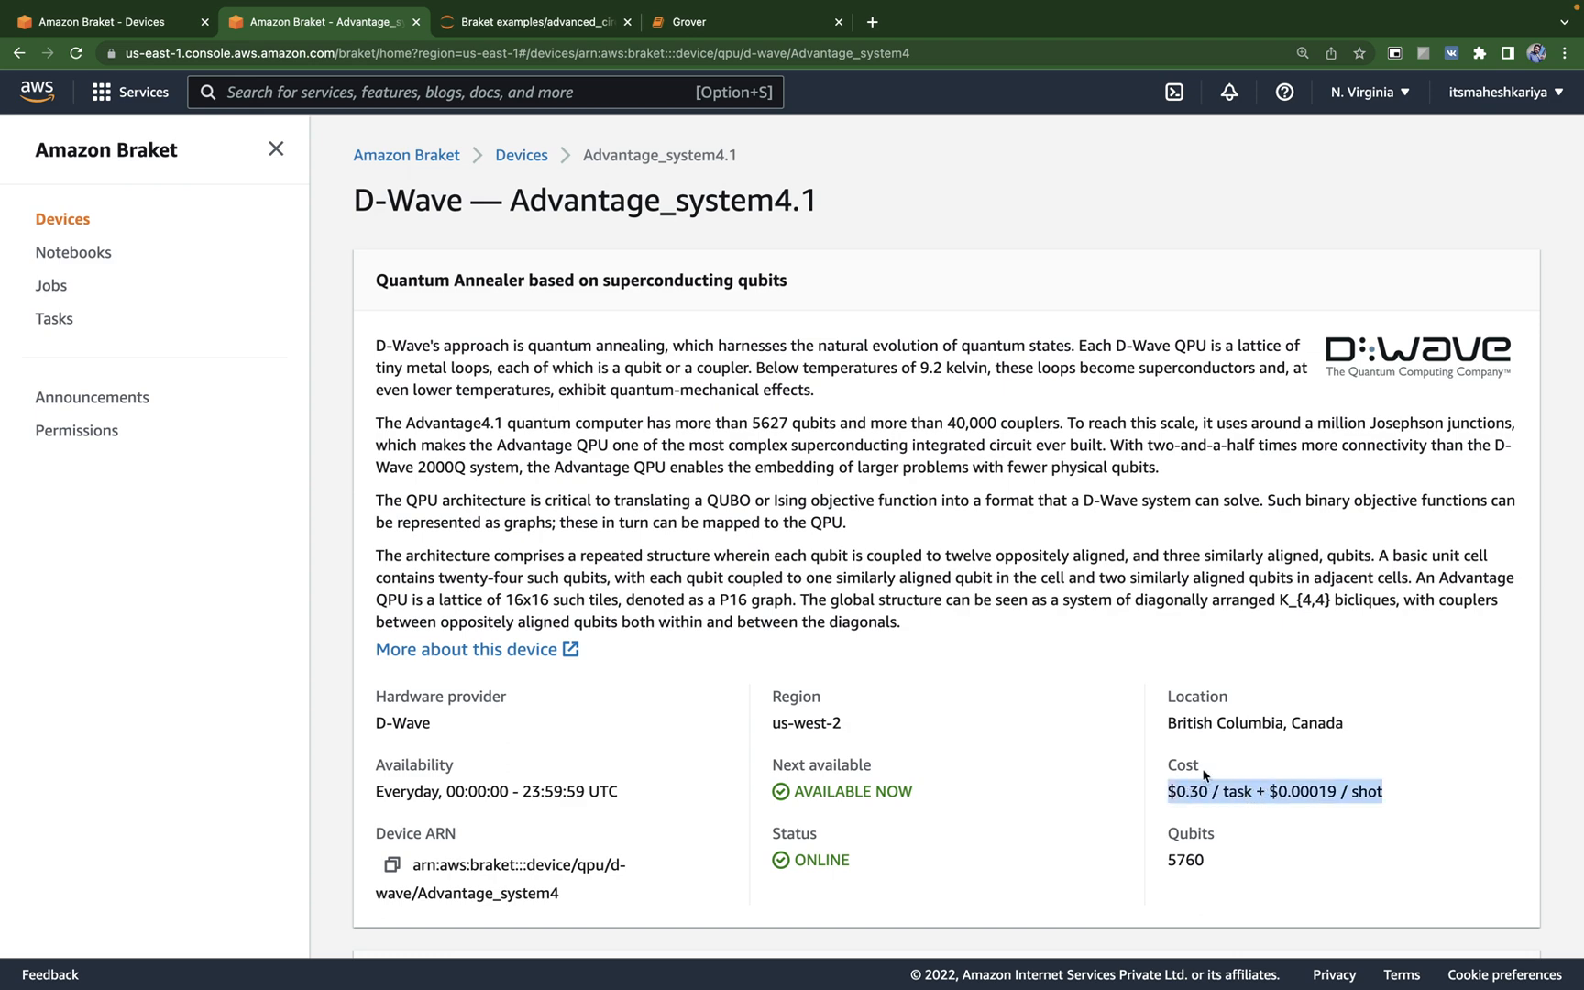
scroll(down, 3)
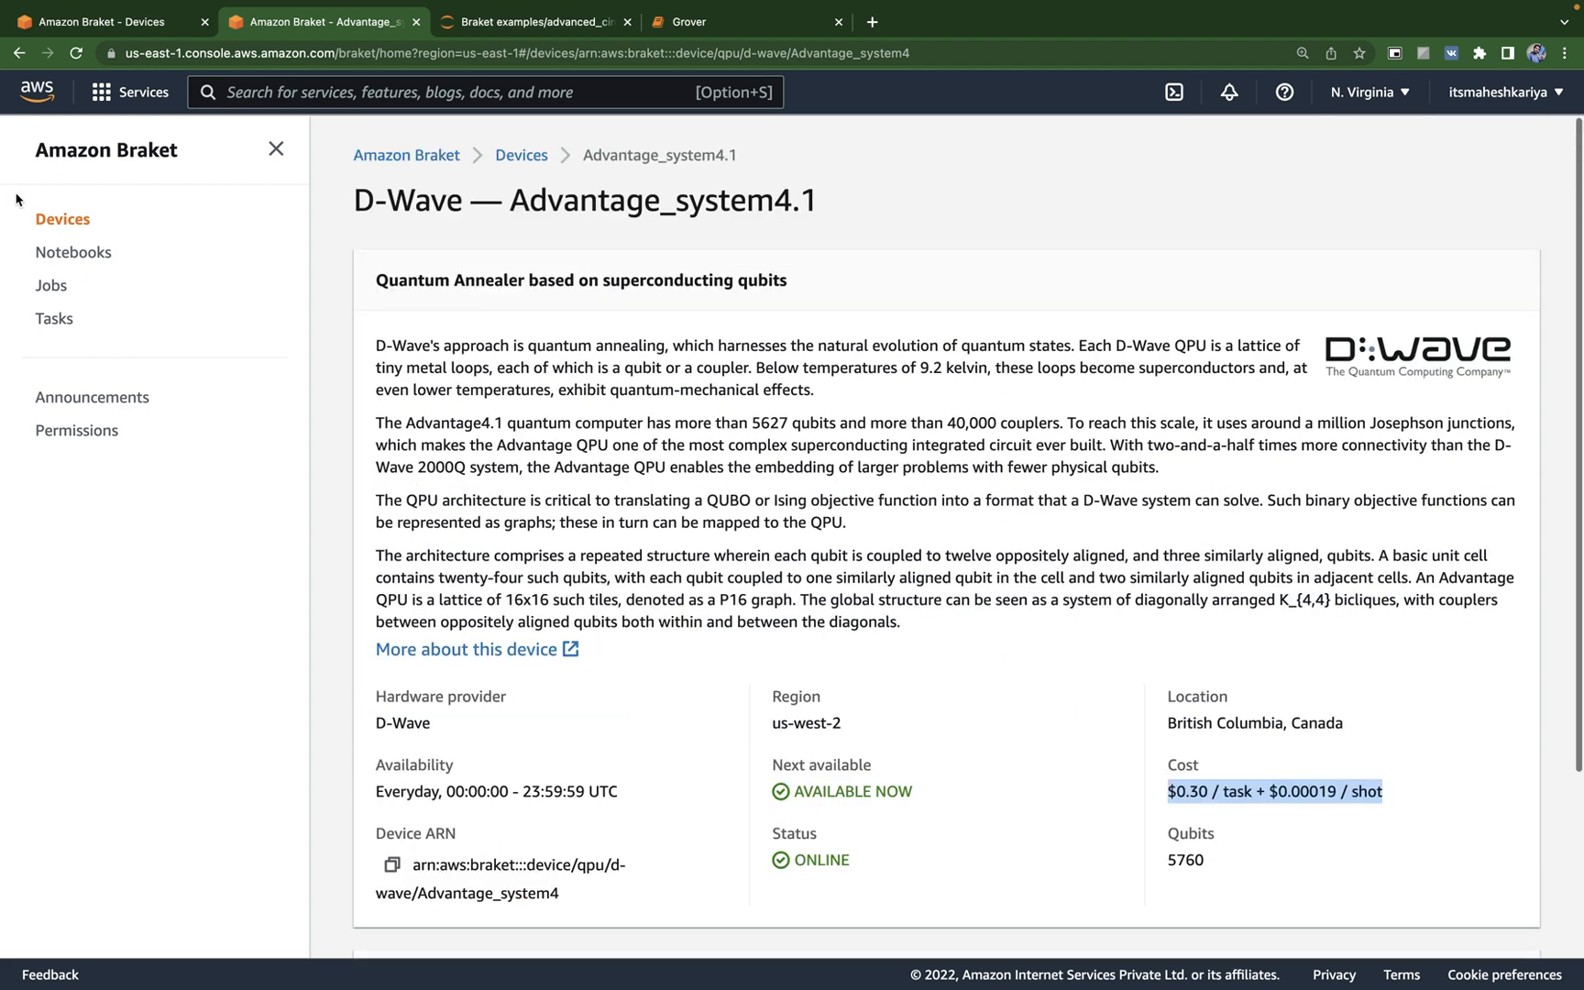
click(73, 252)
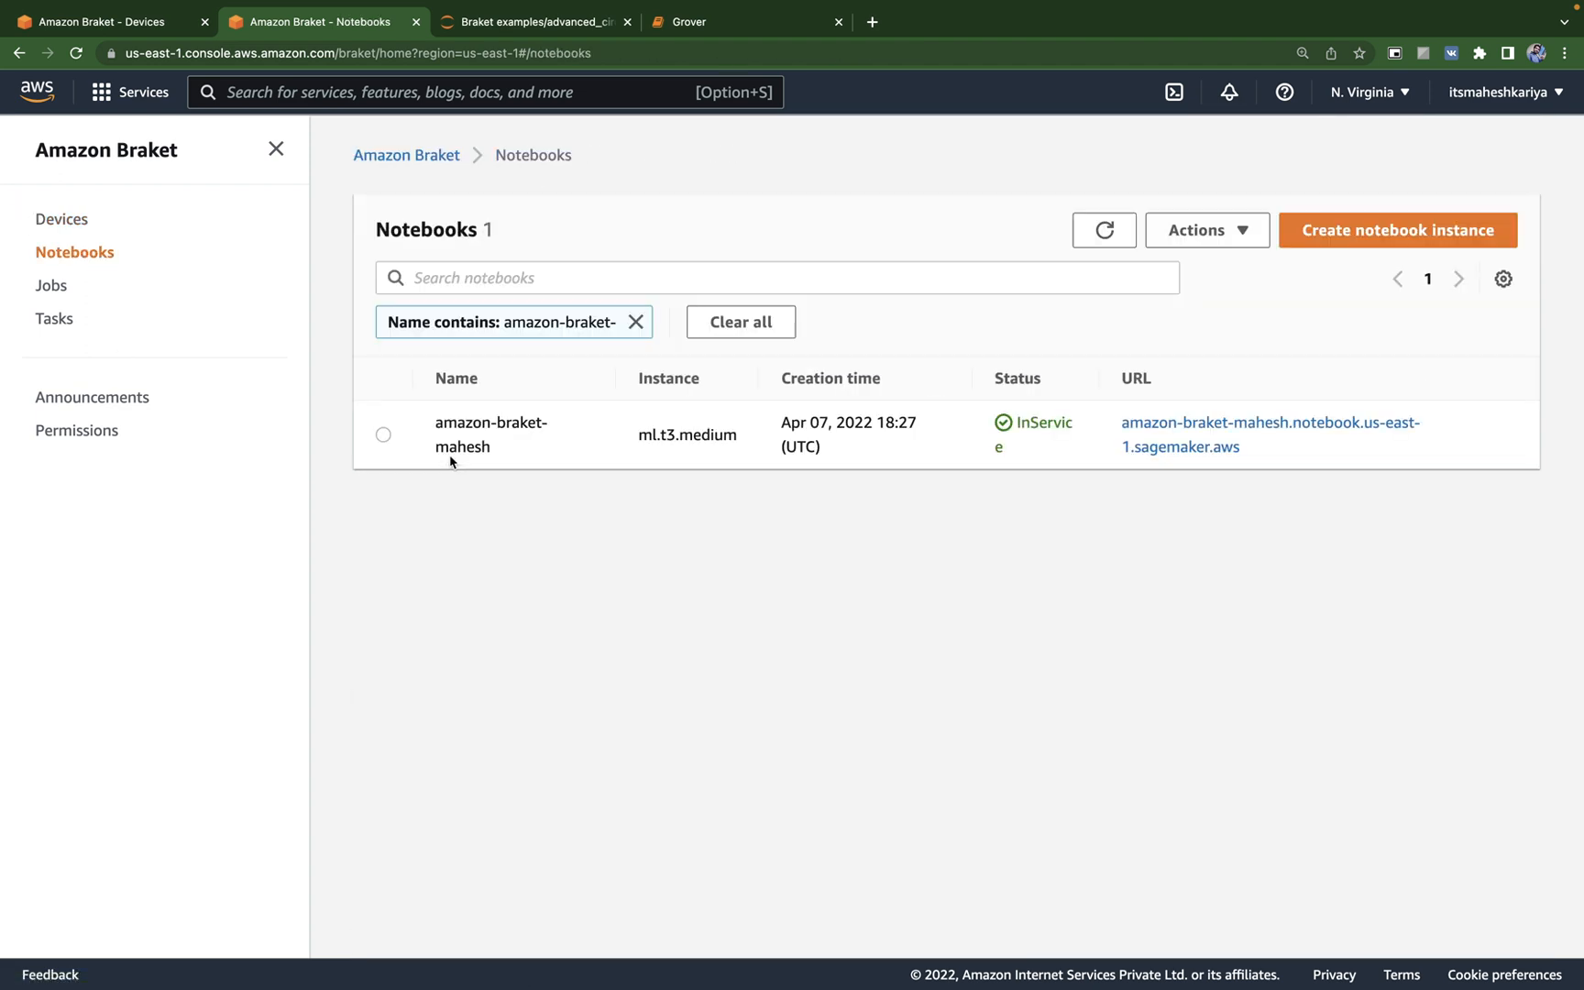
Step: Stop the amazon-braket-mahesh notebook instance, then return to the Devices catalogue
click(383, 435)
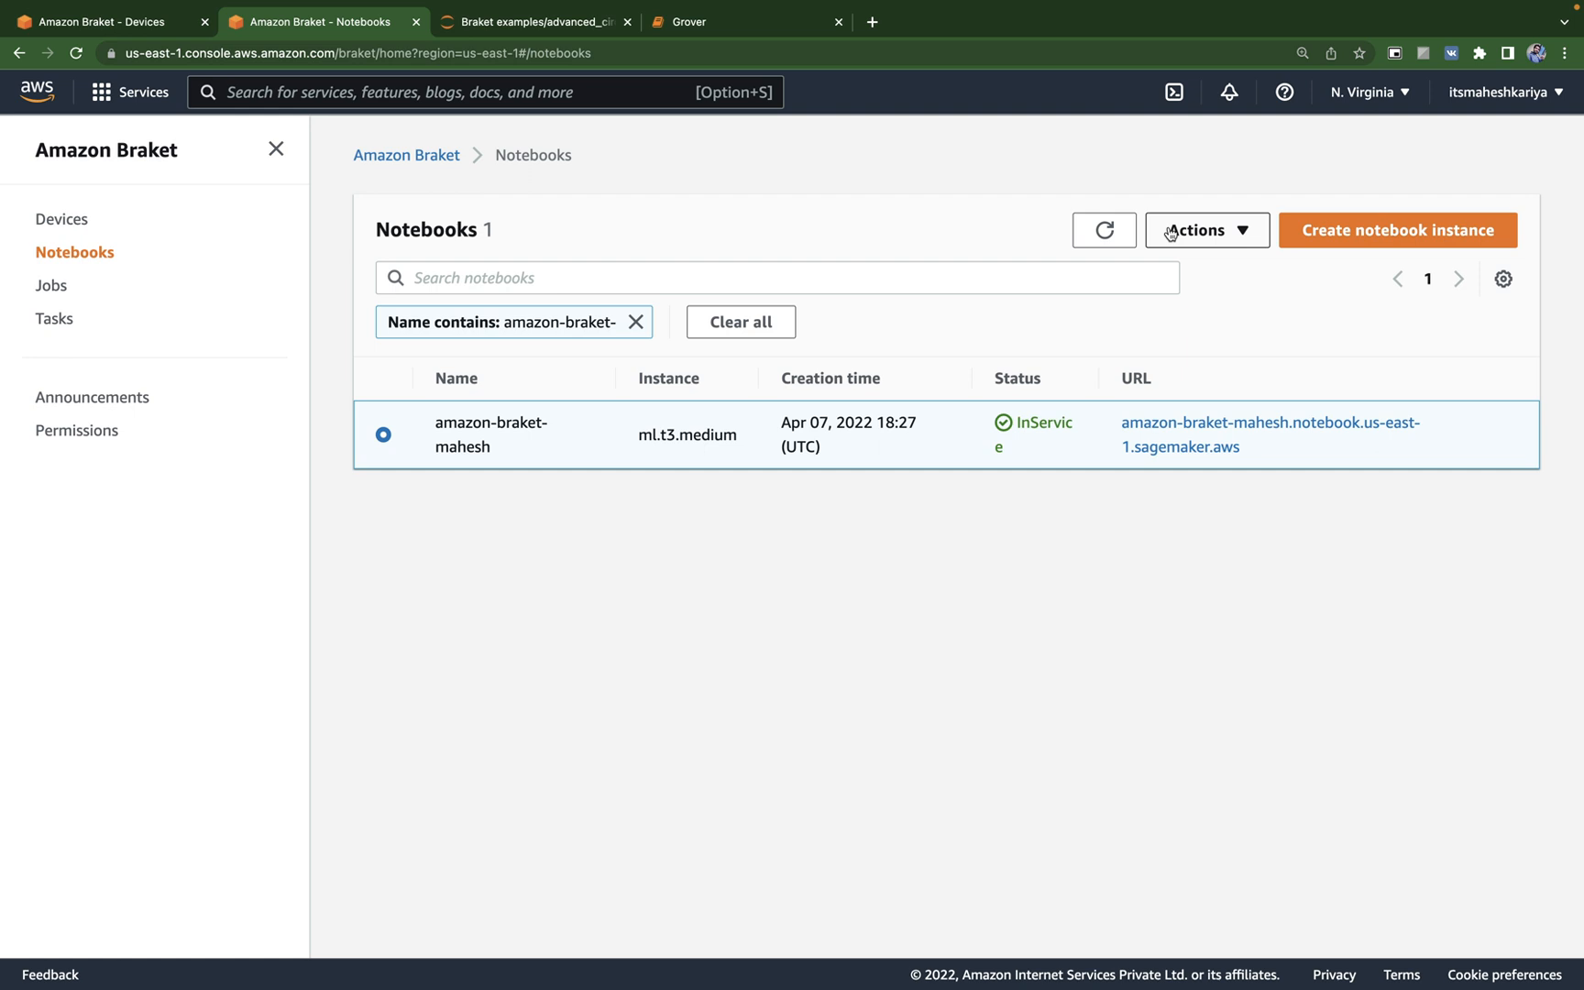
click(1207, 230)
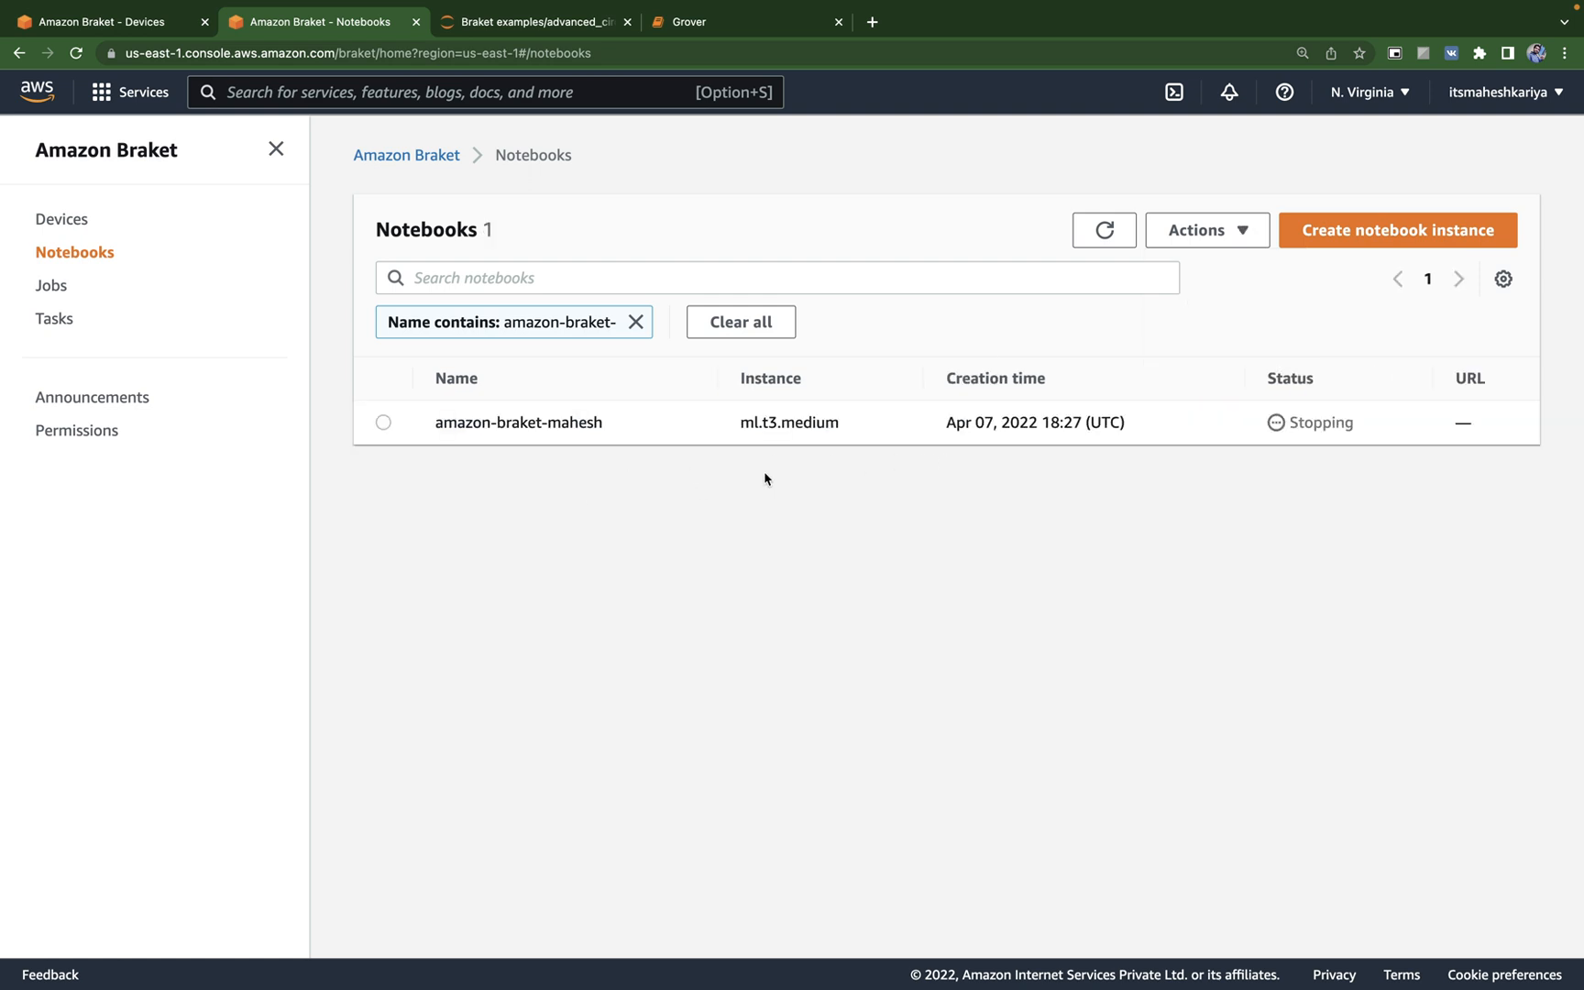
mouse_move(108, 290)
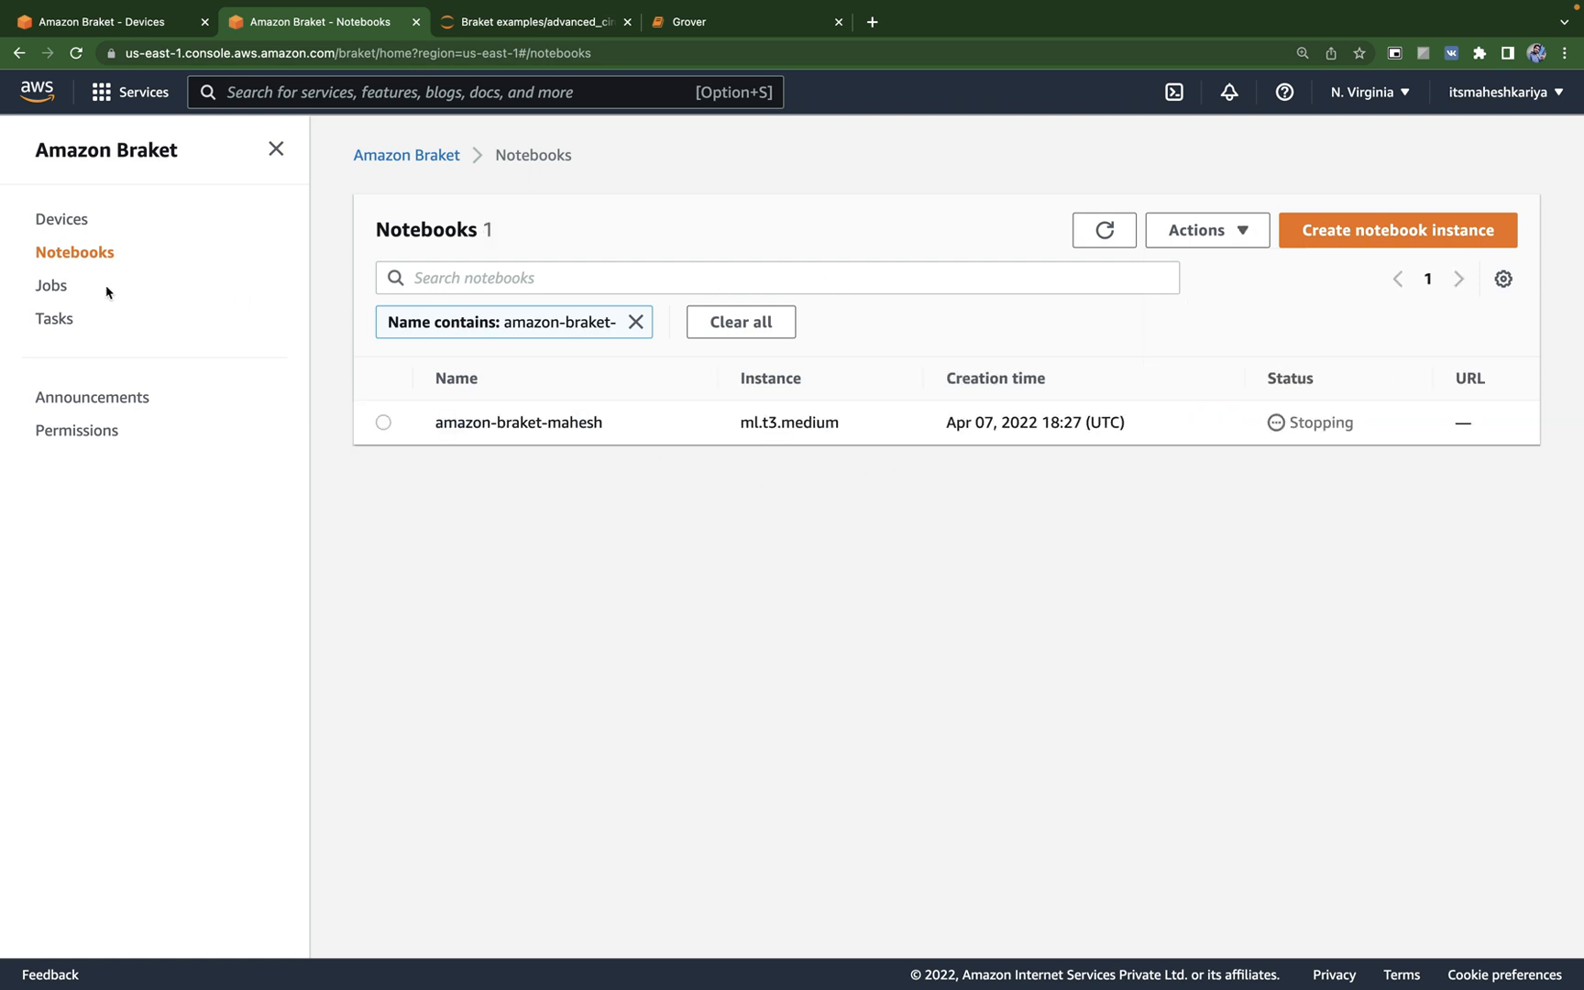
click(61, 219)
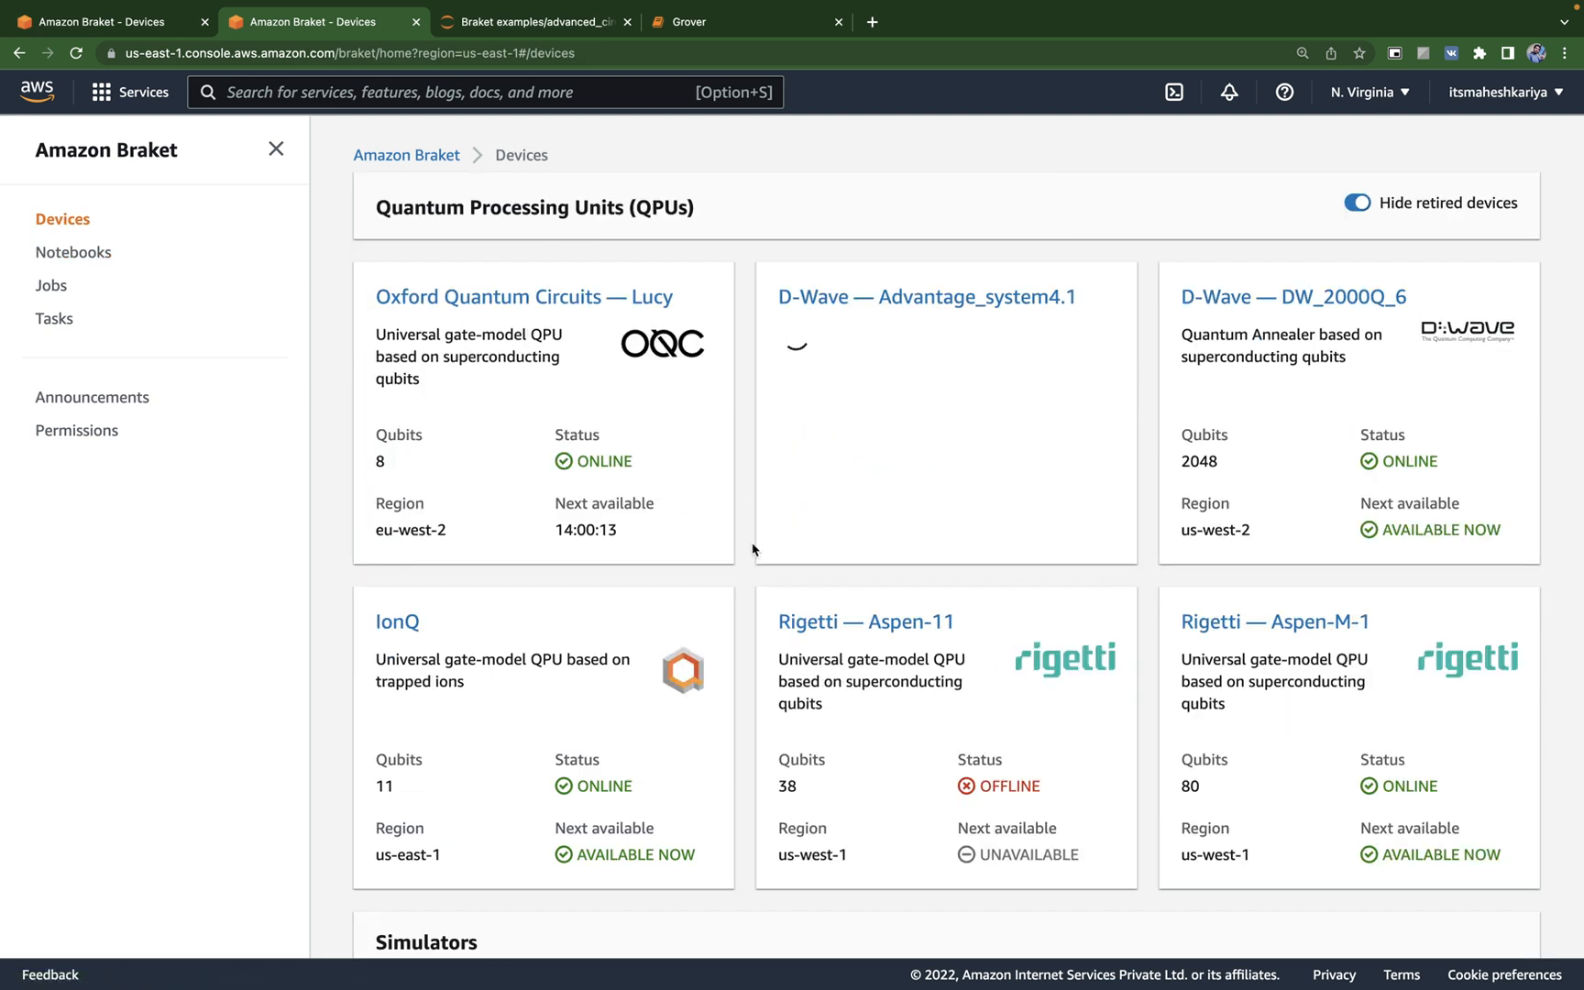
scroll(down, 3)
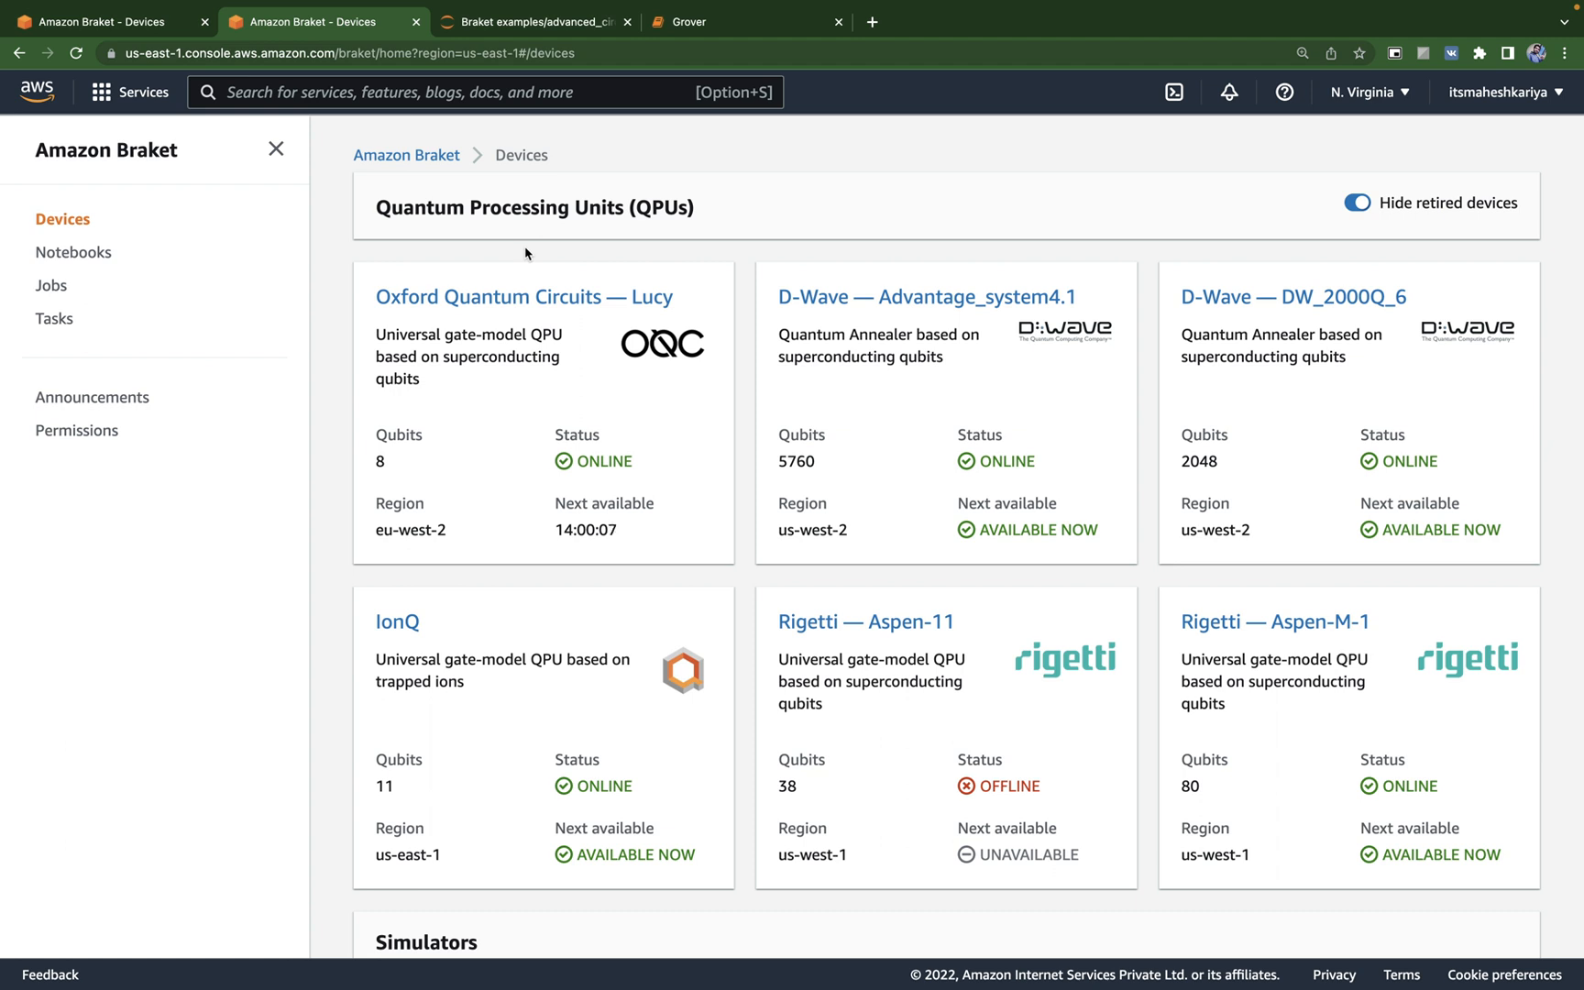
mouse_move(727, 525)
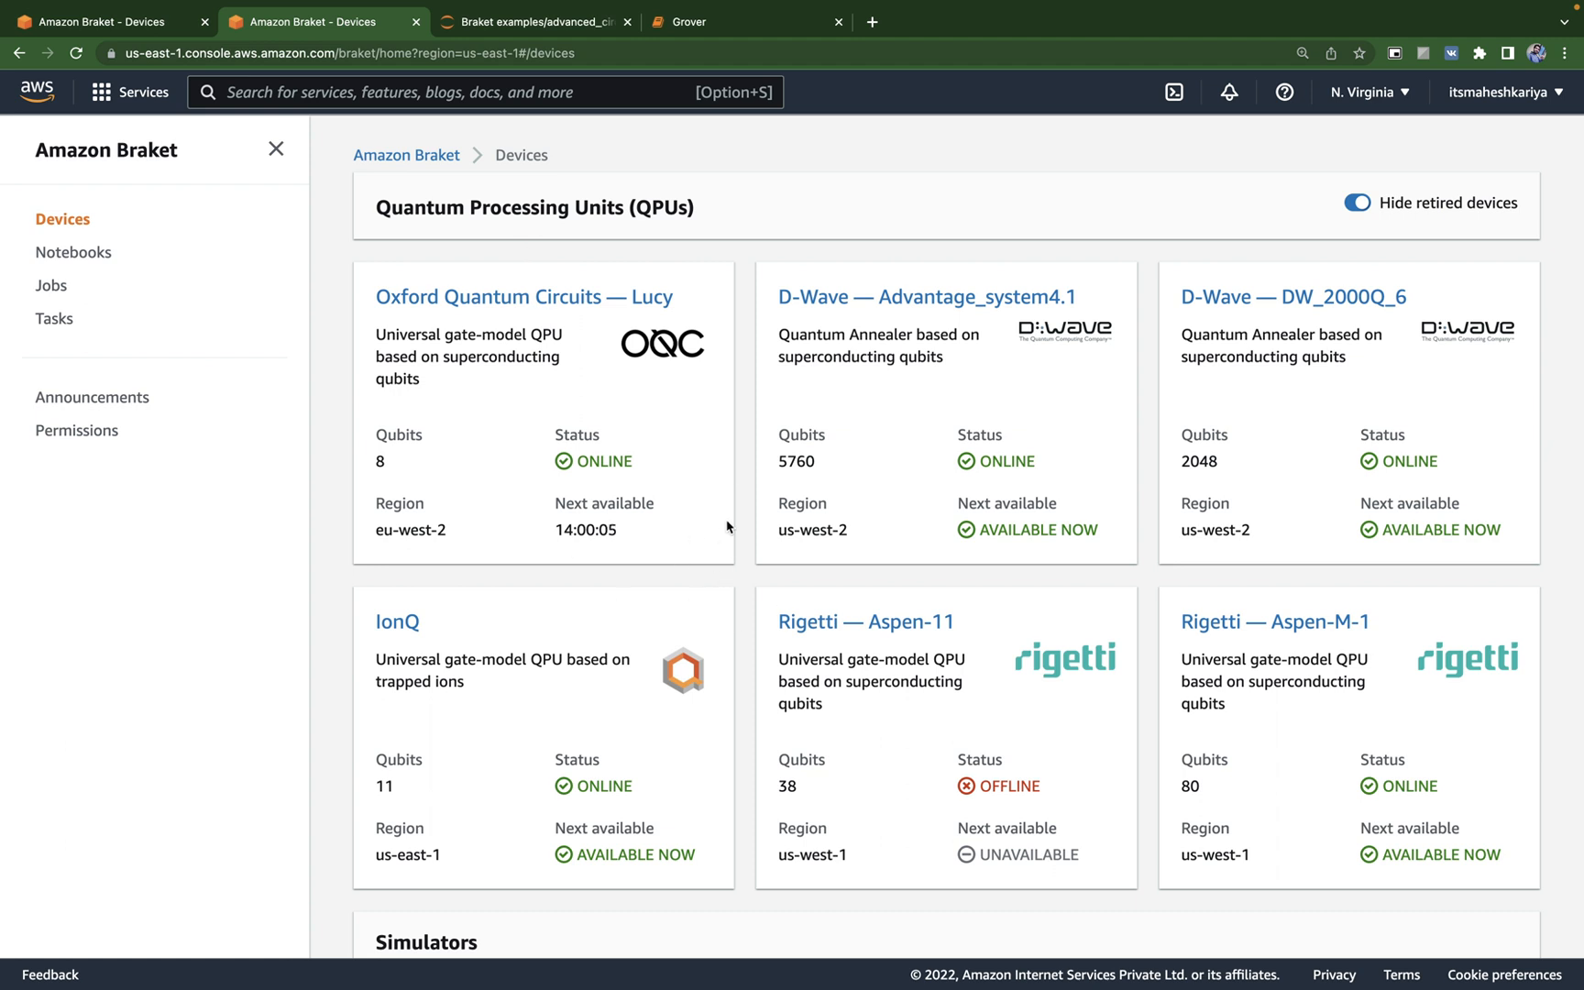
mouse_move(748, 563)
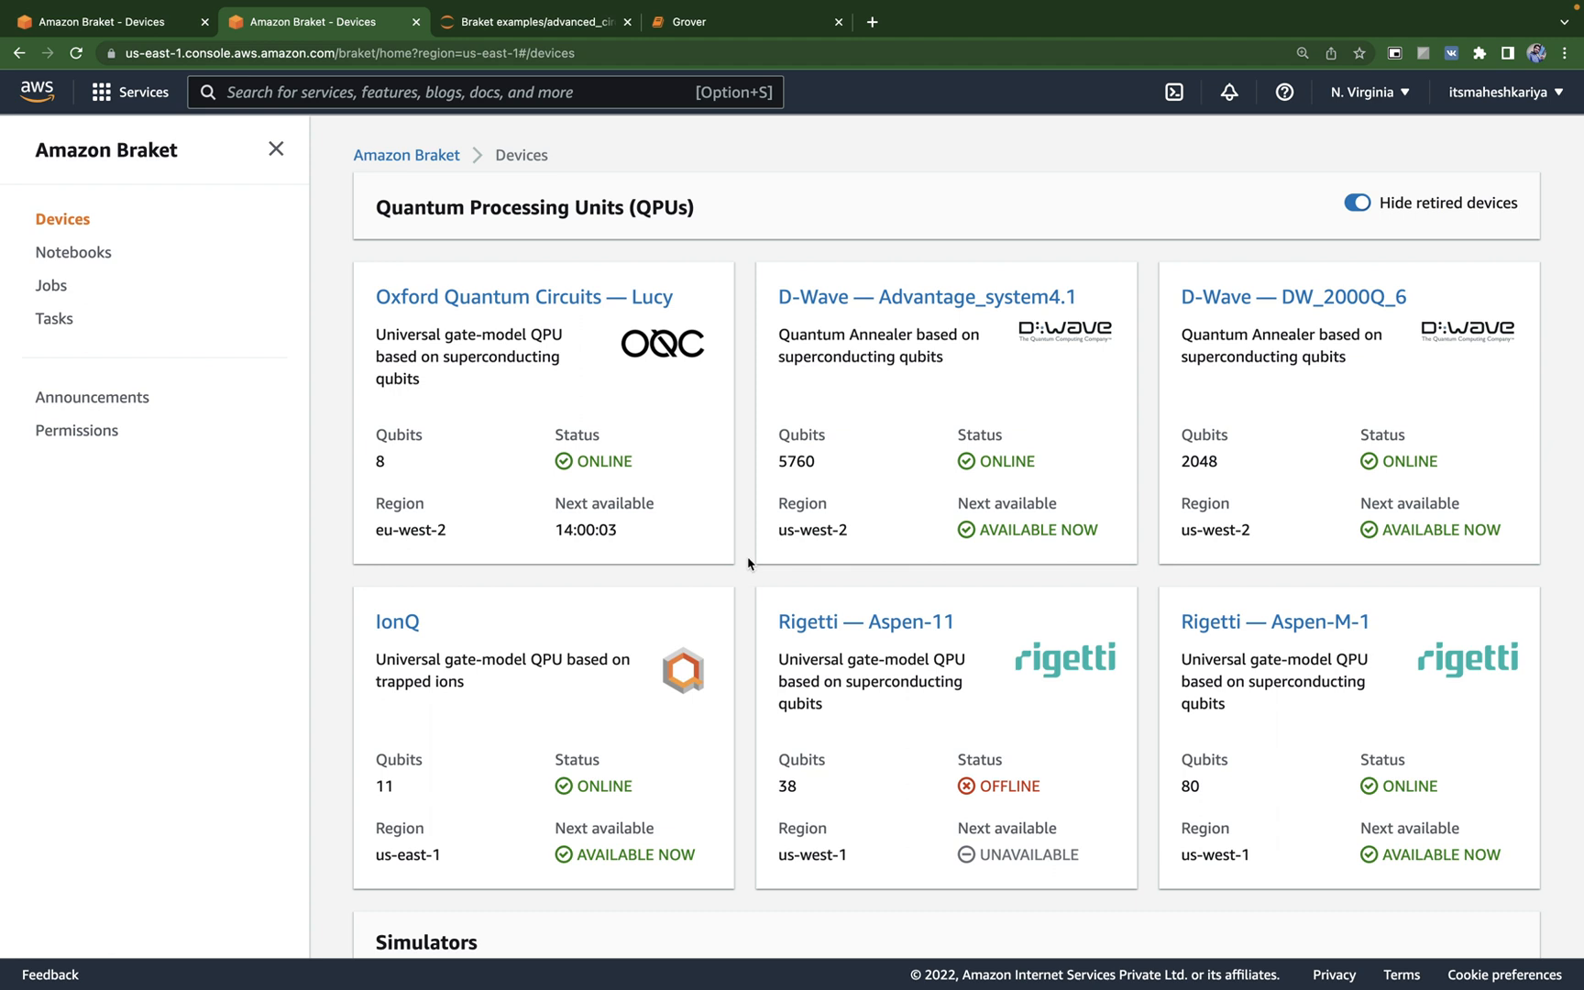